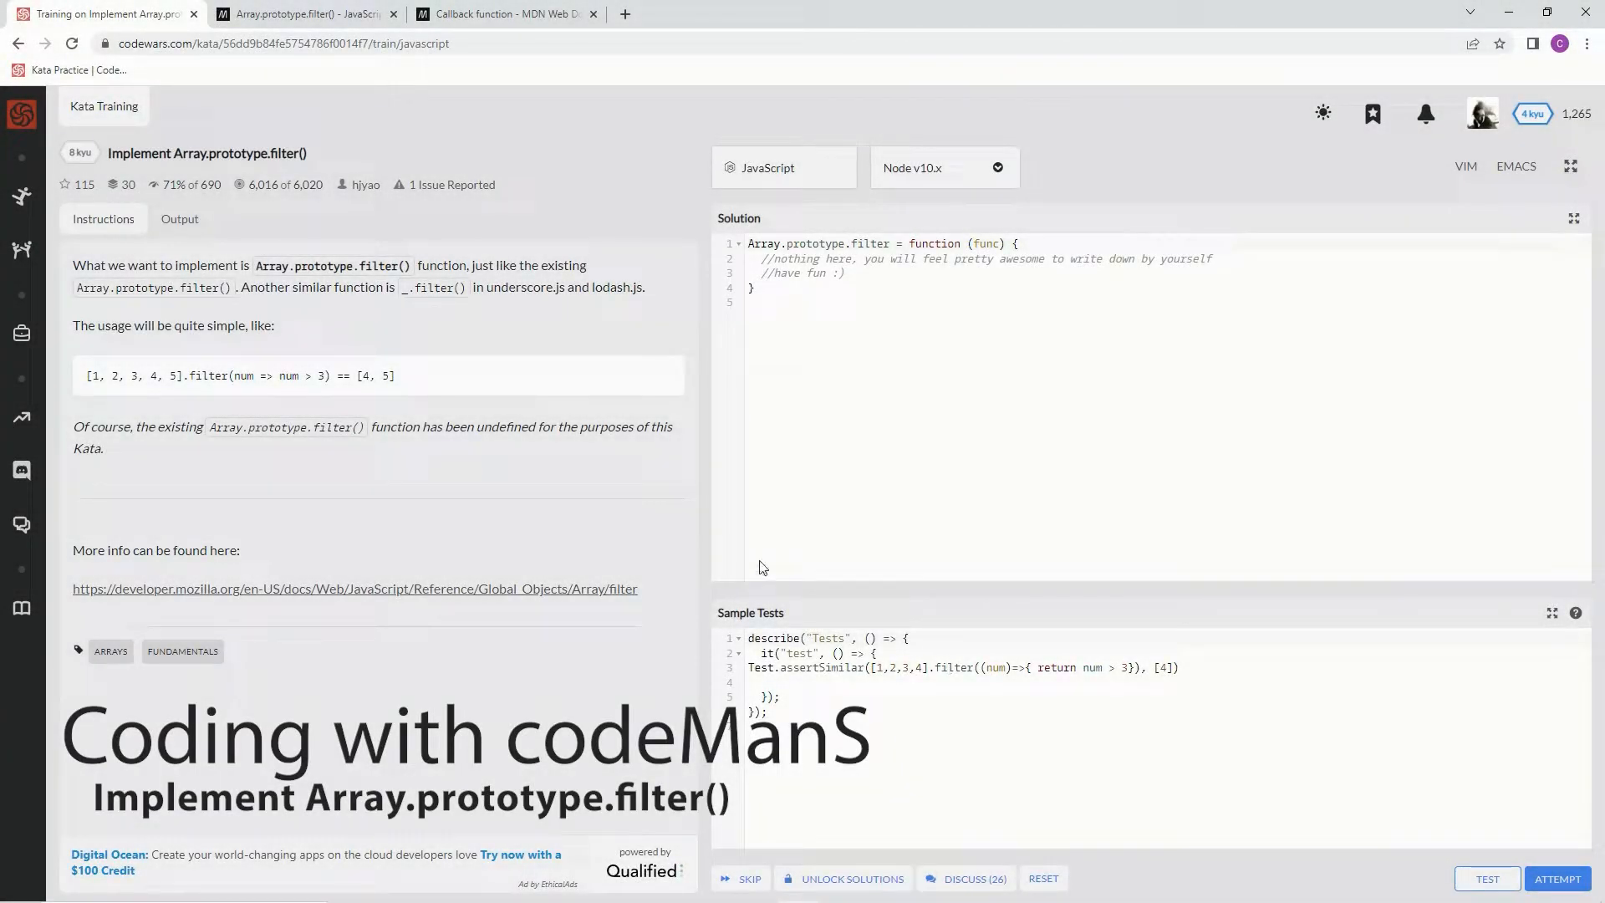
mouse_move(228, 171)
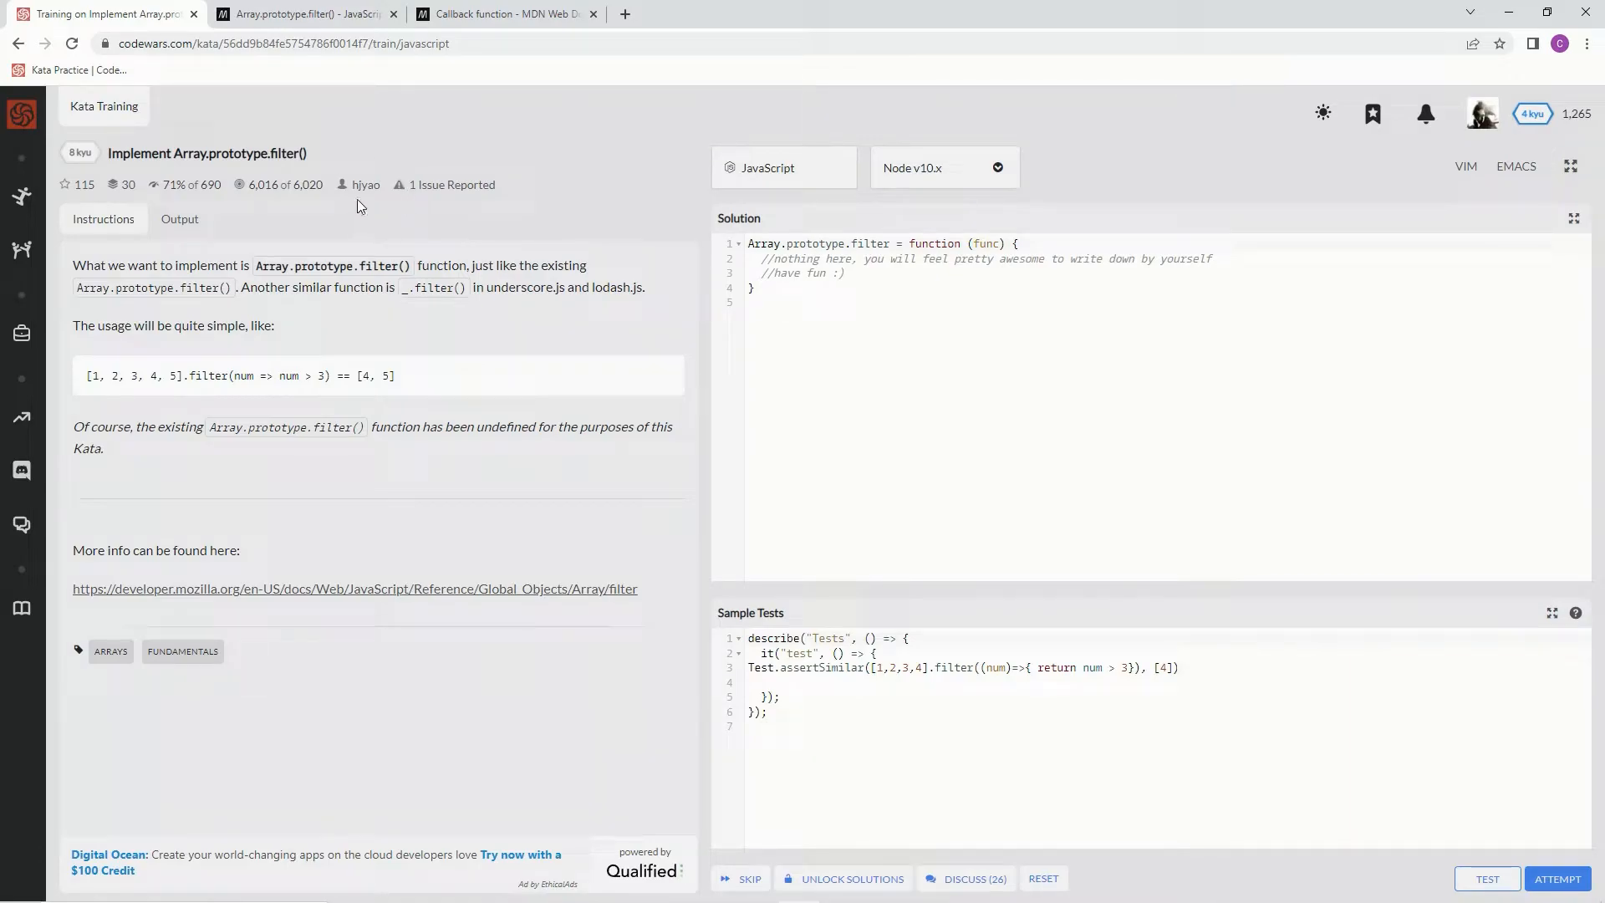
mouse_move(163, 203)
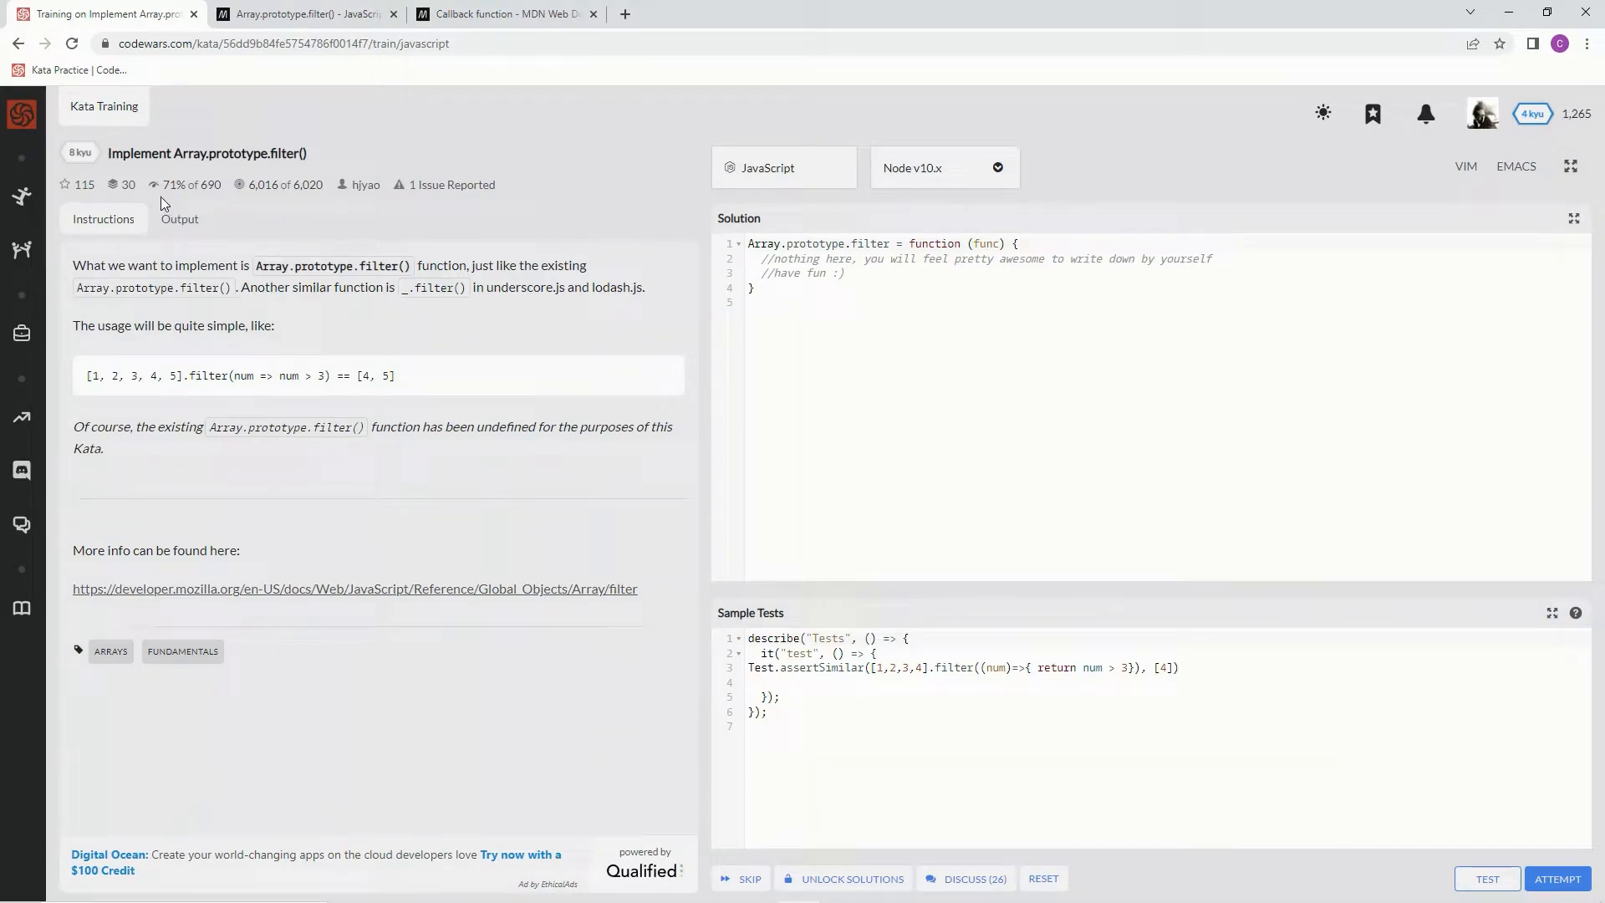
mouse_move(263, 214)
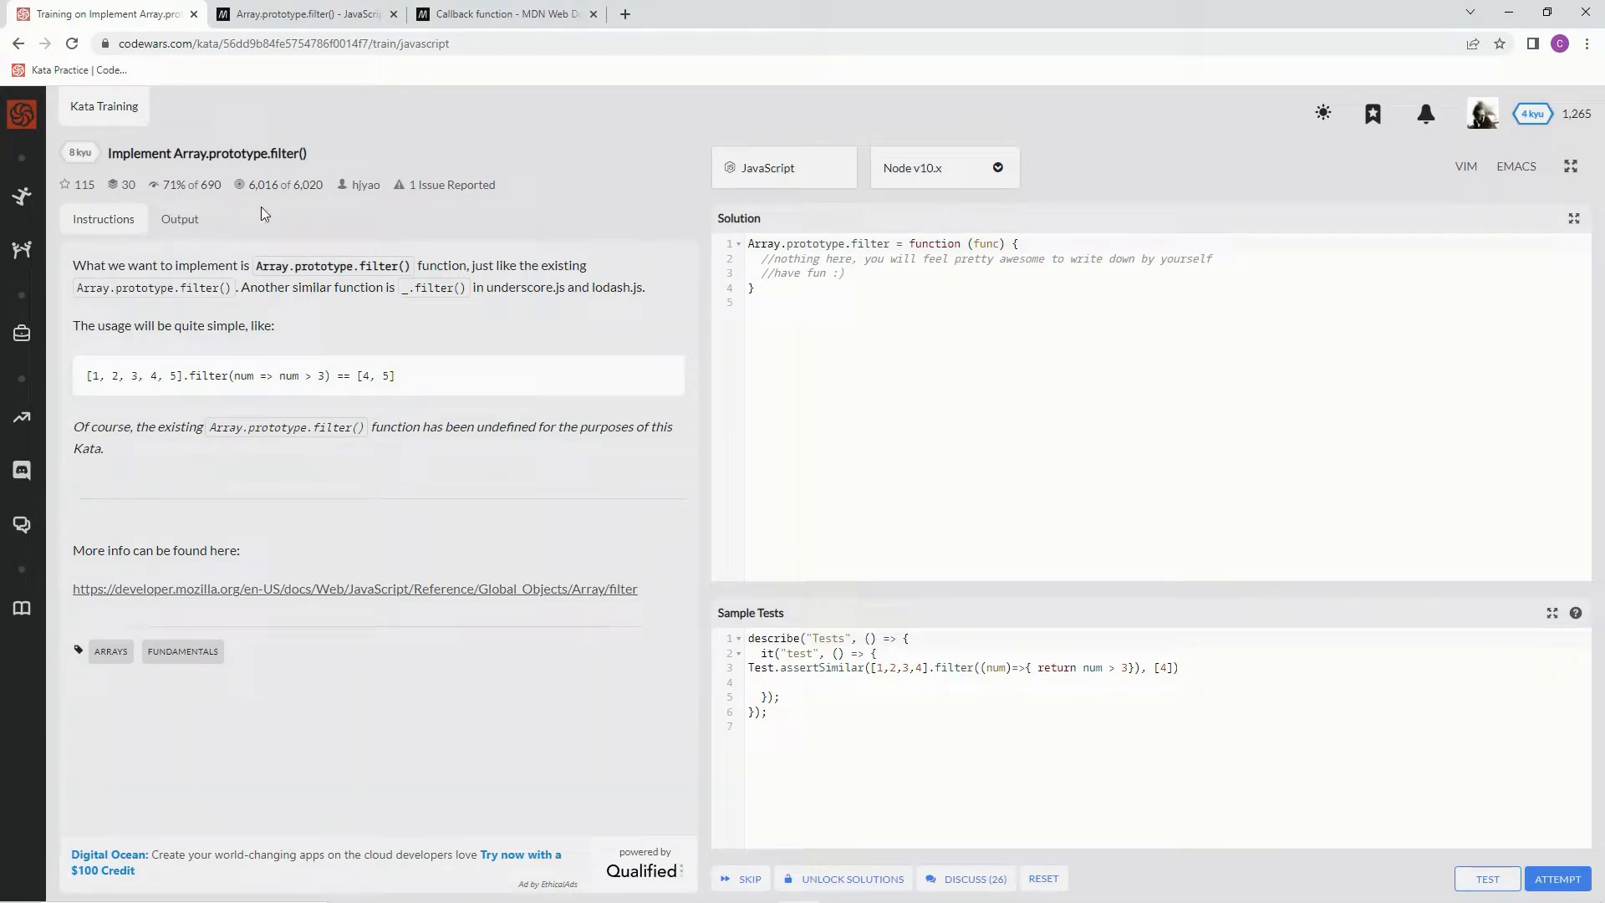
mouse_move(212, 266)
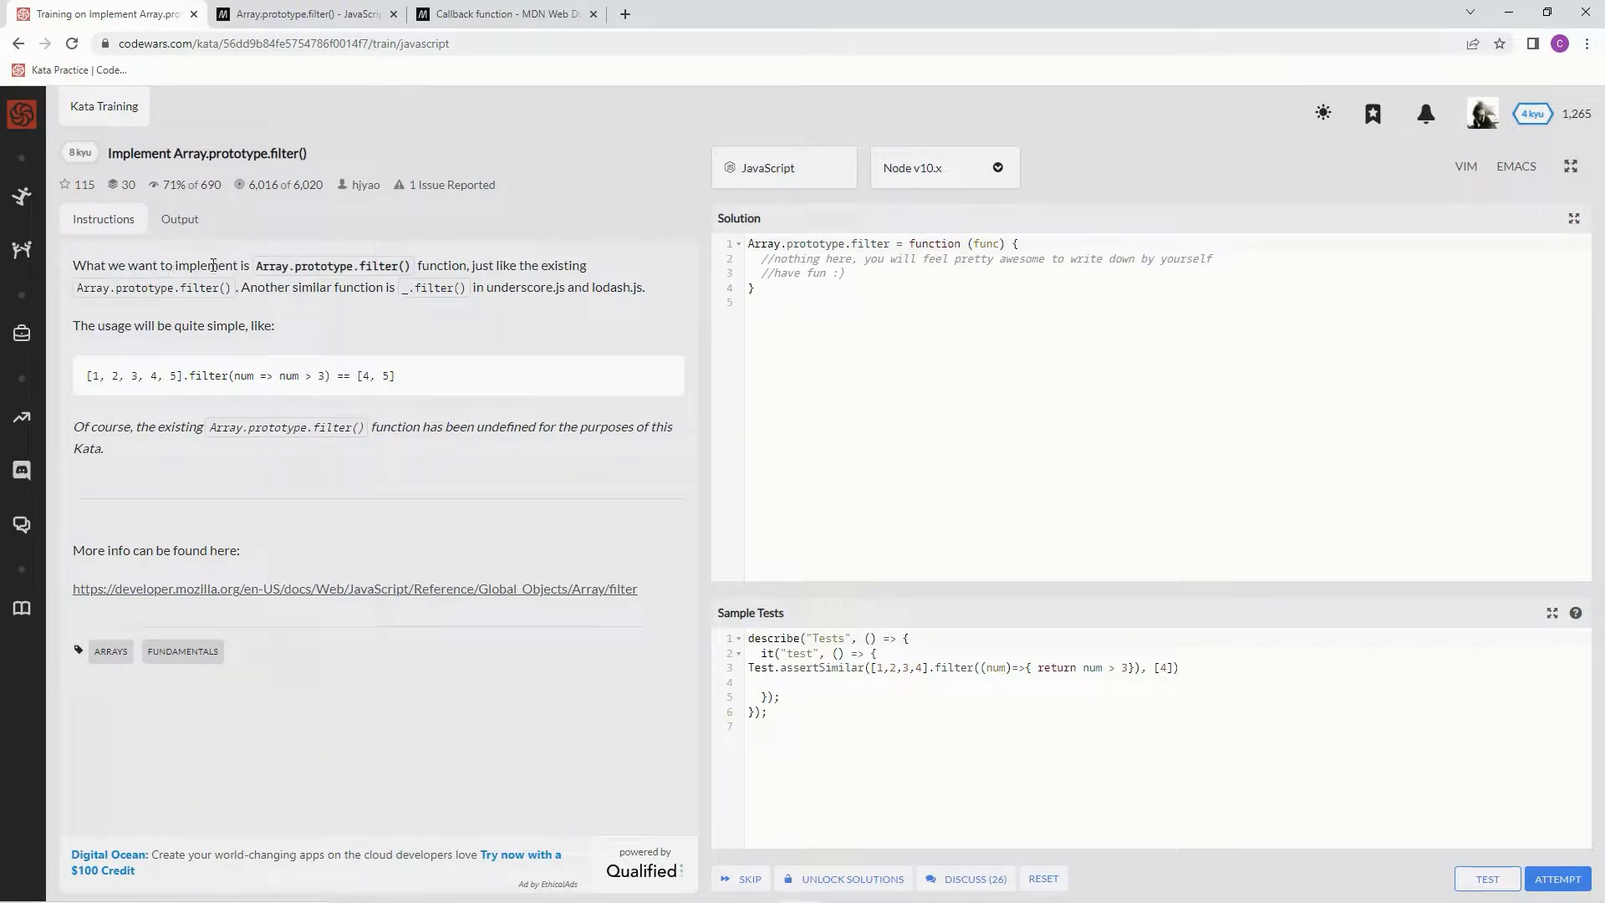
mouse_move(403, 263)
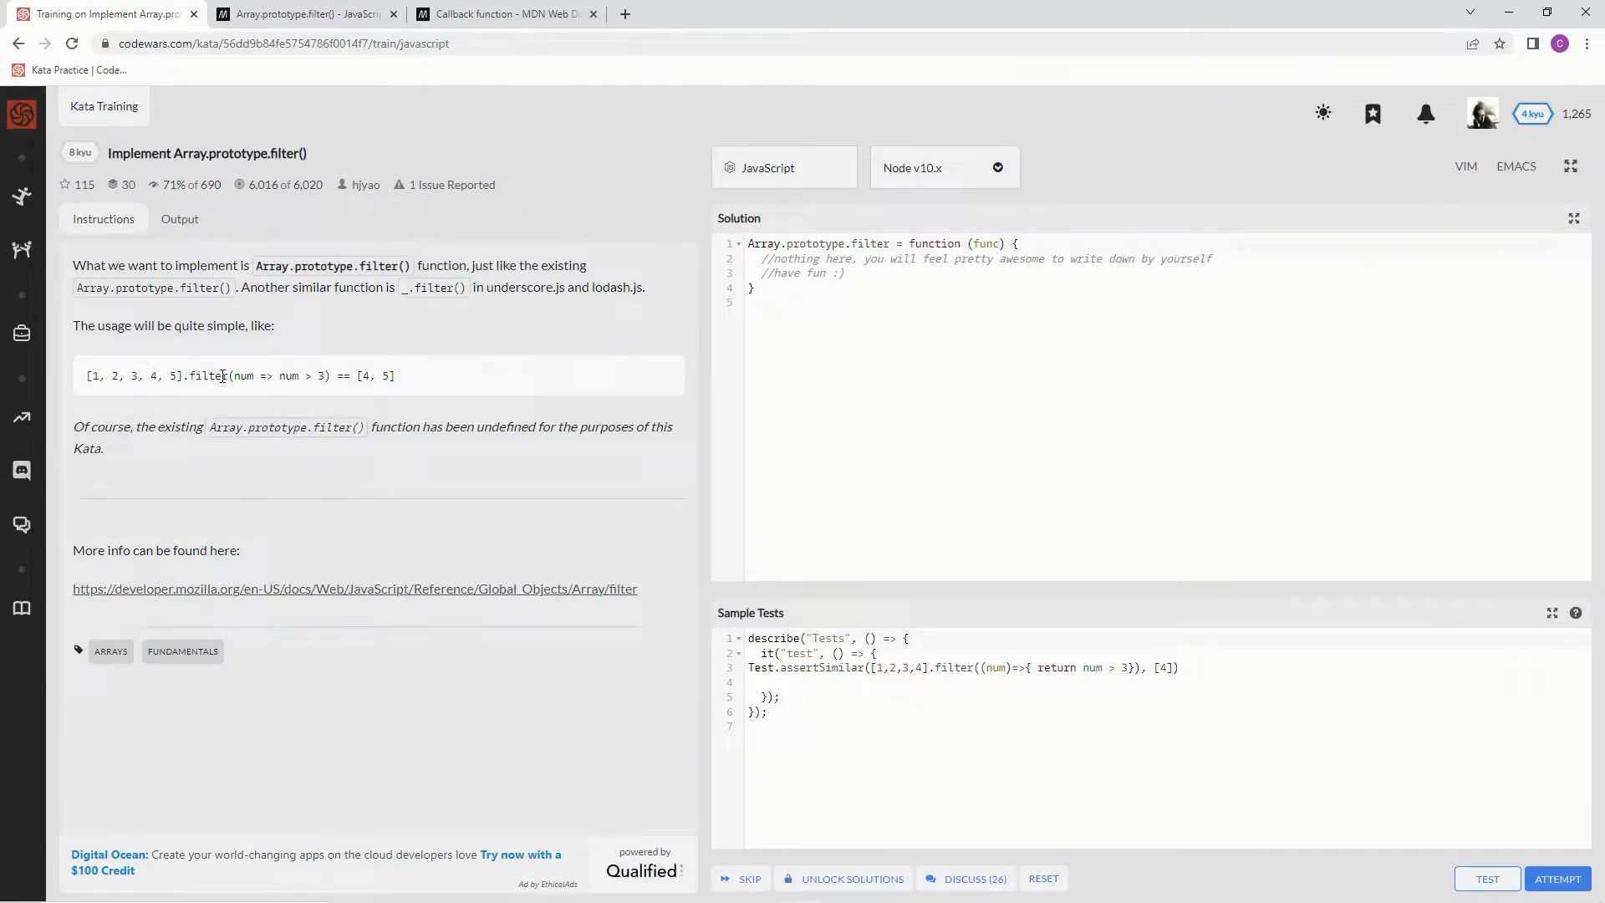
mouse_move(230, 370)
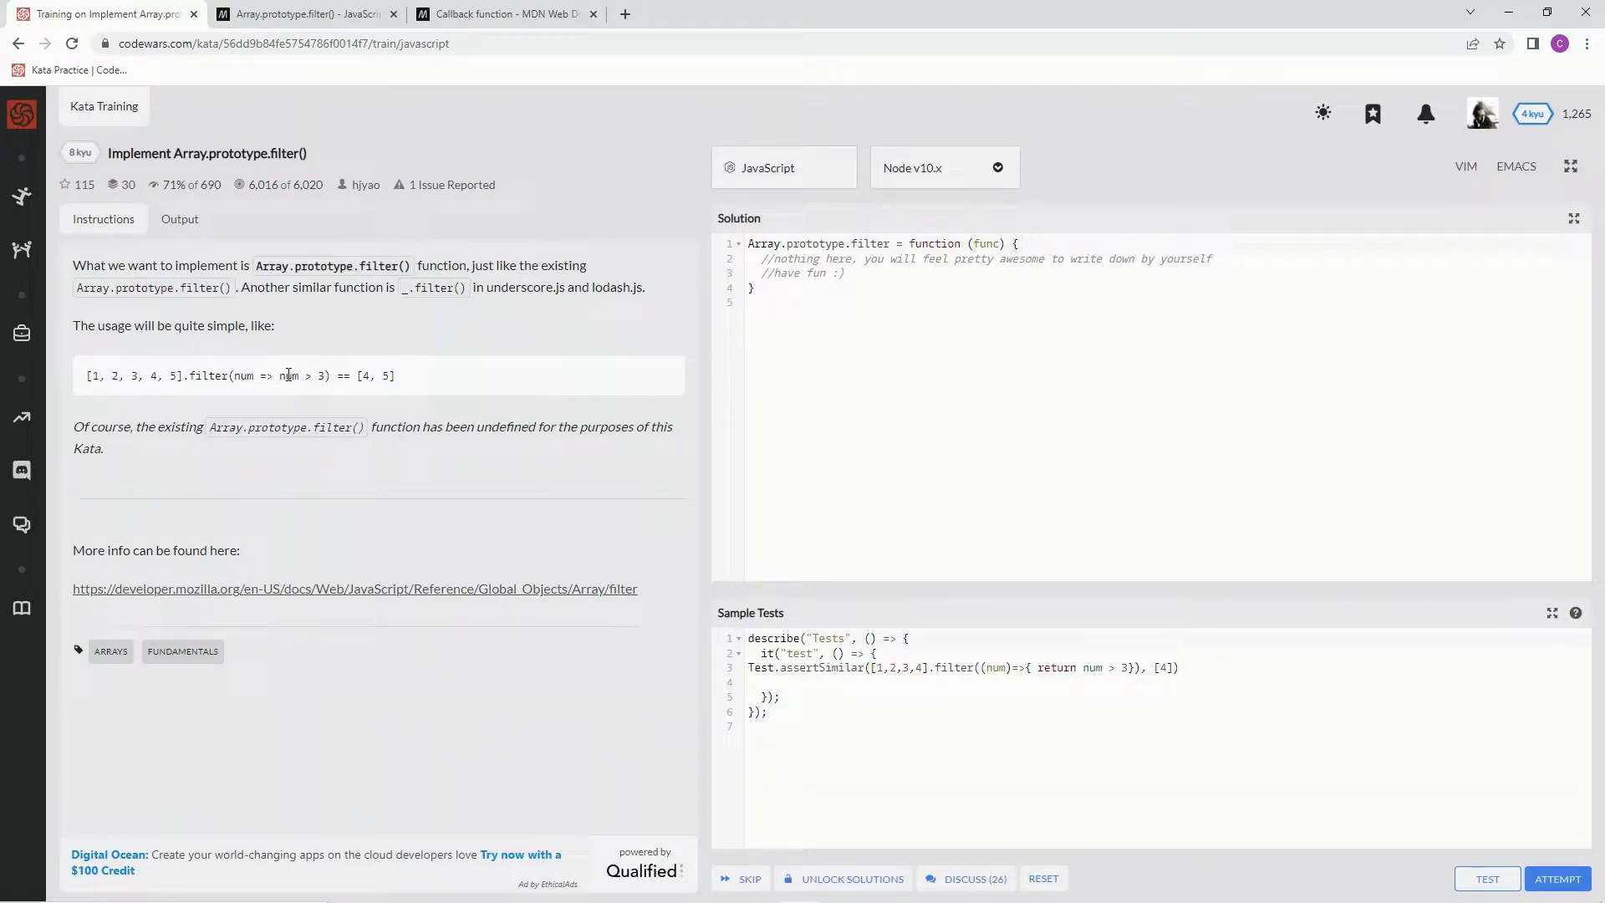
mouse_move(361, 375)
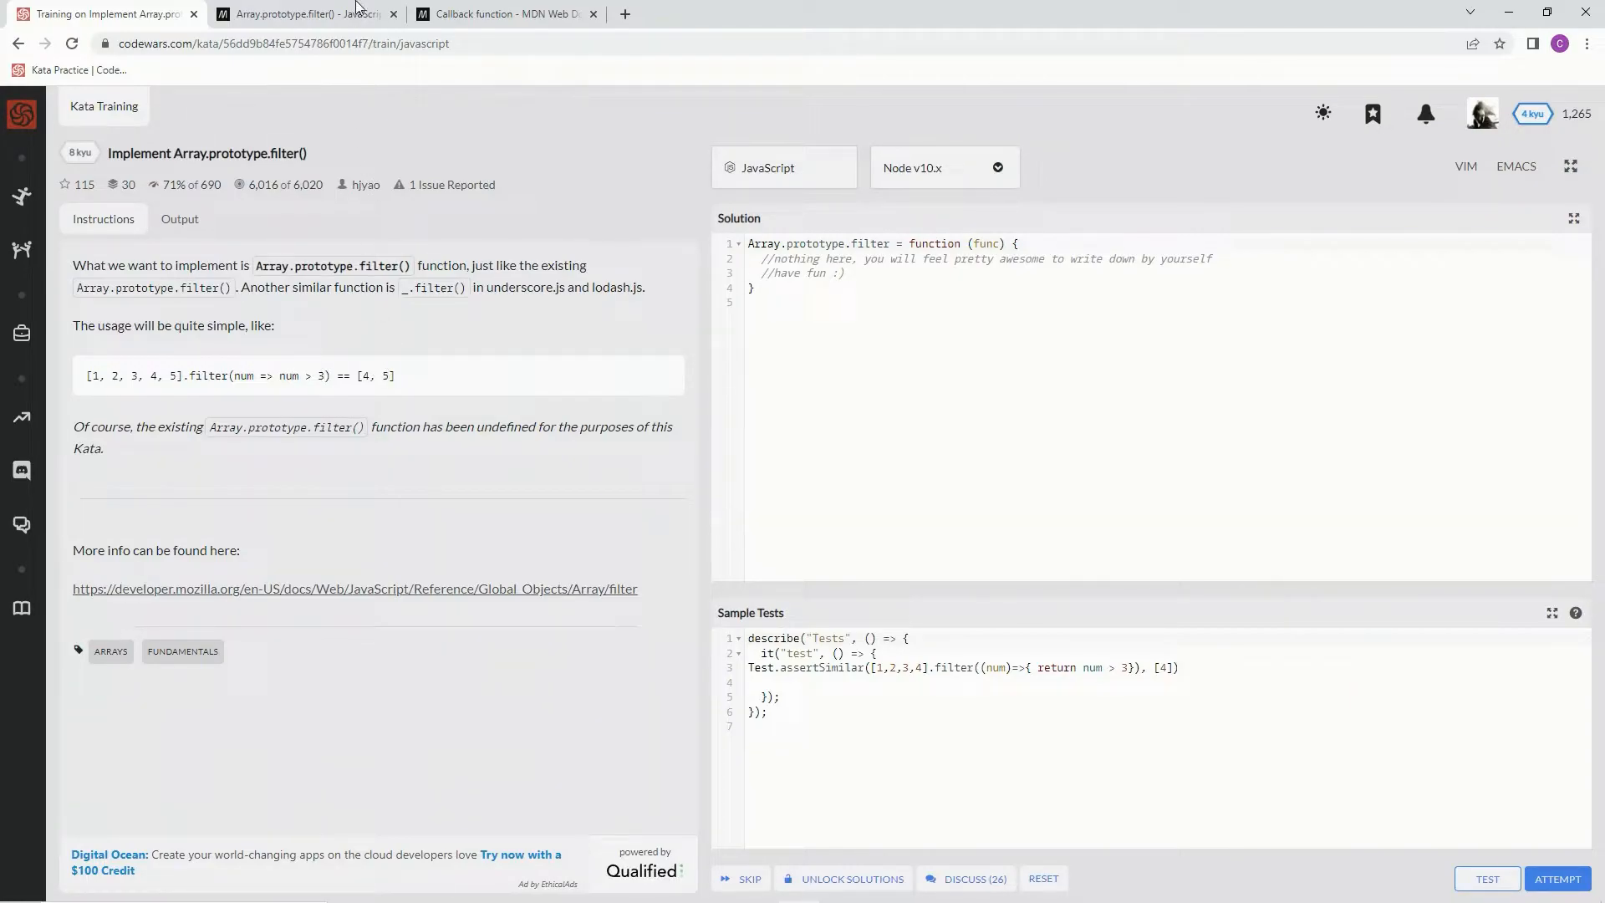
Read the MDN Array.prototype.filter() reference, then return to the Codewars kata
left_click(310, 14)
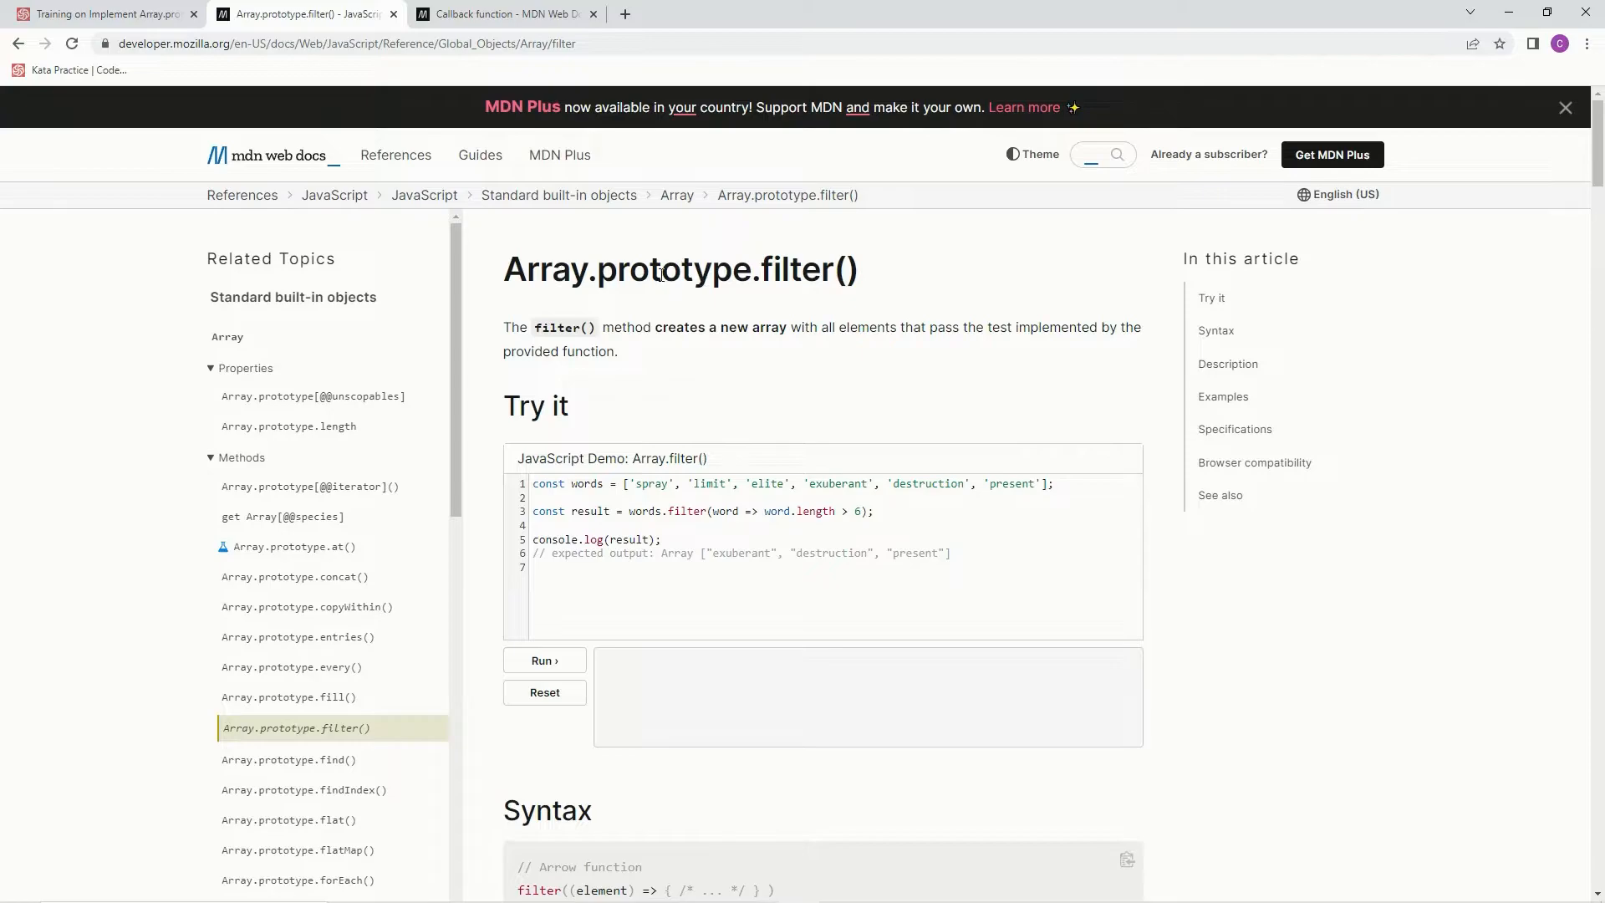
mouse_move(657, 327)
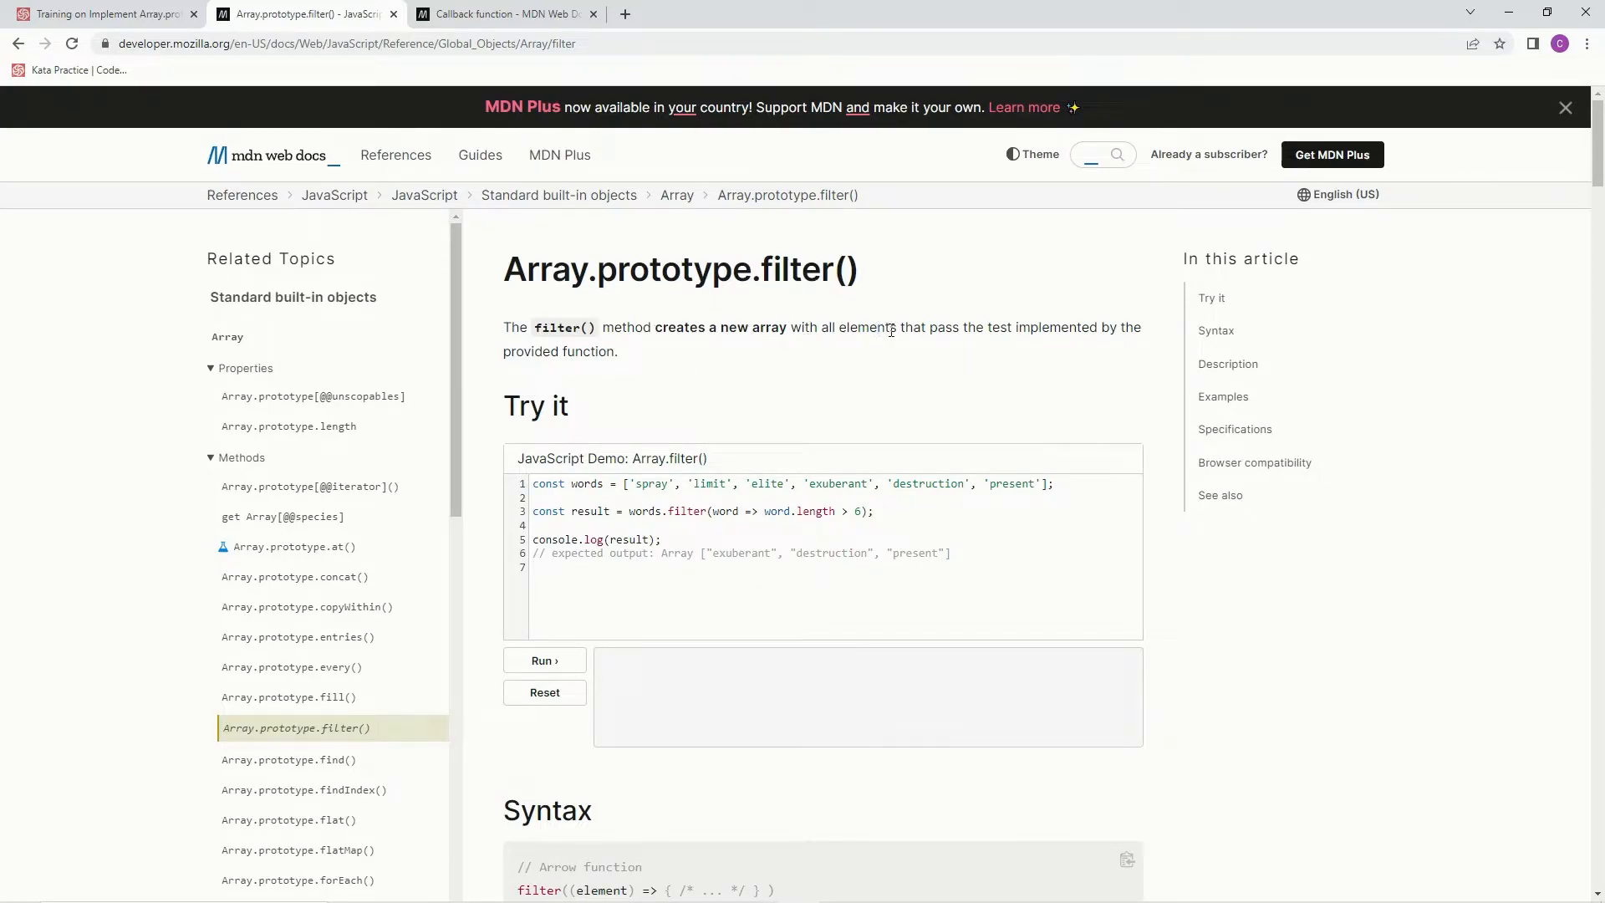
mouse_move(1124, 332)
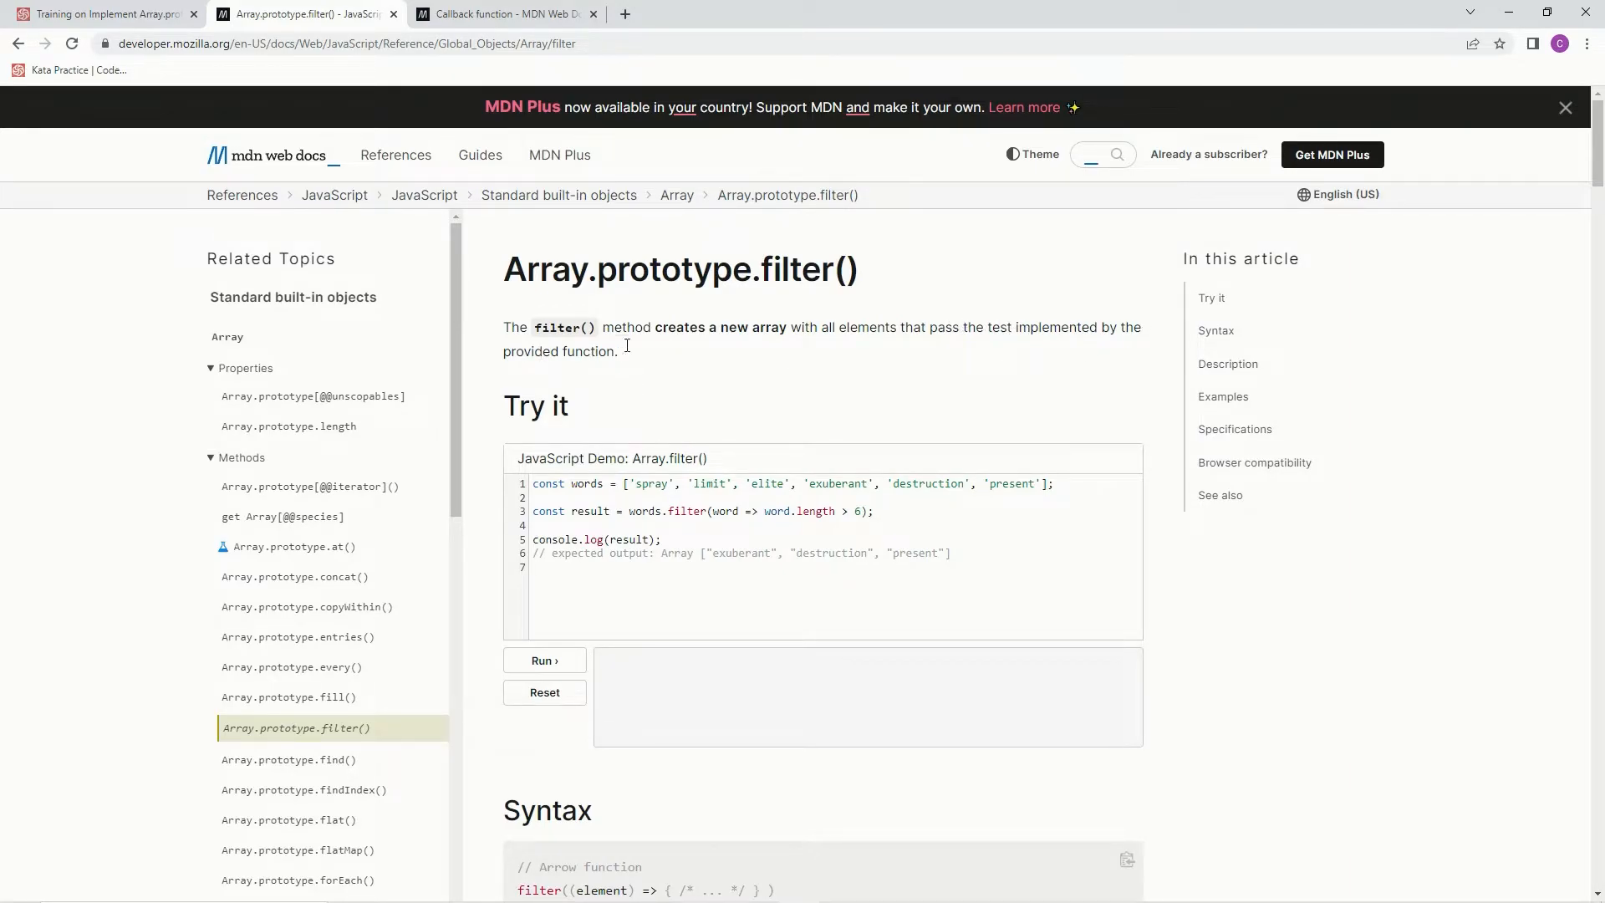
left_click(109, 15)
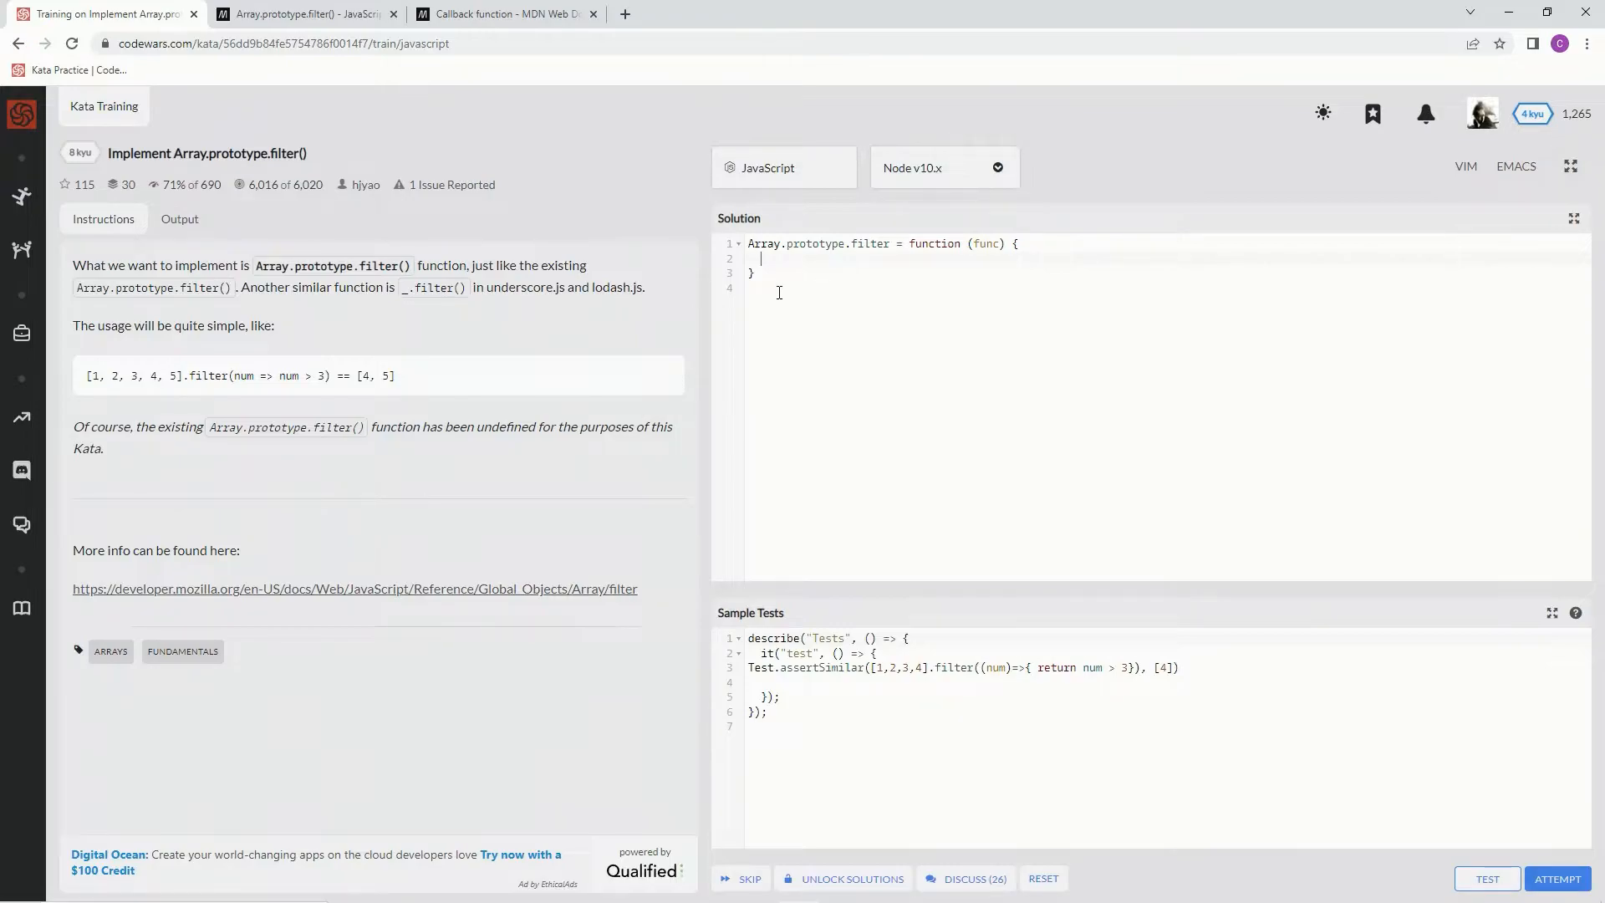
Declare an empty result array with result = [] in the solution
type("re")
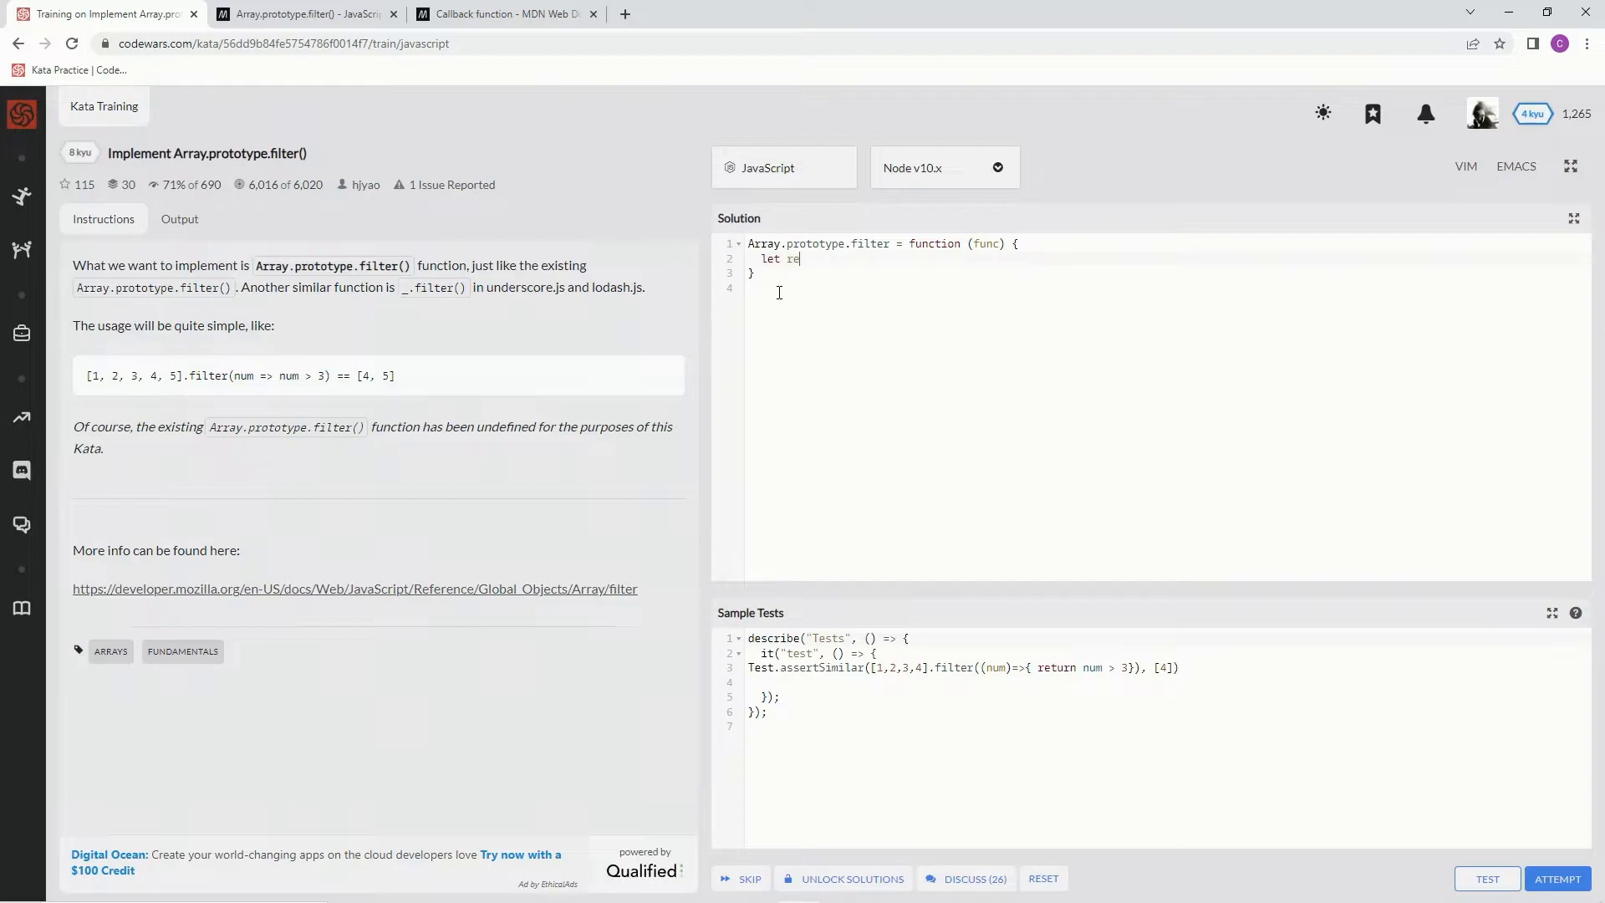
type("sult =")
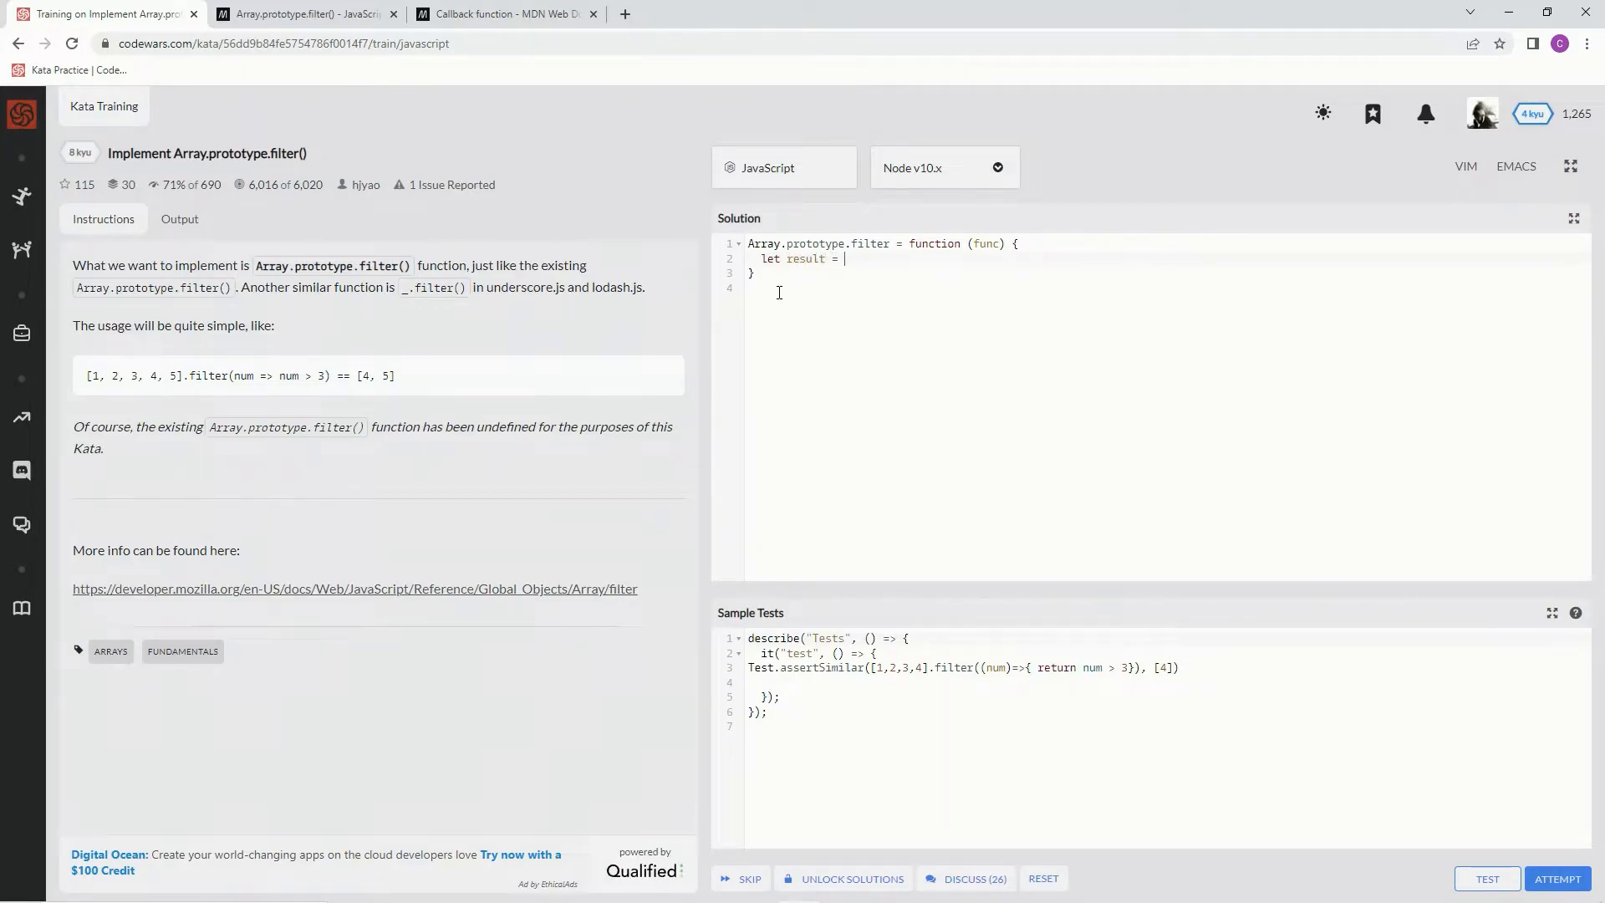
type("[]")
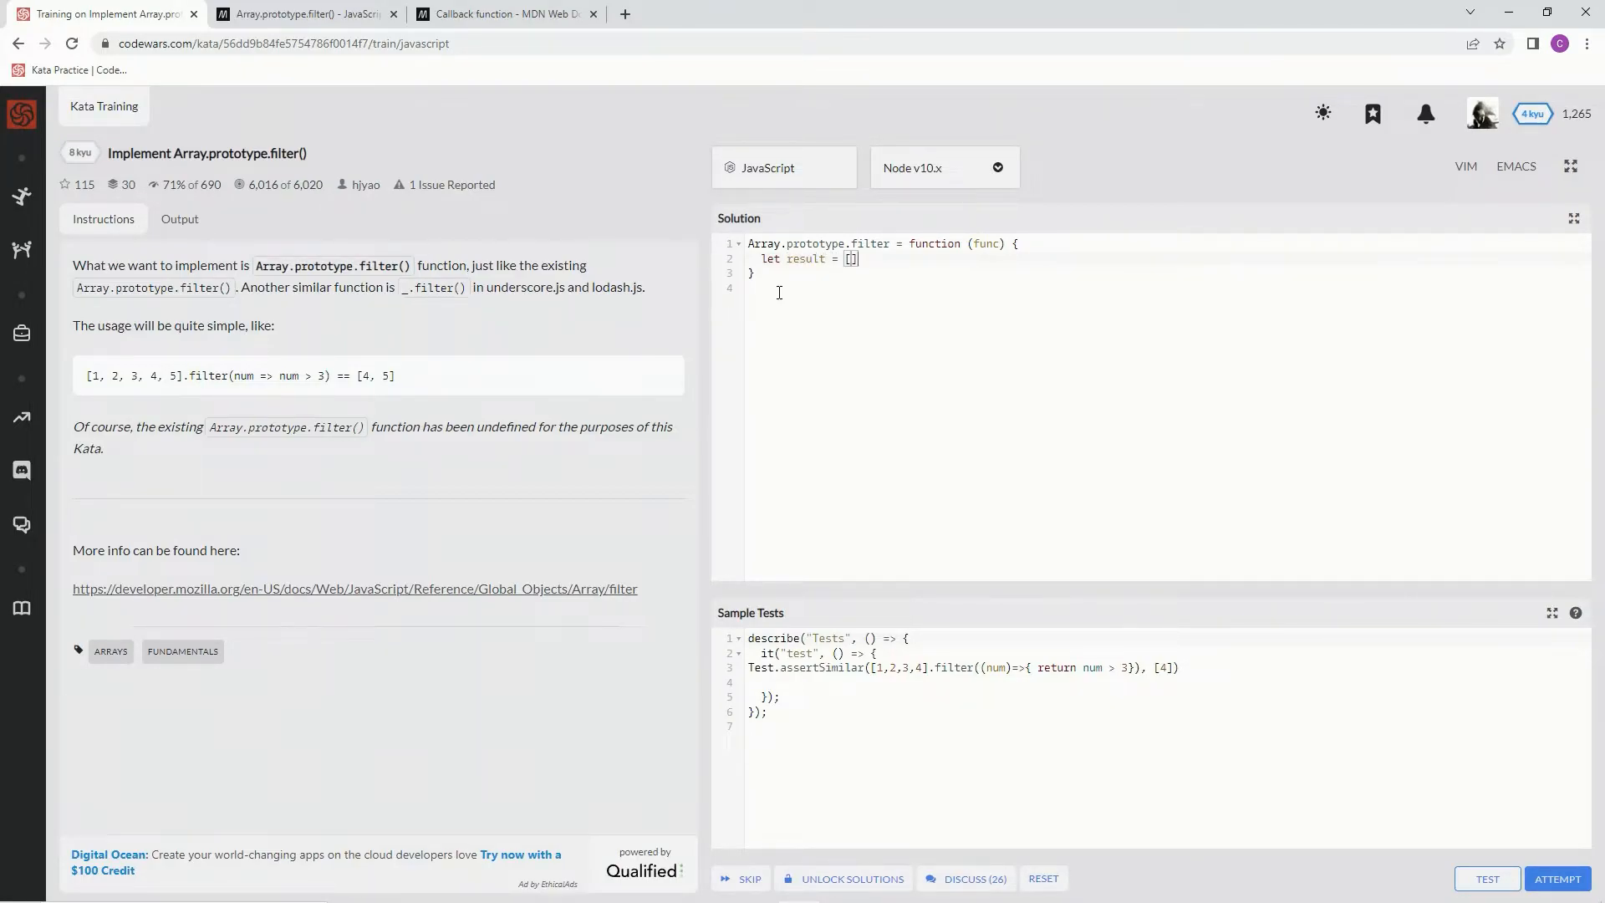
key("Enter")
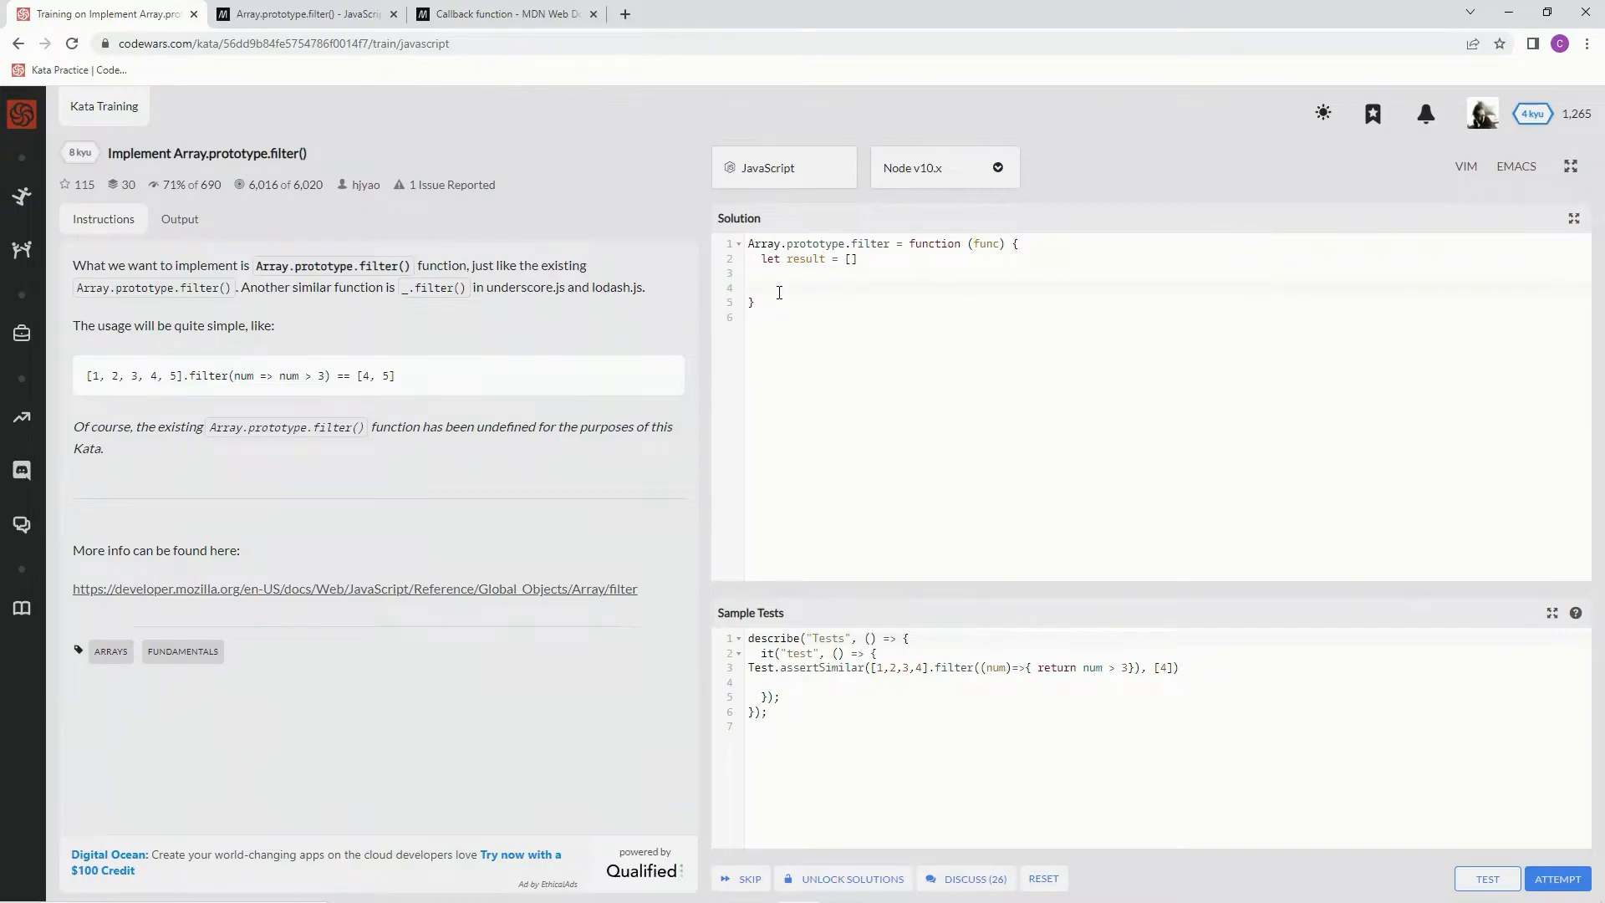
Write for(let i = 0; i < this.length; i++) containing an empty if()
type("fors")
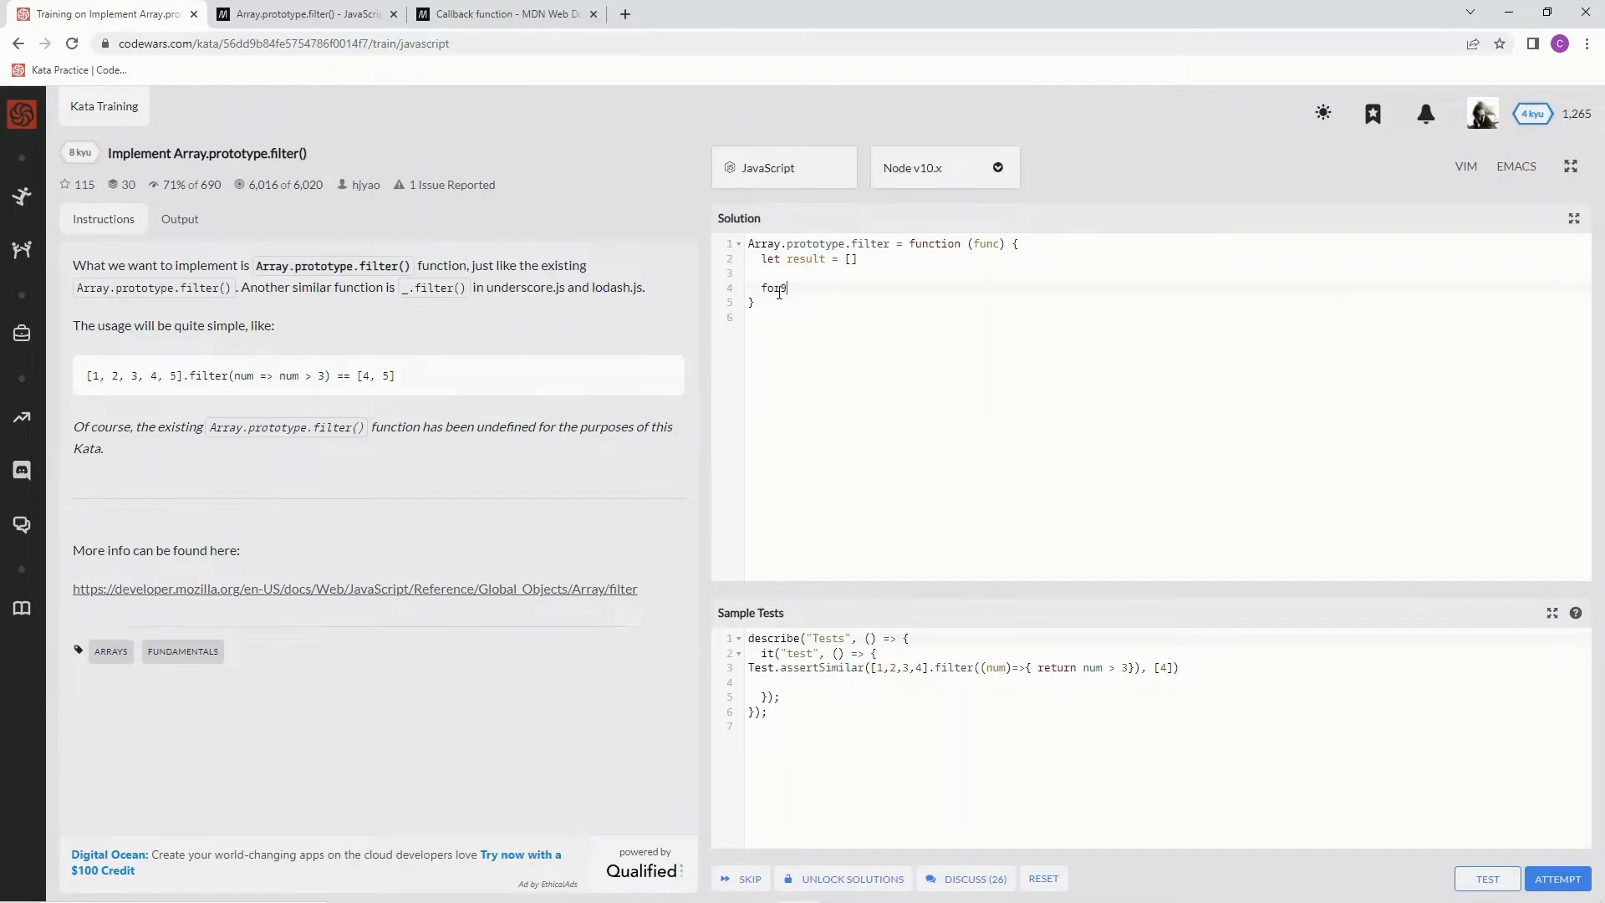
type("(let)")
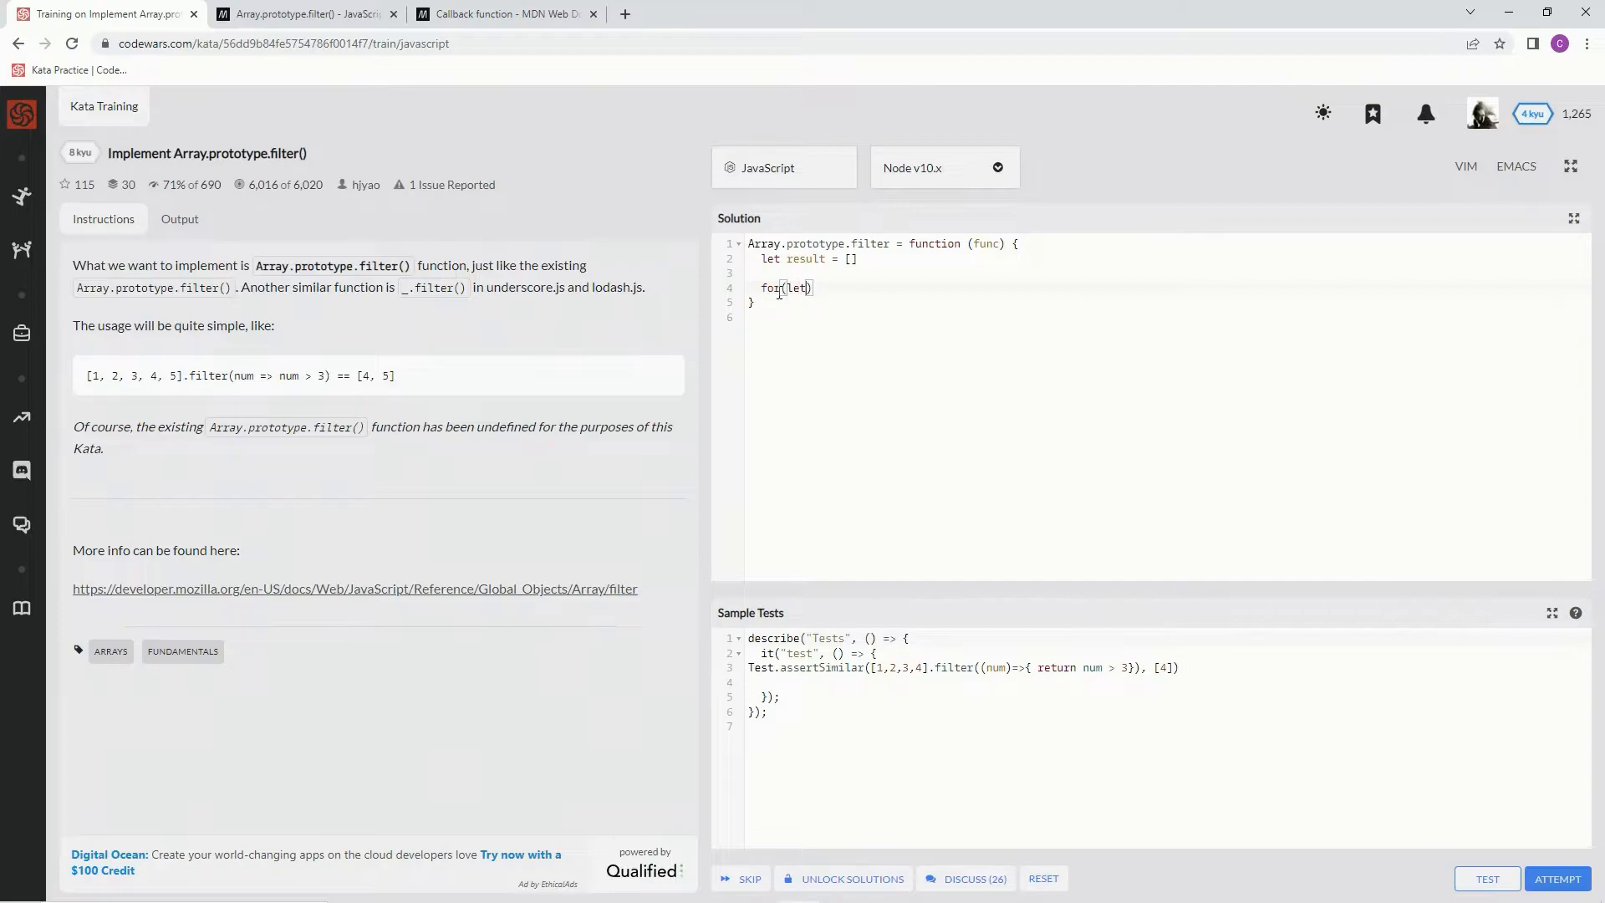
type("i = 0")
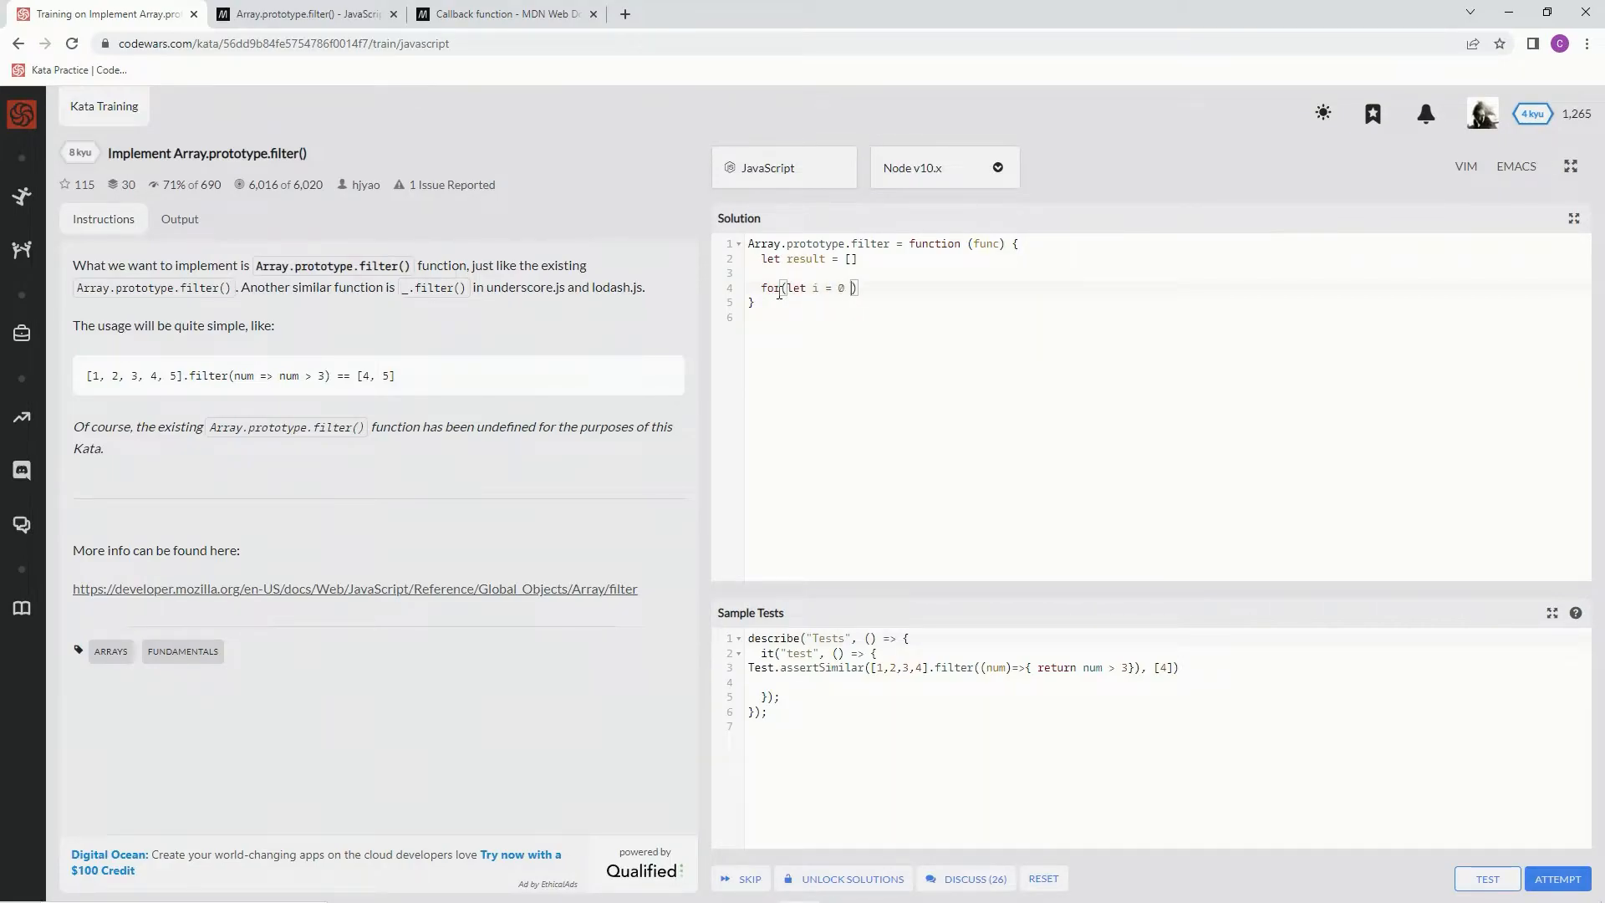
type("; i <")
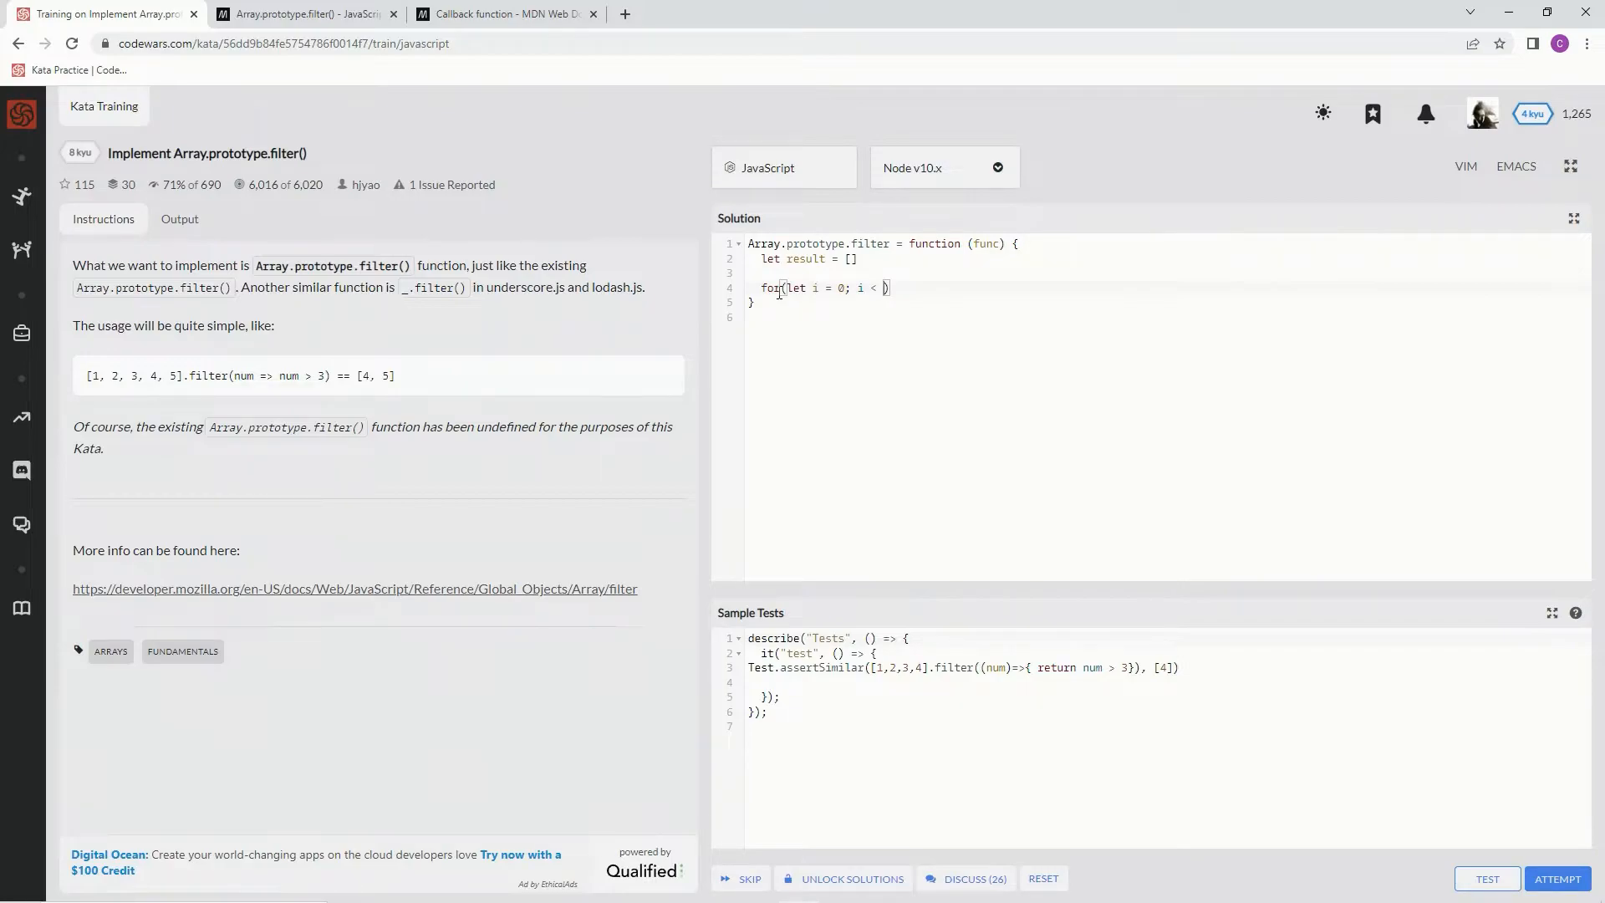
mouse_move(585, 327)
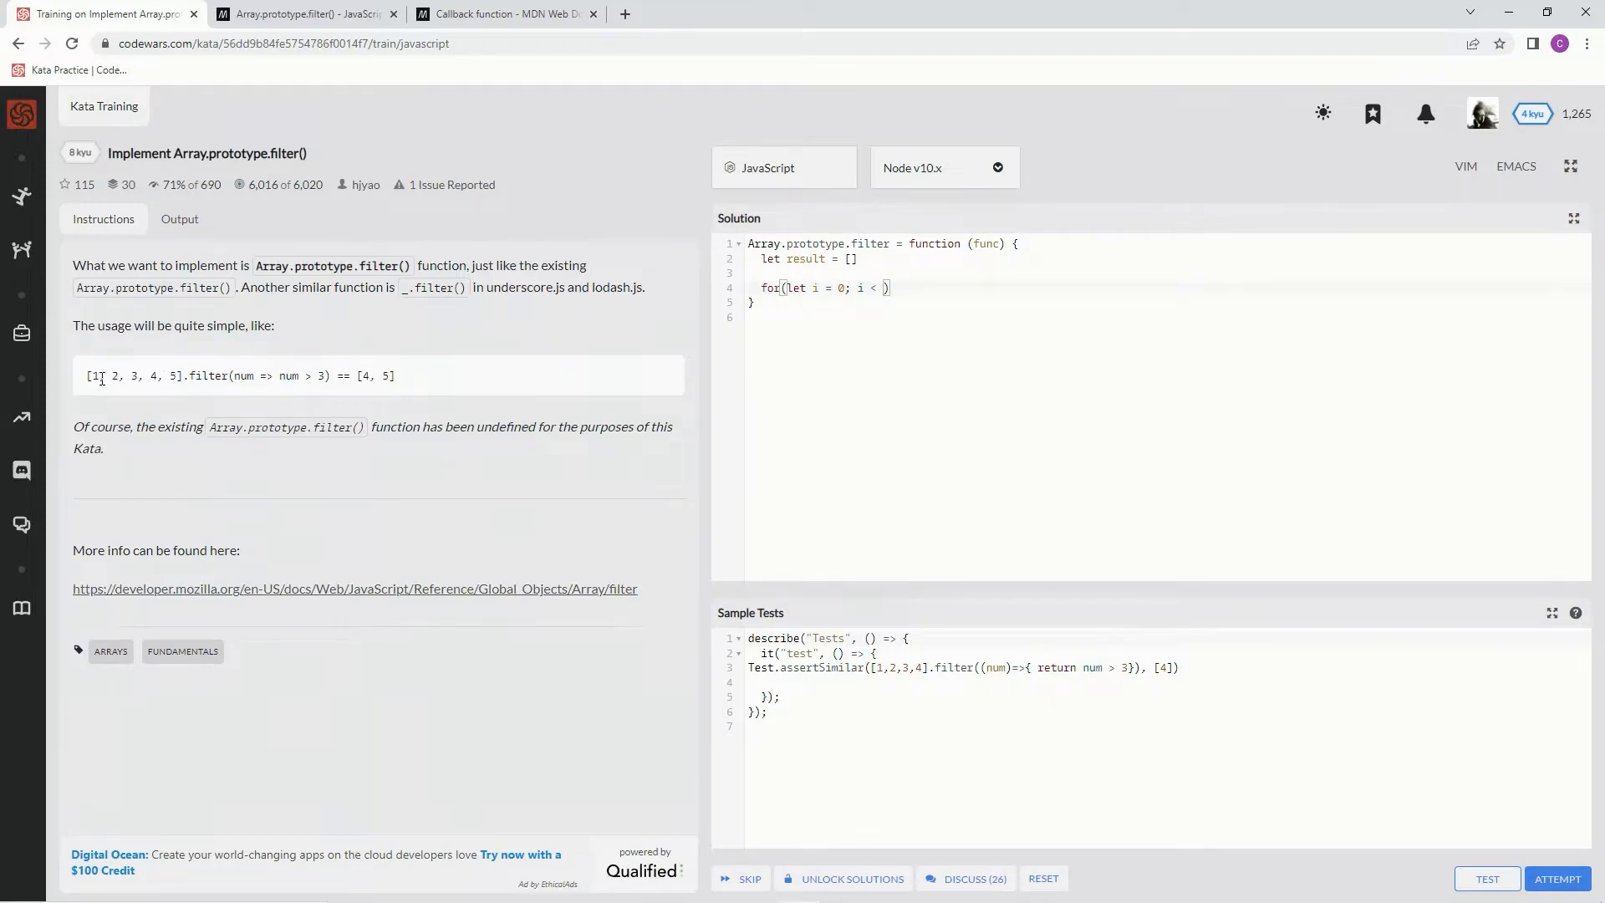
mouse_move(985, 324)
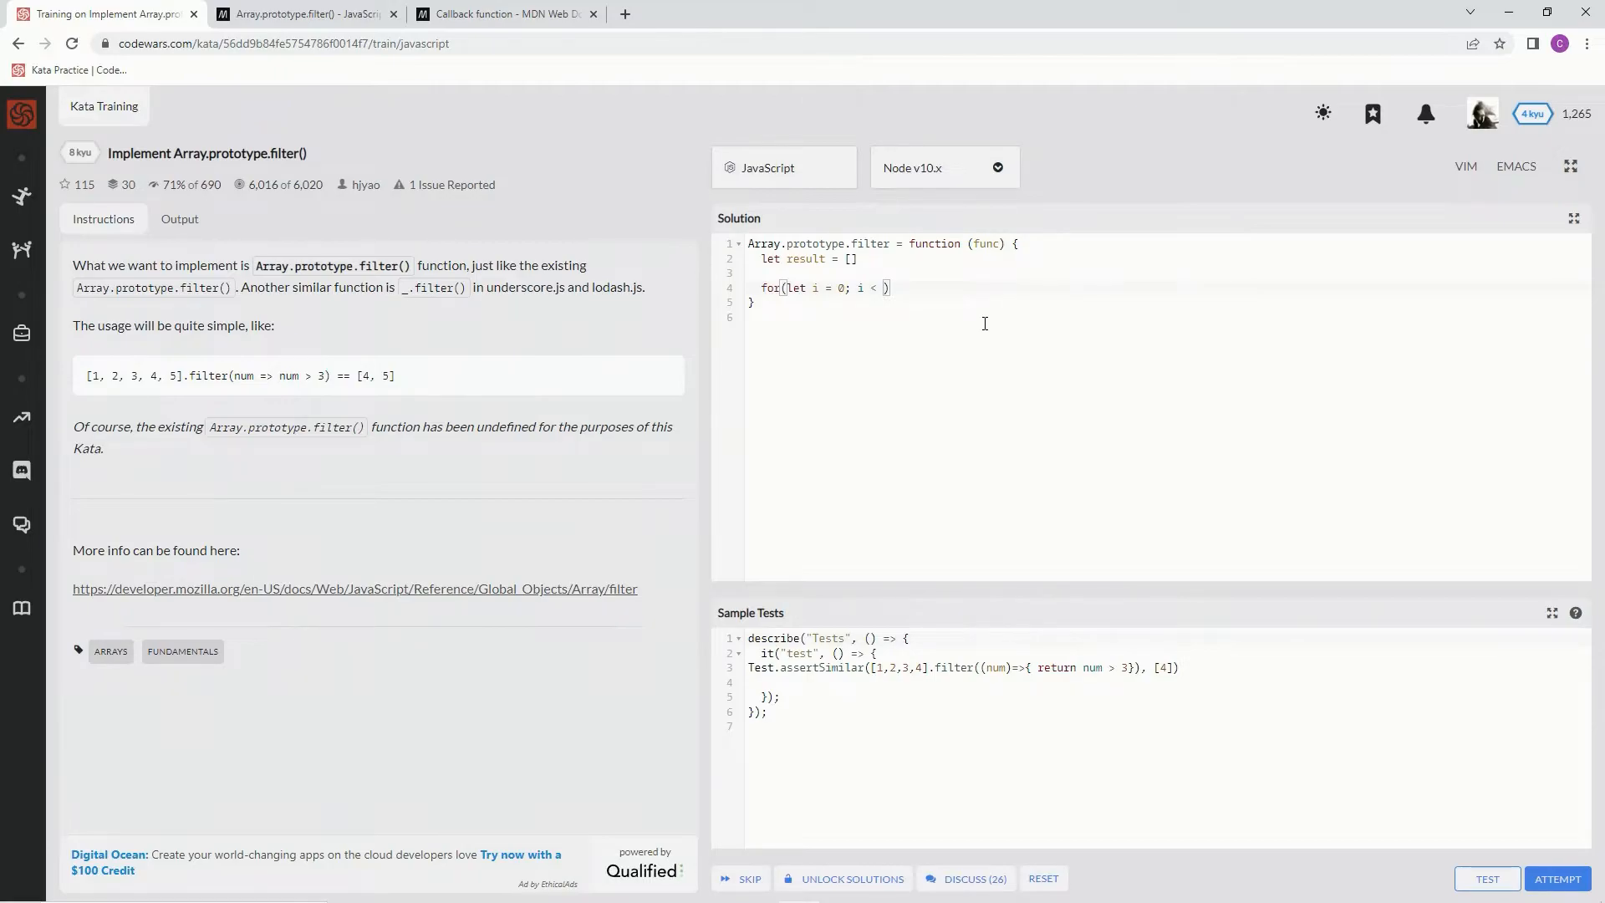
type("this.length")
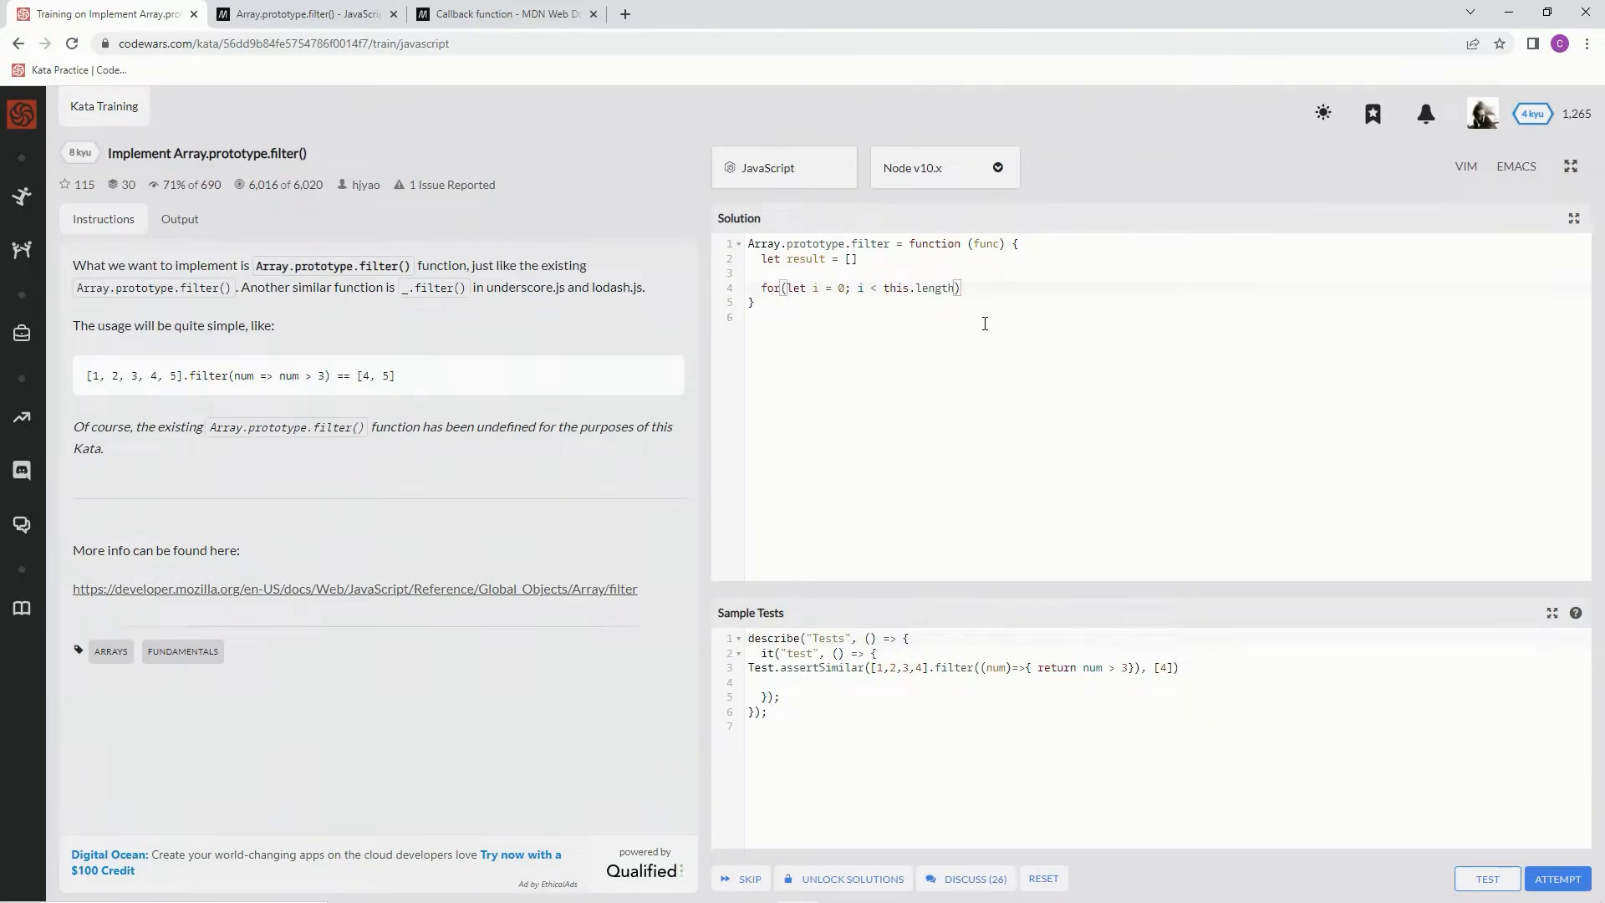
type(";")
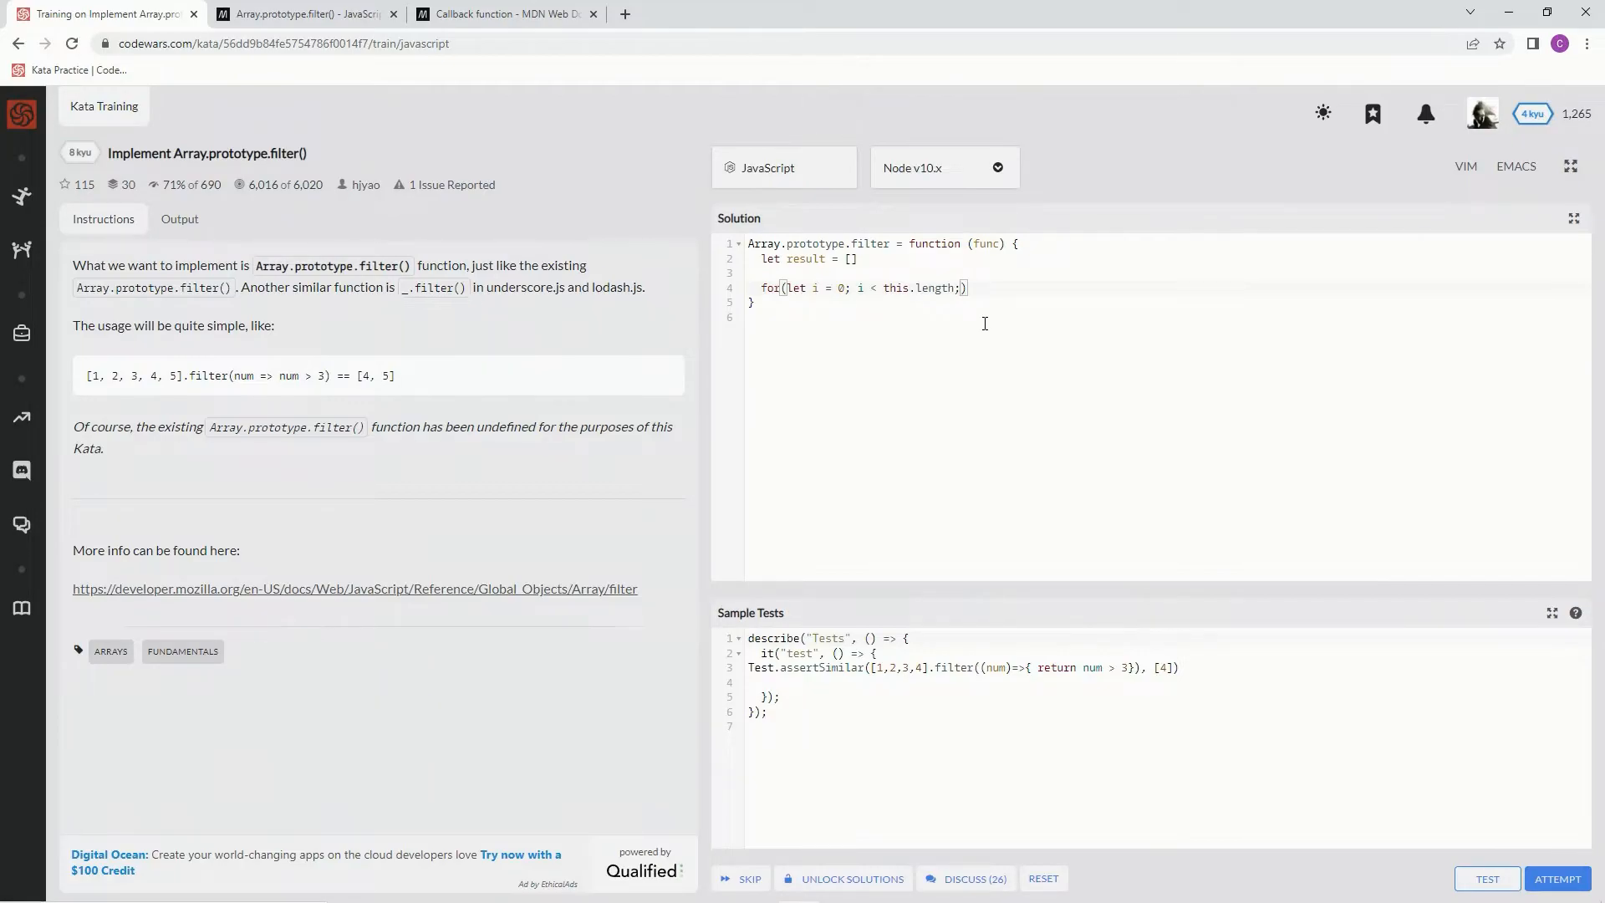
type("i++")
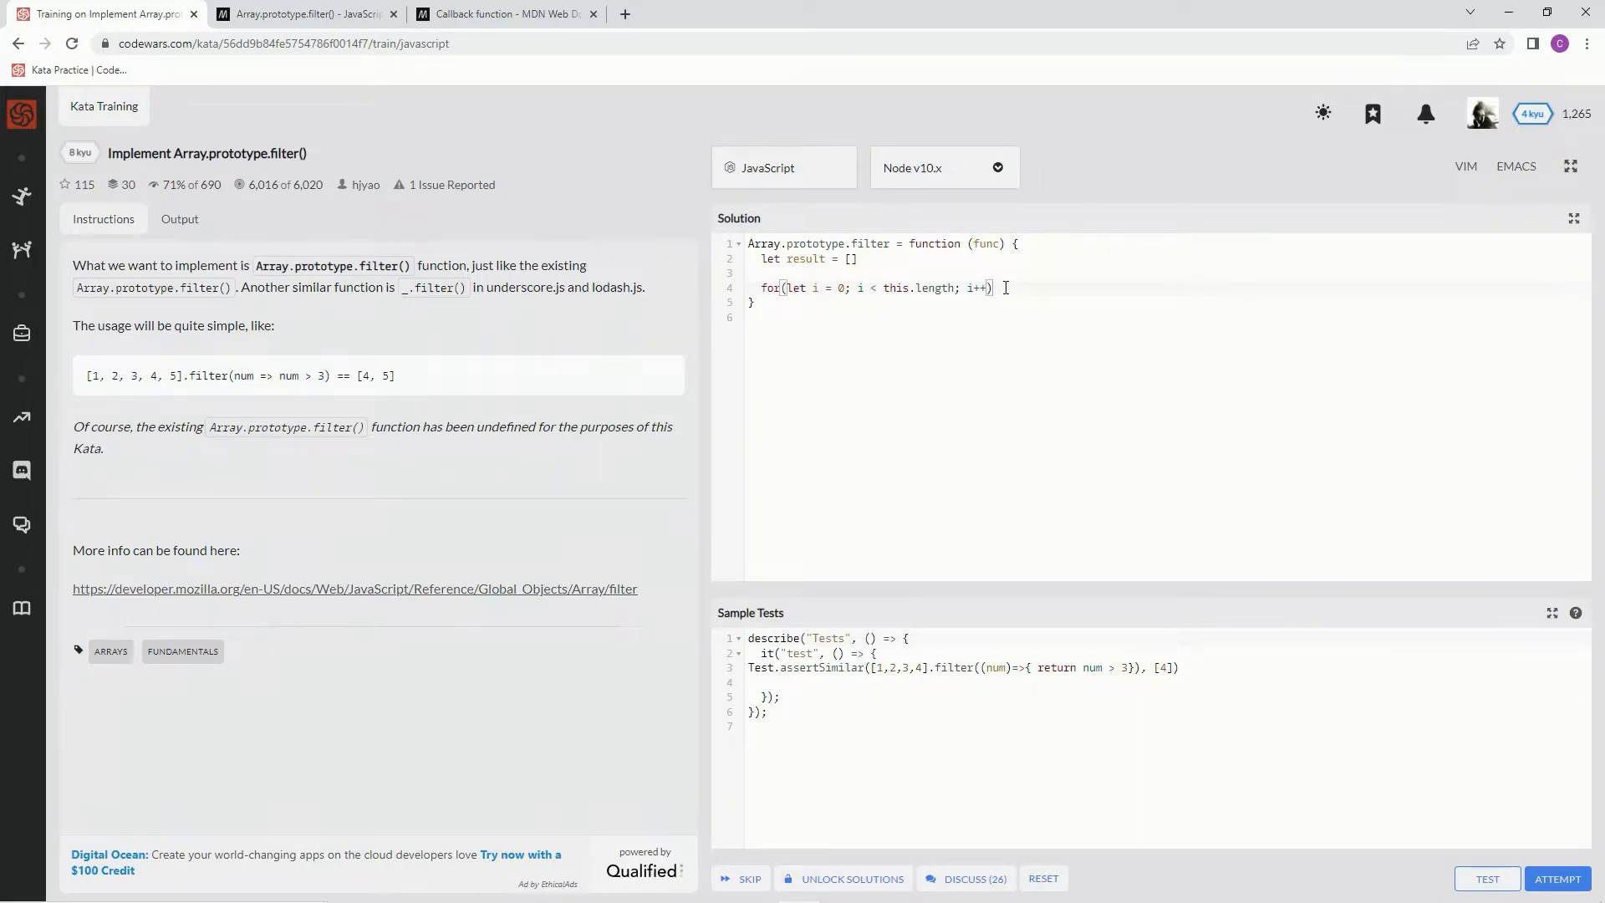
type("{")
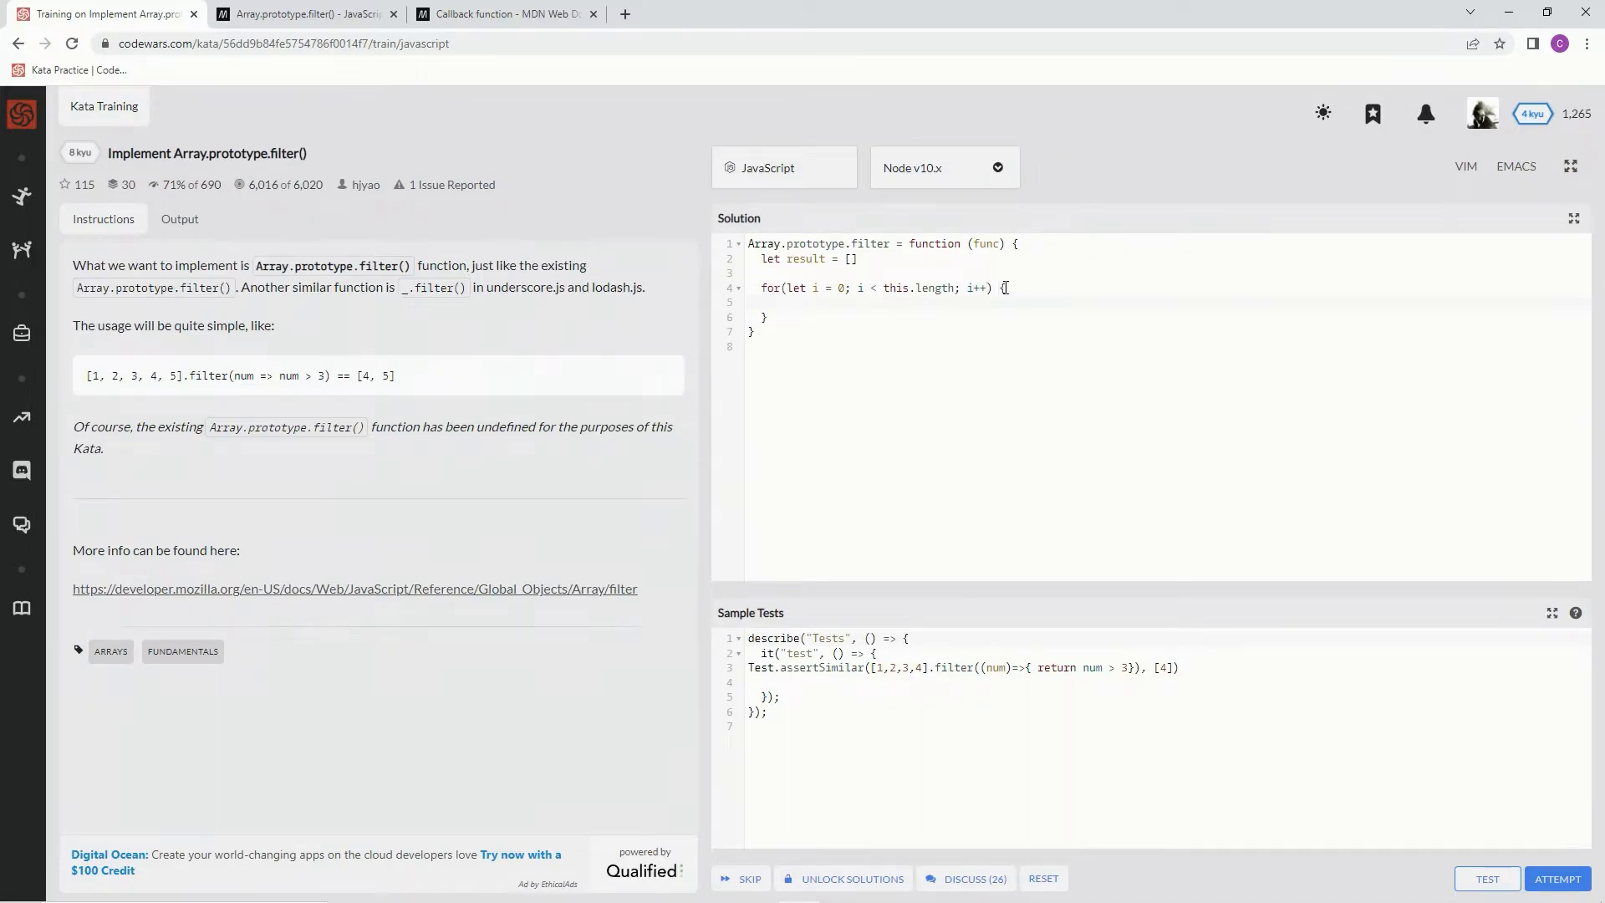
type("if")
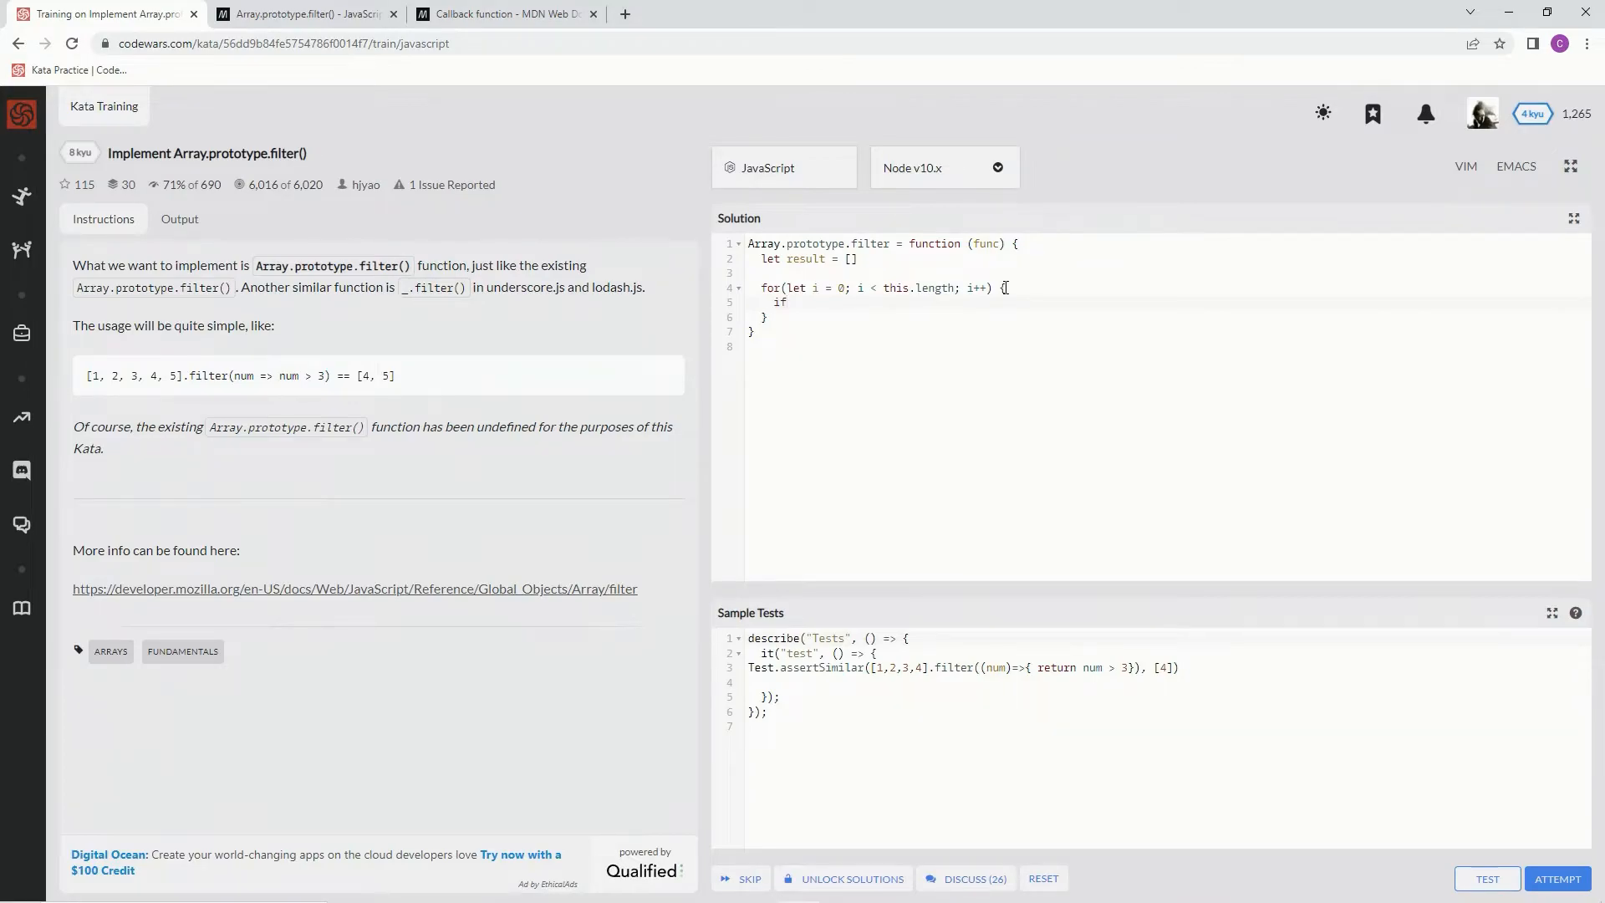
type("()")
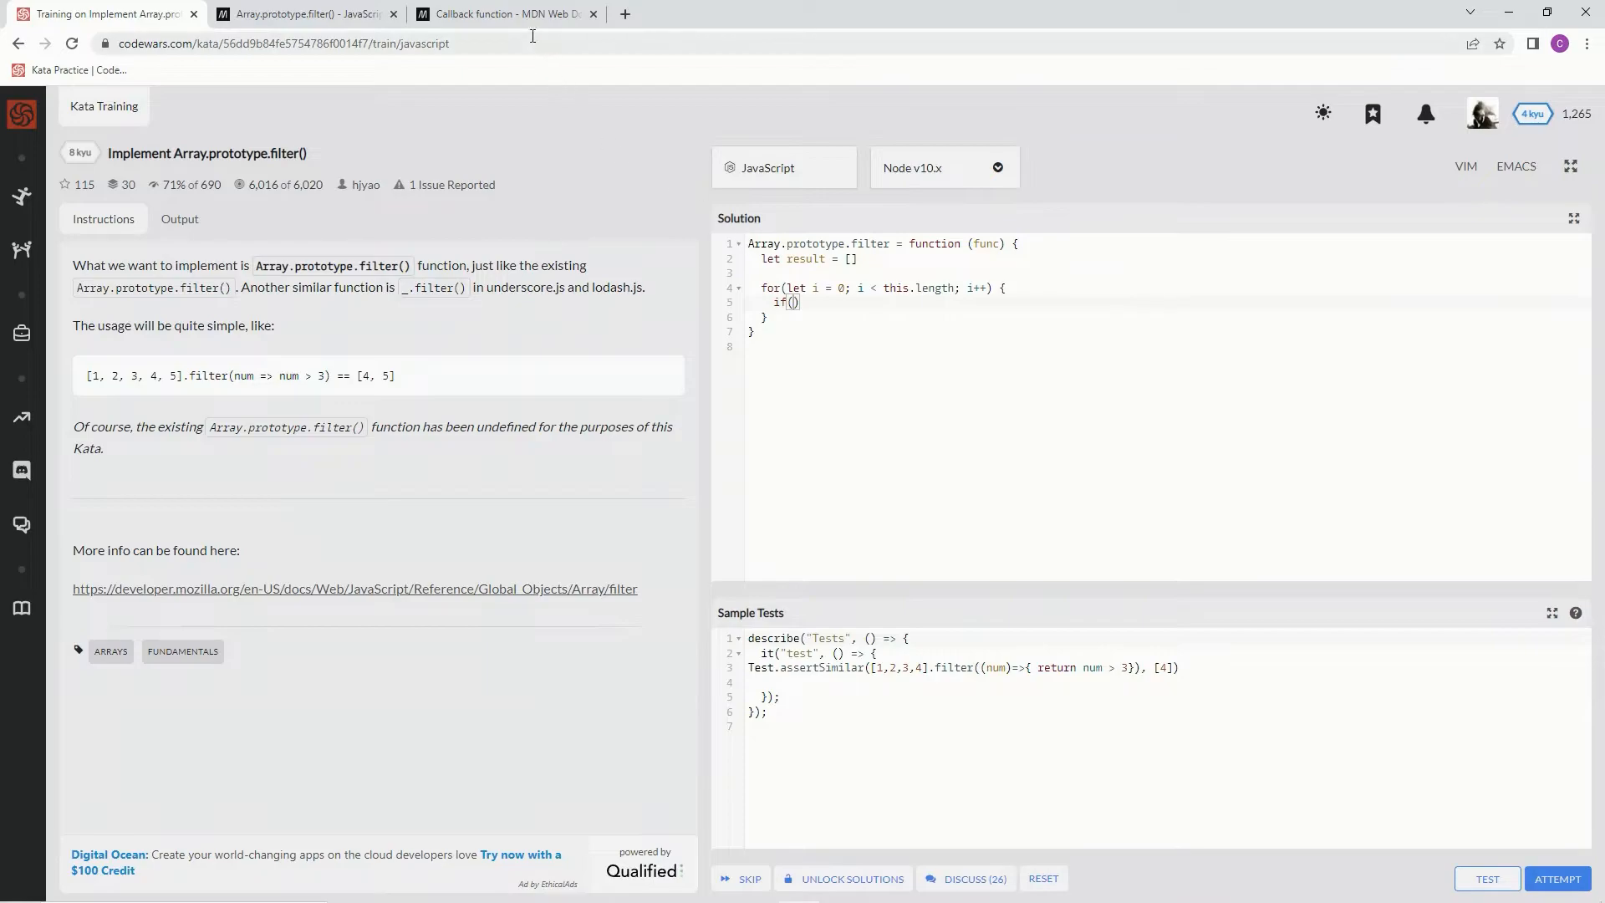
Consult the MDN Callback function glossary page, then return to the kata
left_click(502, 13)
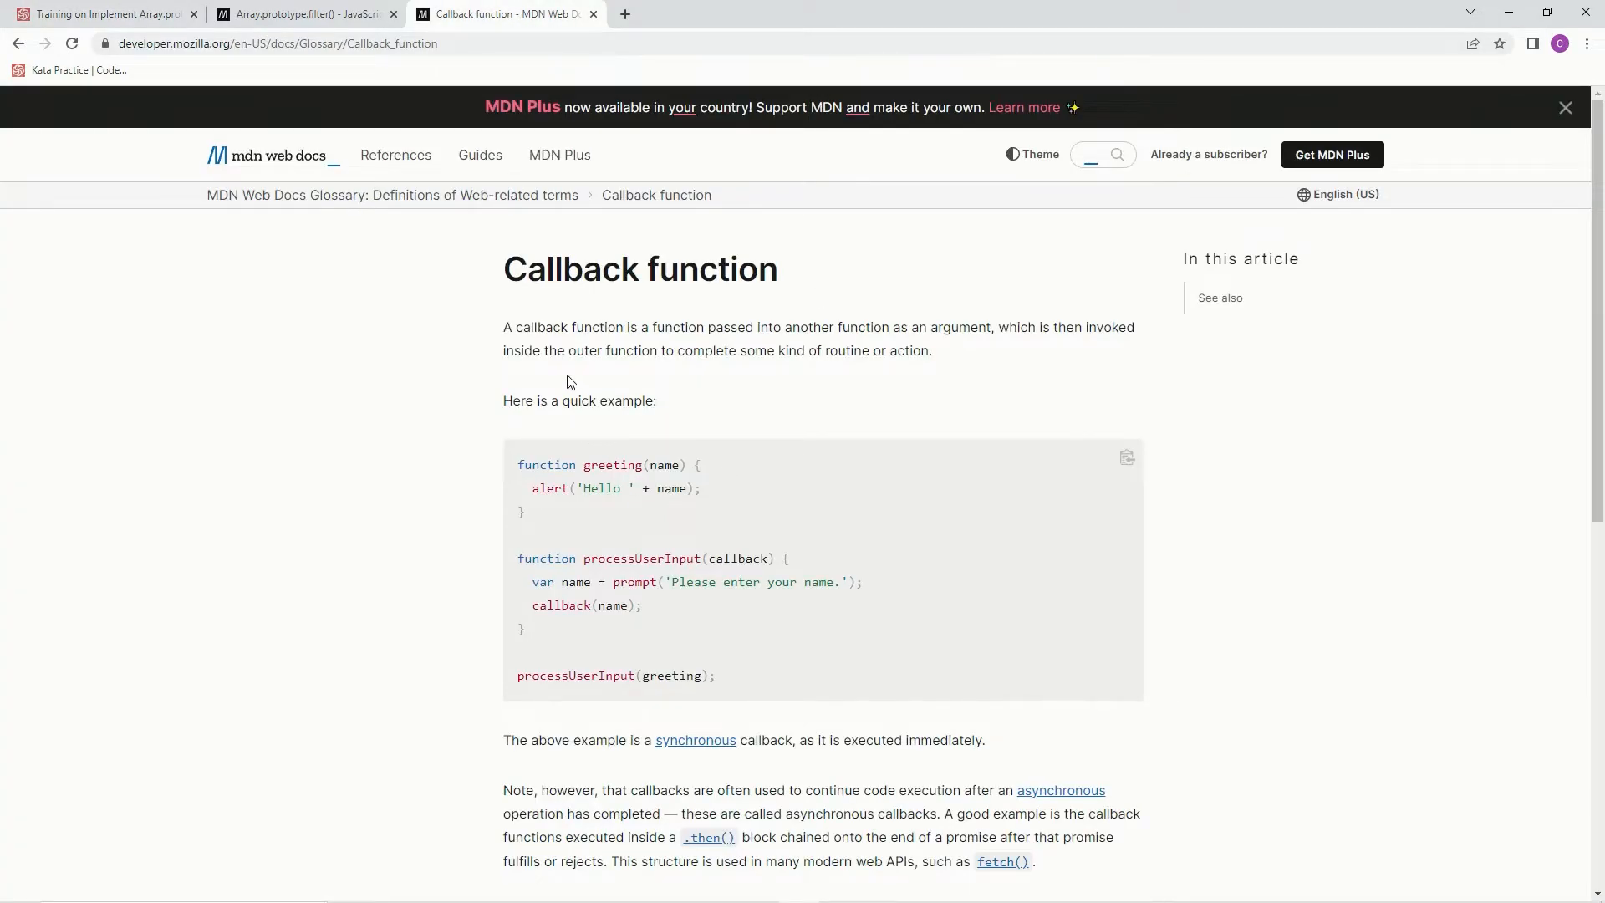
mouse_move(660, 328)
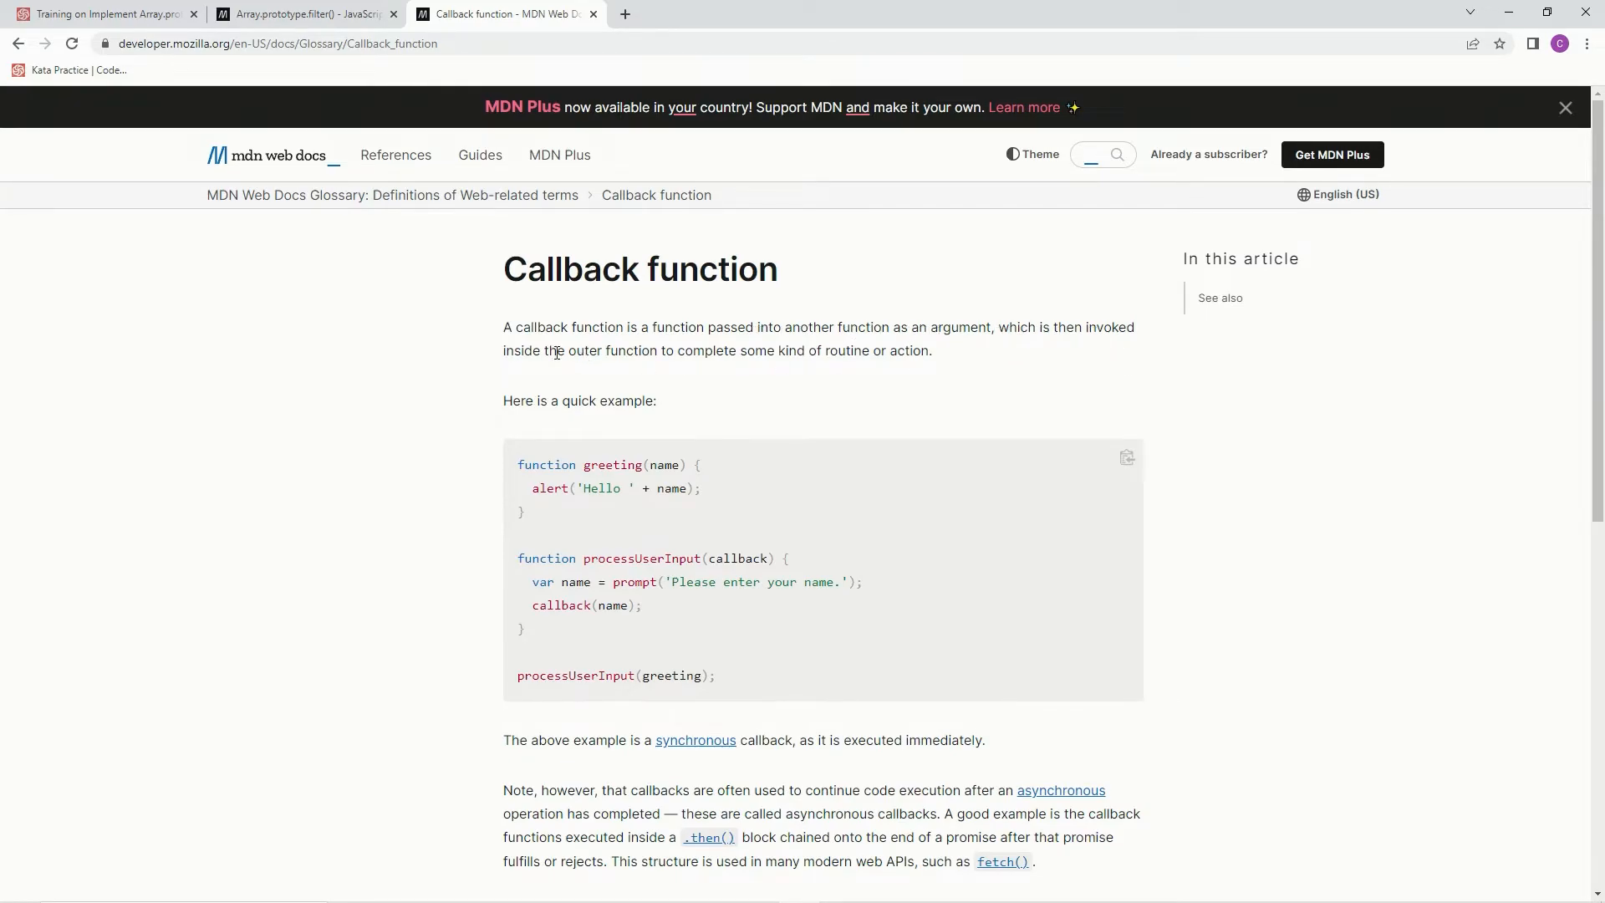
mouse_move(768, 356)
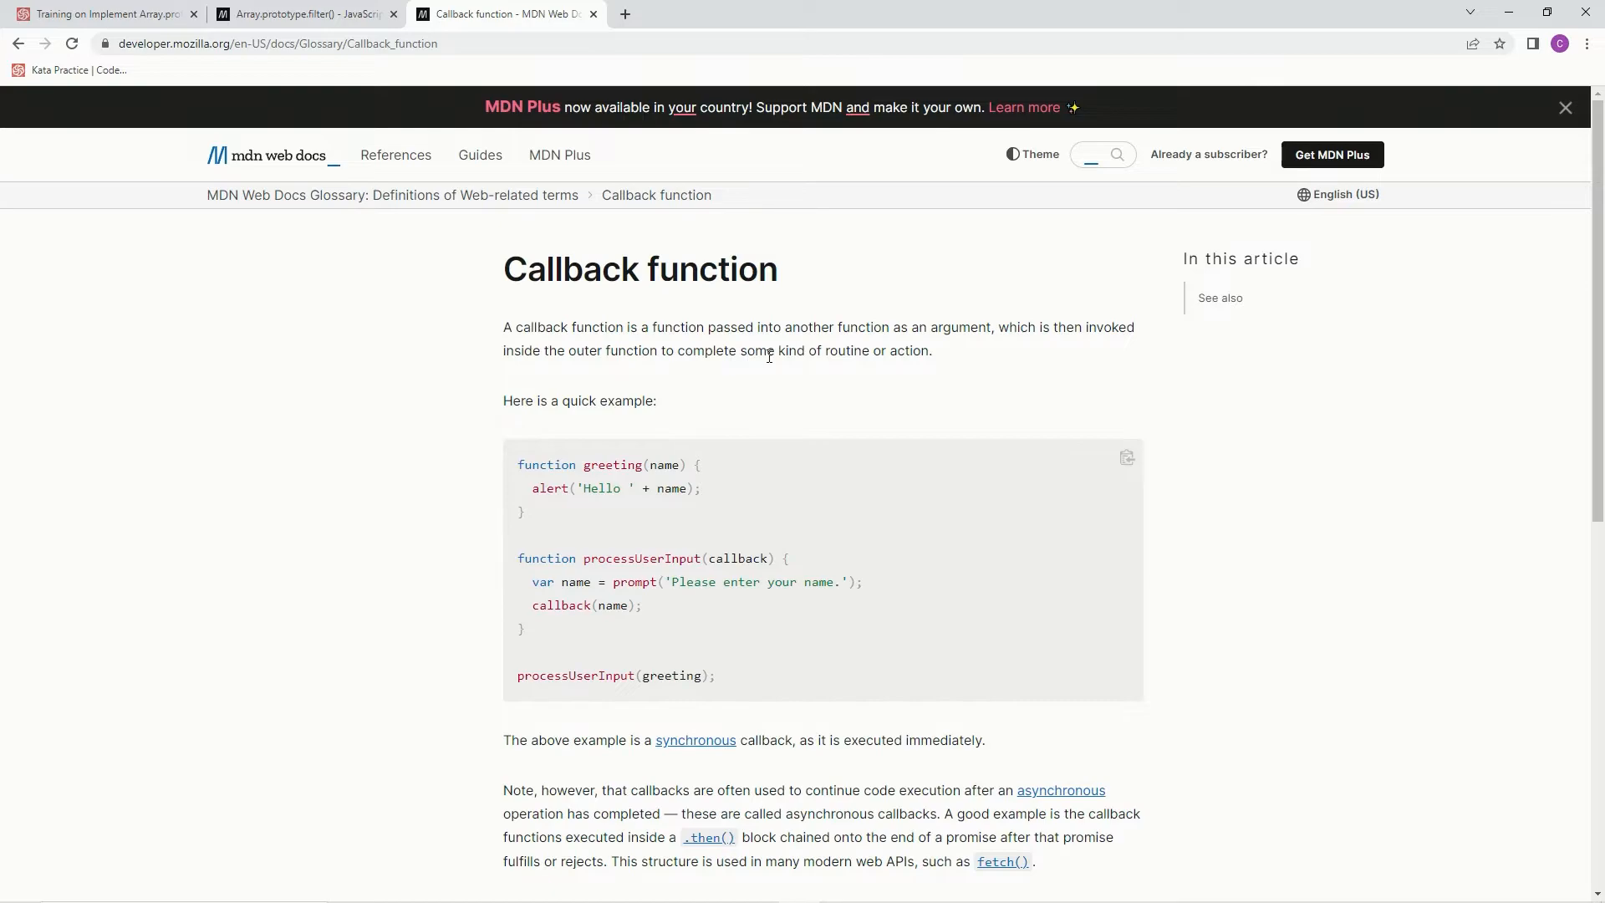
left_click(101, 14)
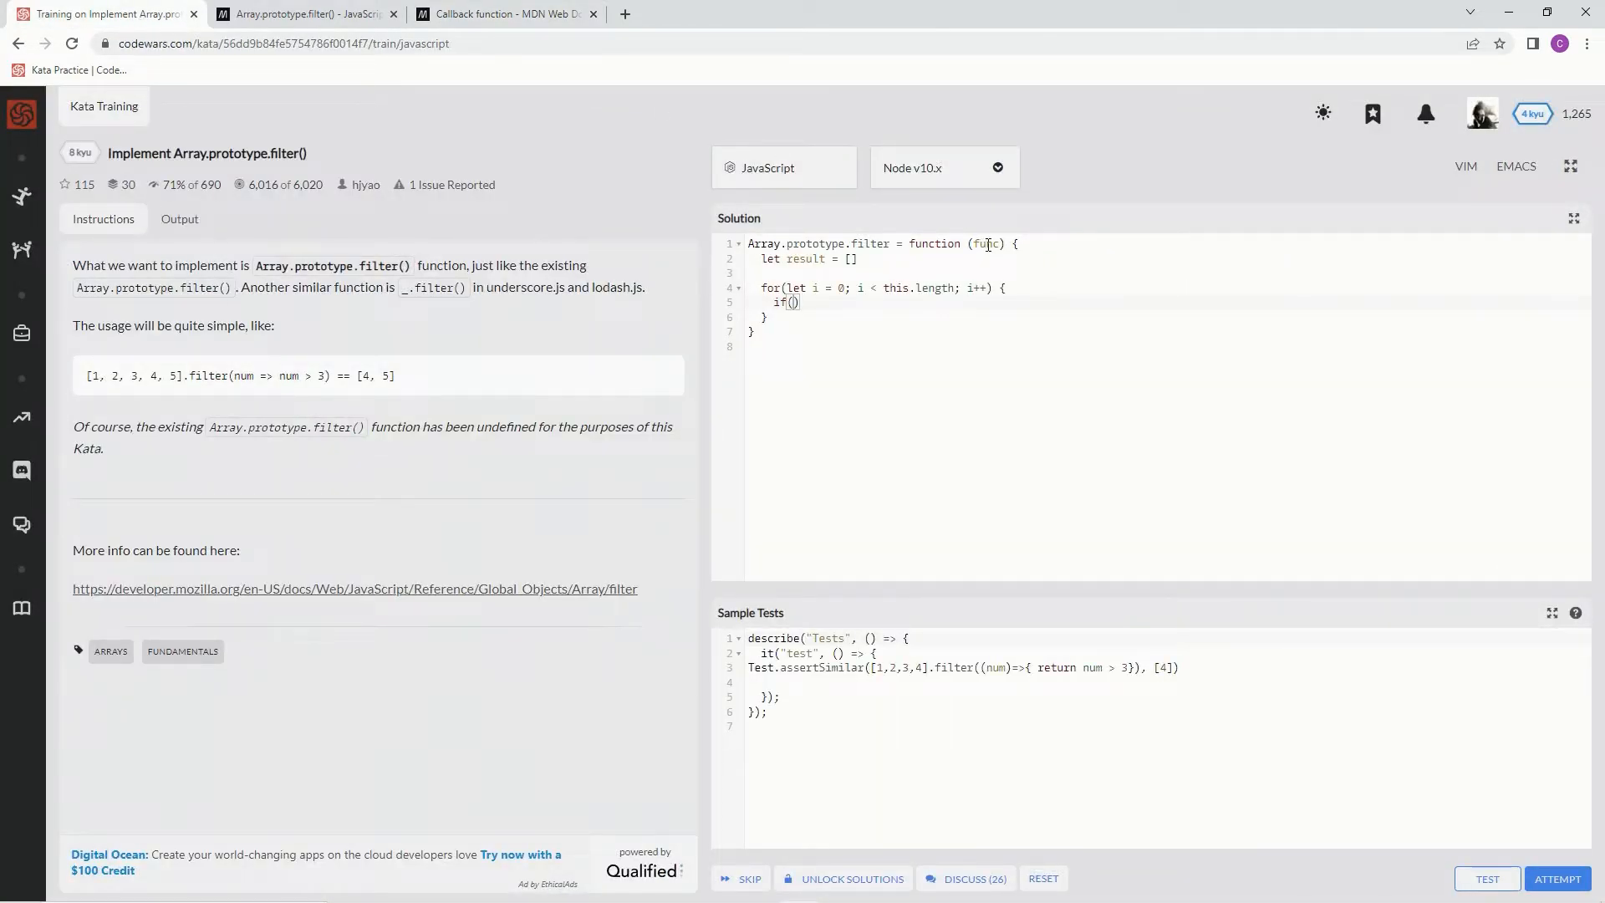
mouse_move(309, 384)
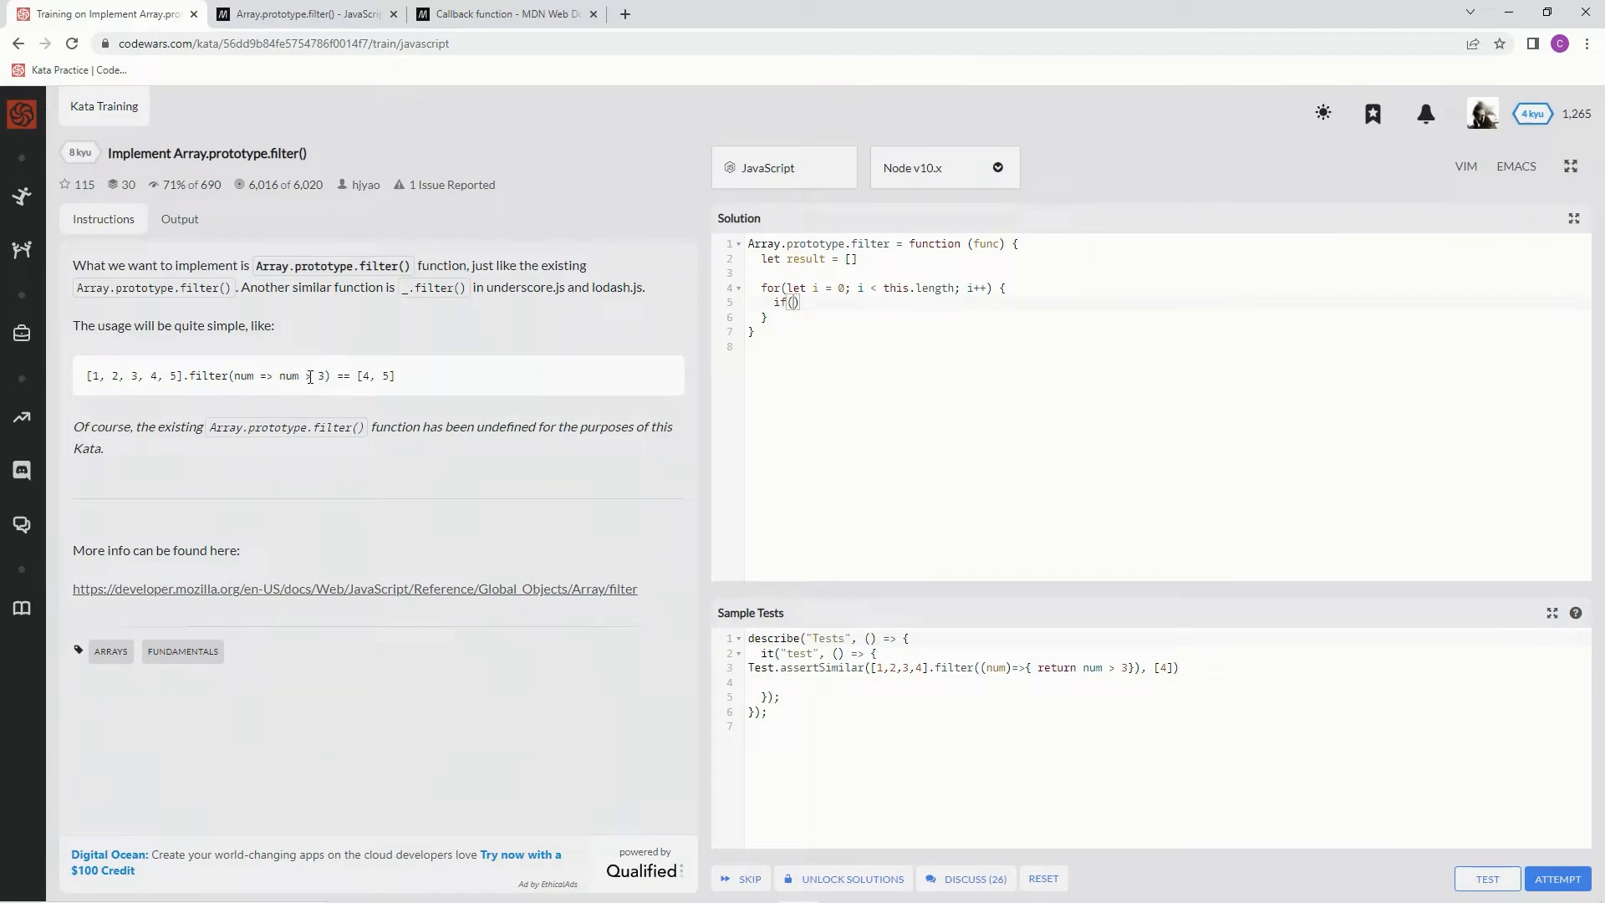
mouse_move(896, 274)
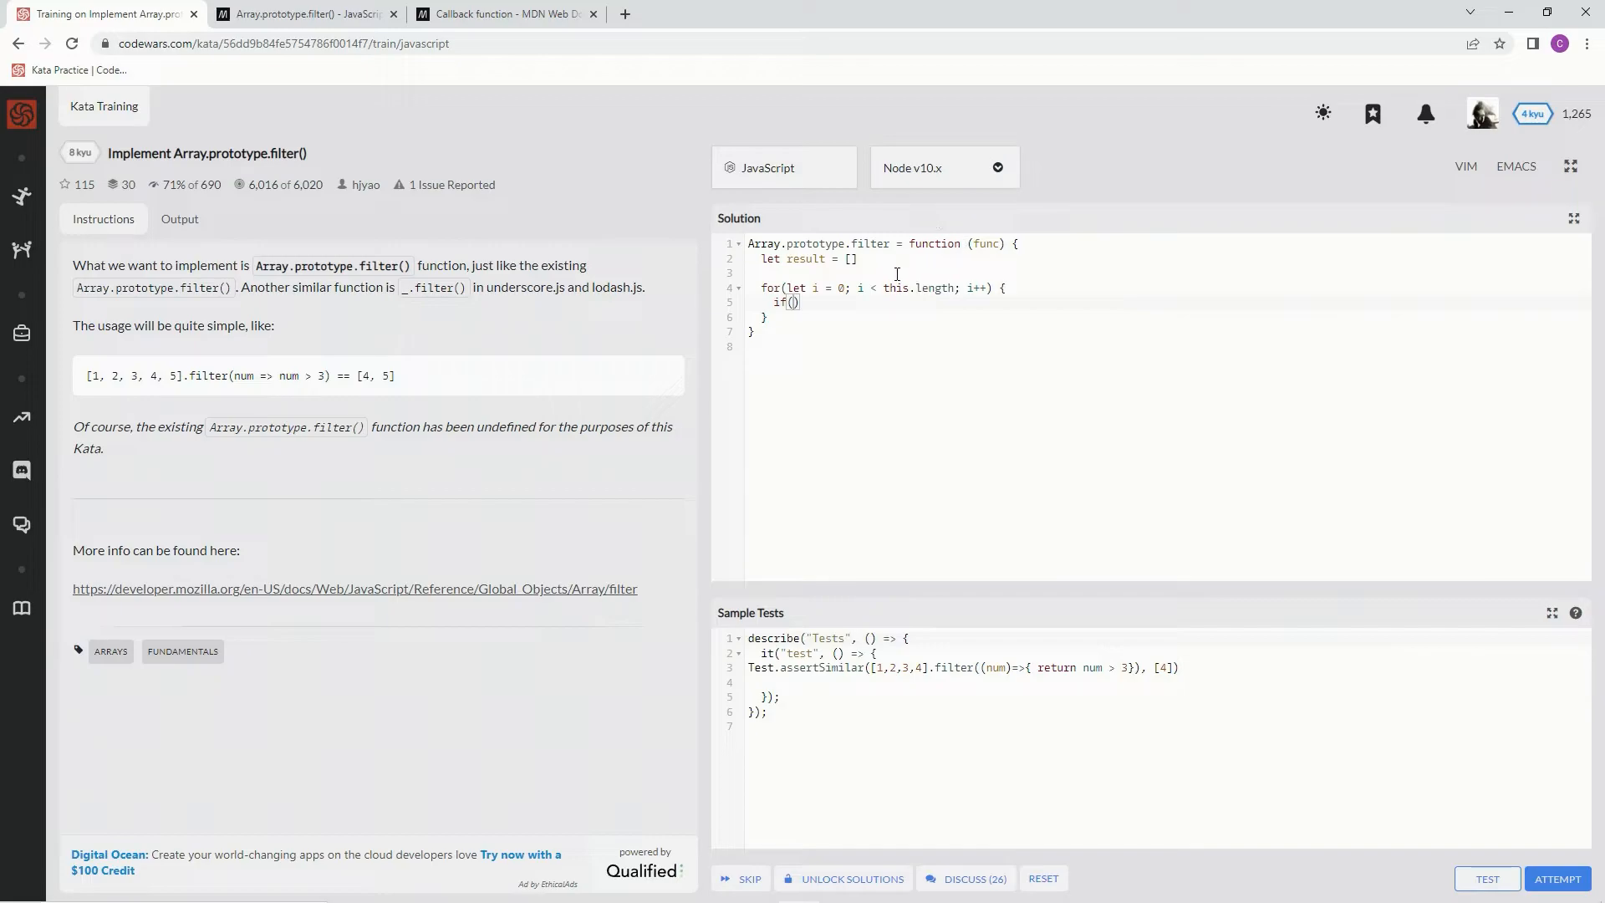
mouse_move(850, 312)
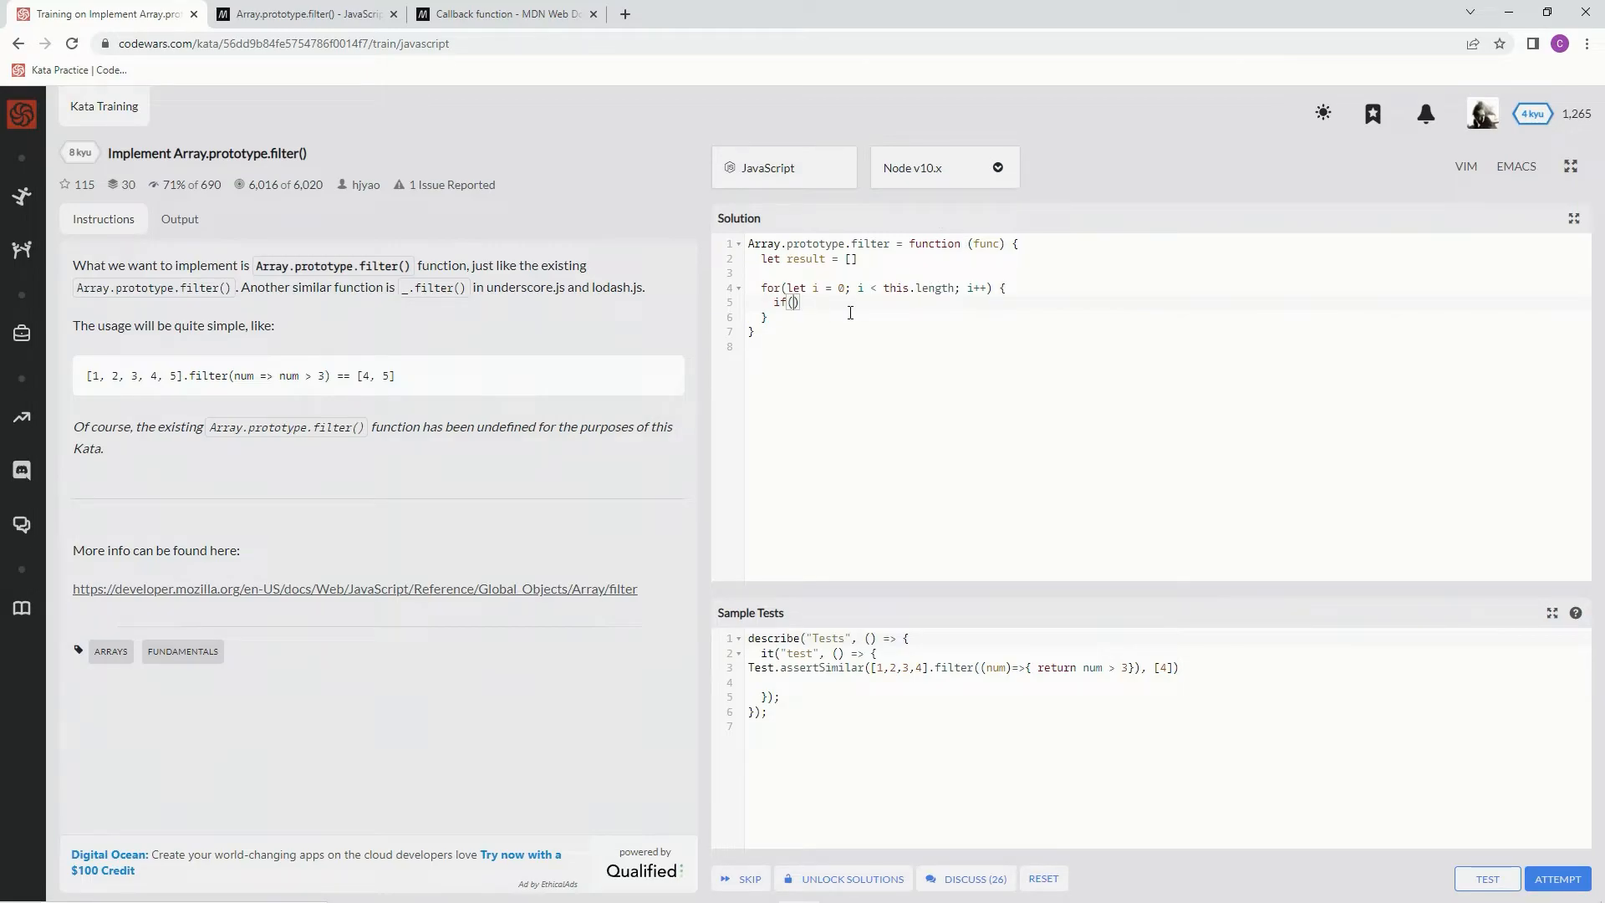
Fill the if condition with func(this[i])
type("func")
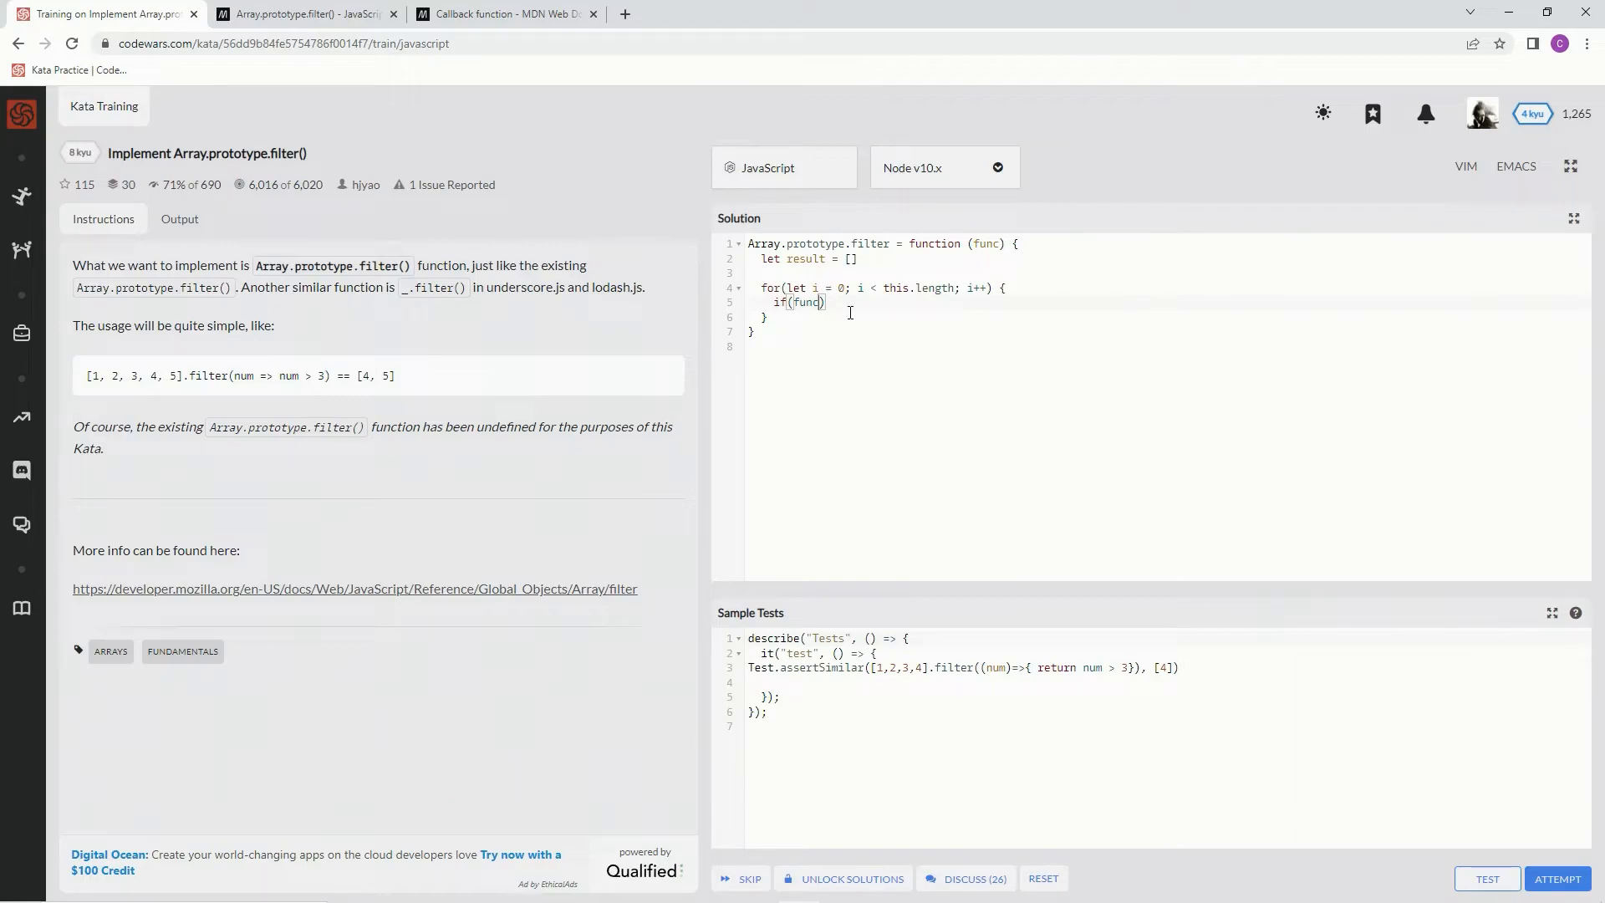
type("()")
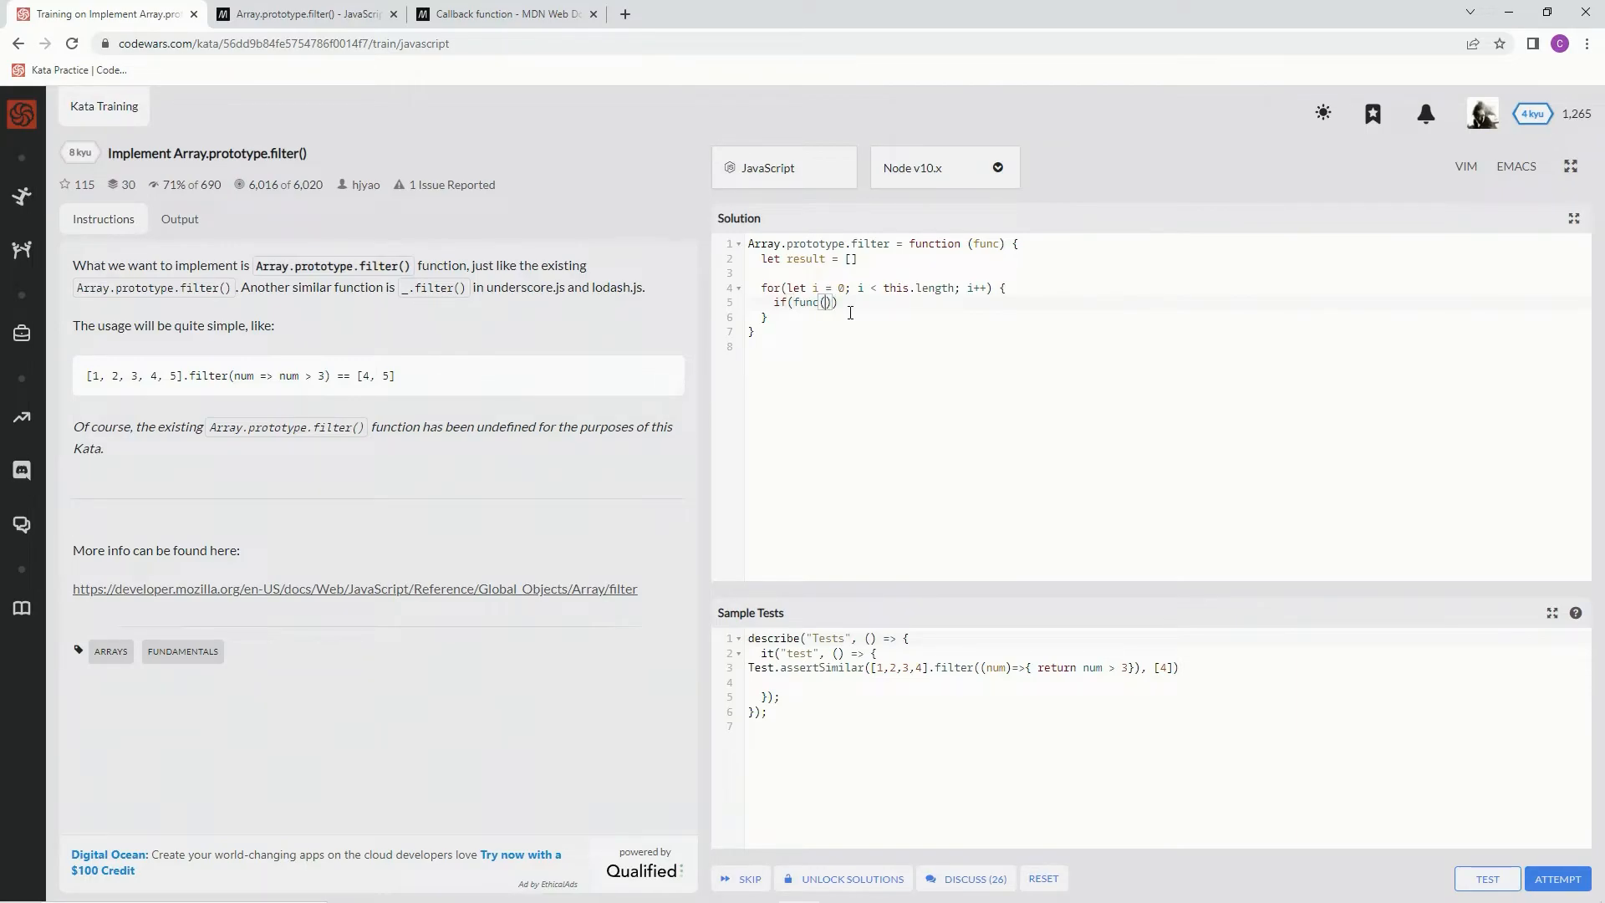
type("this")
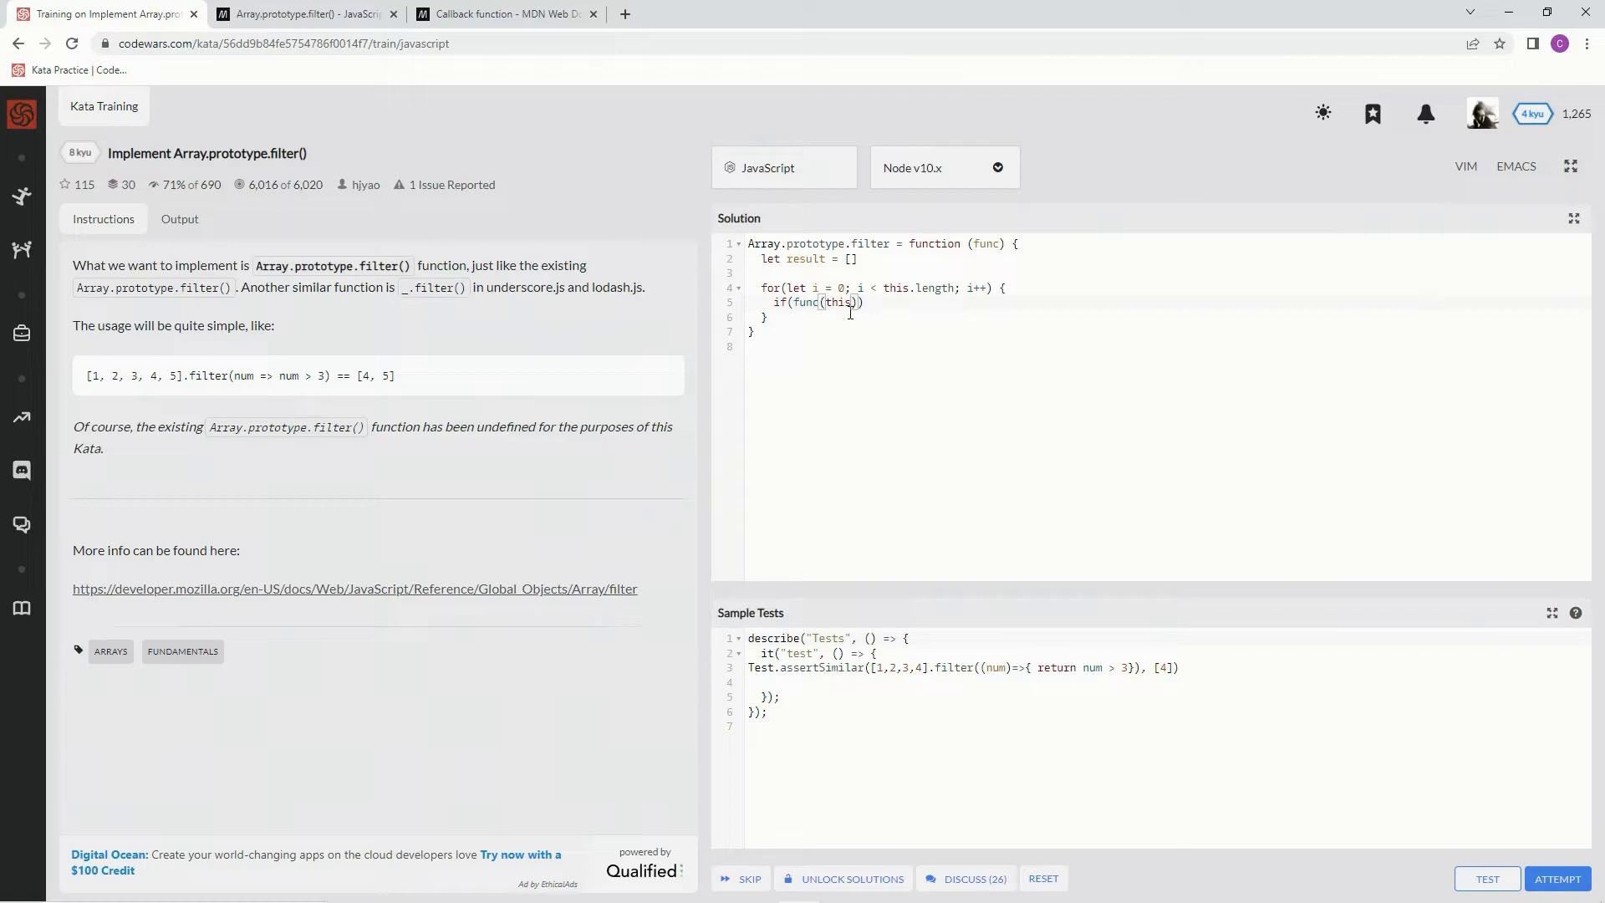
type("[i]")
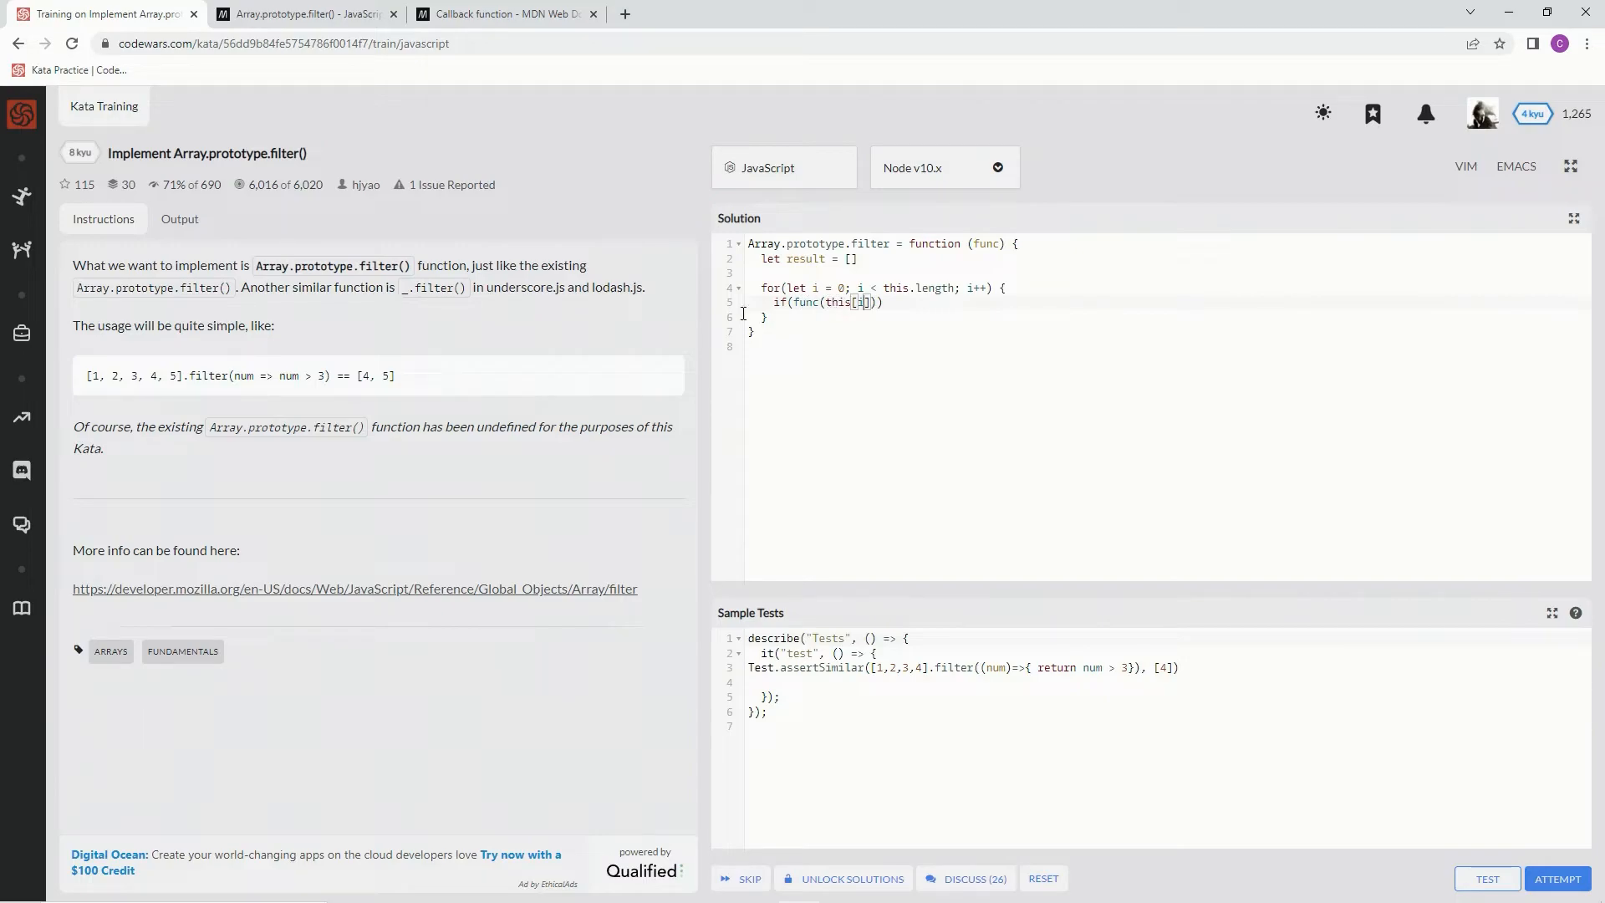
mouse_move(124, 377)
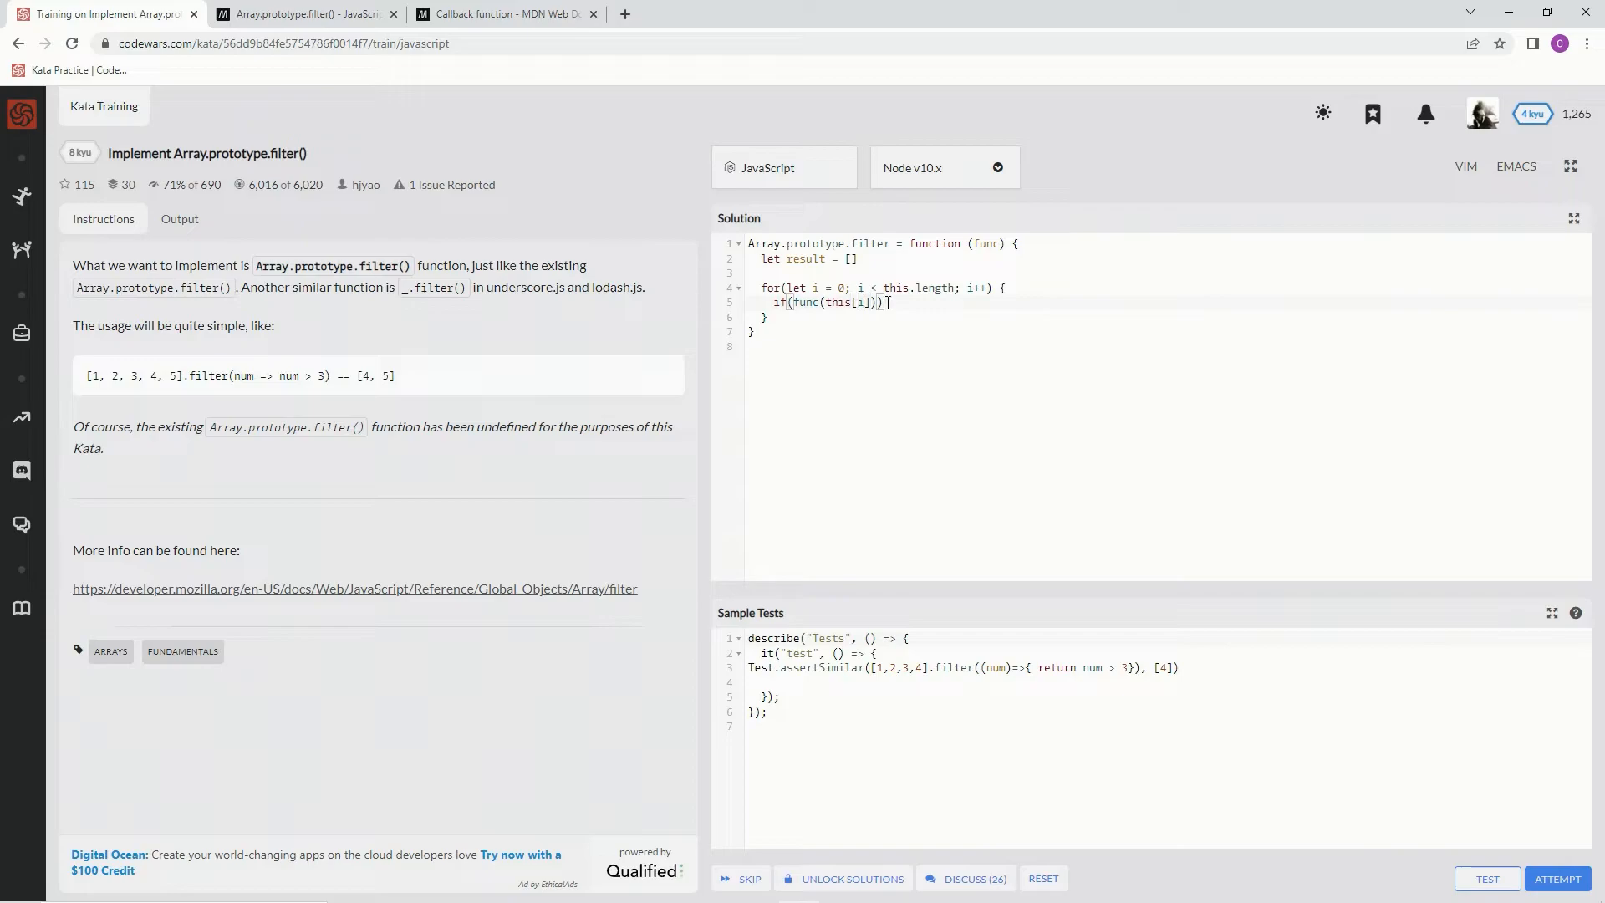
Push this[i] into result inside the if block with result.push(this[i])
type("{")
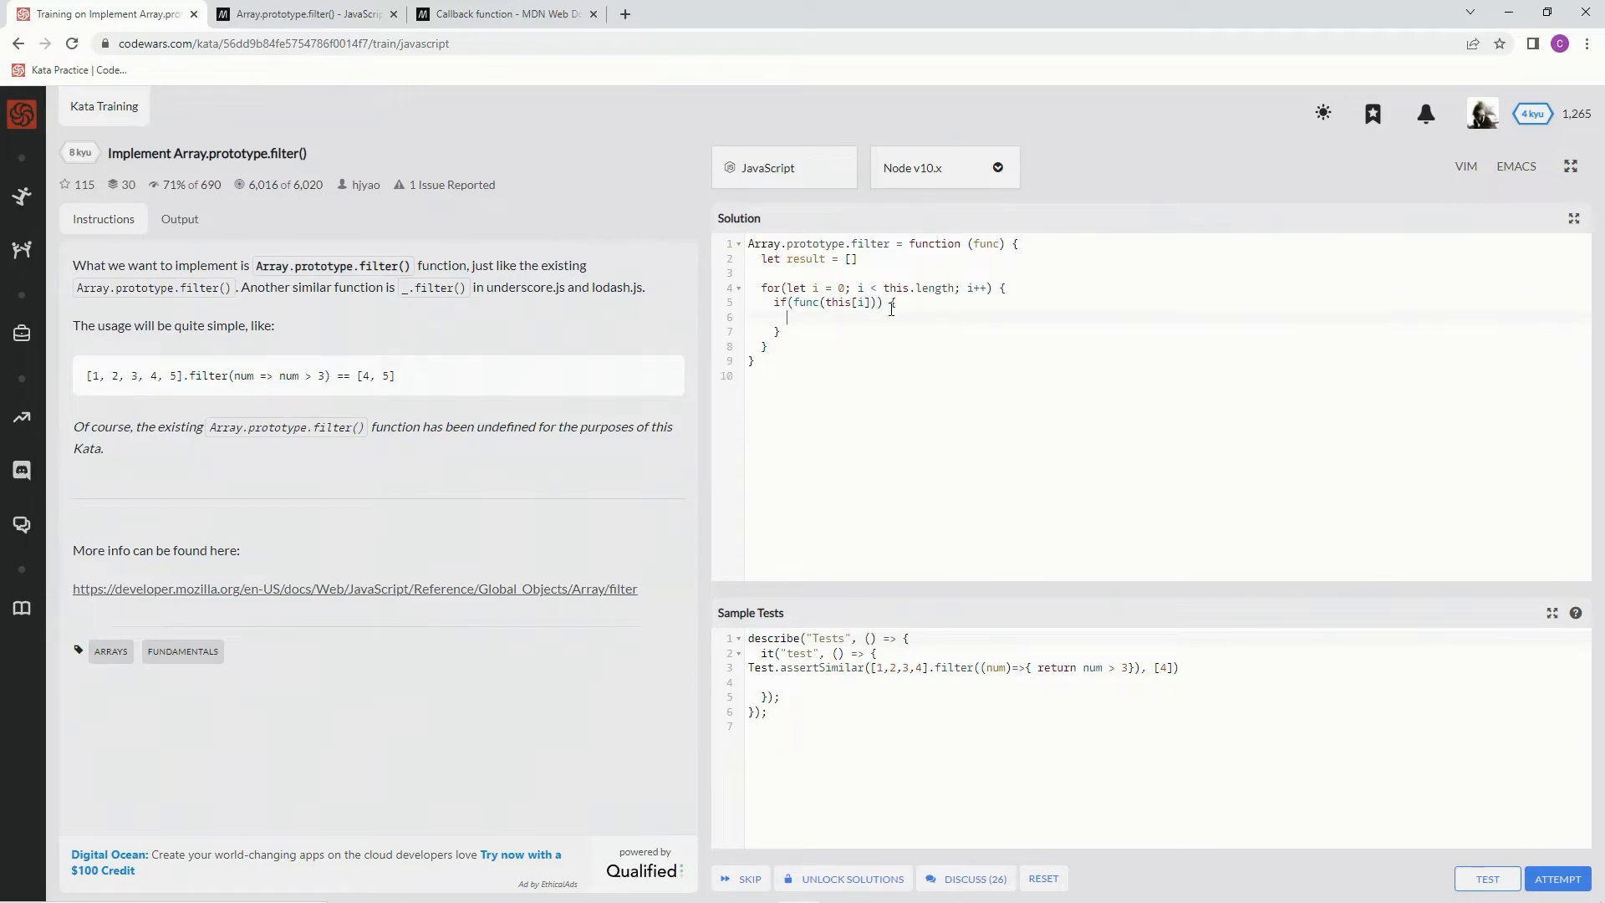
type("resl")
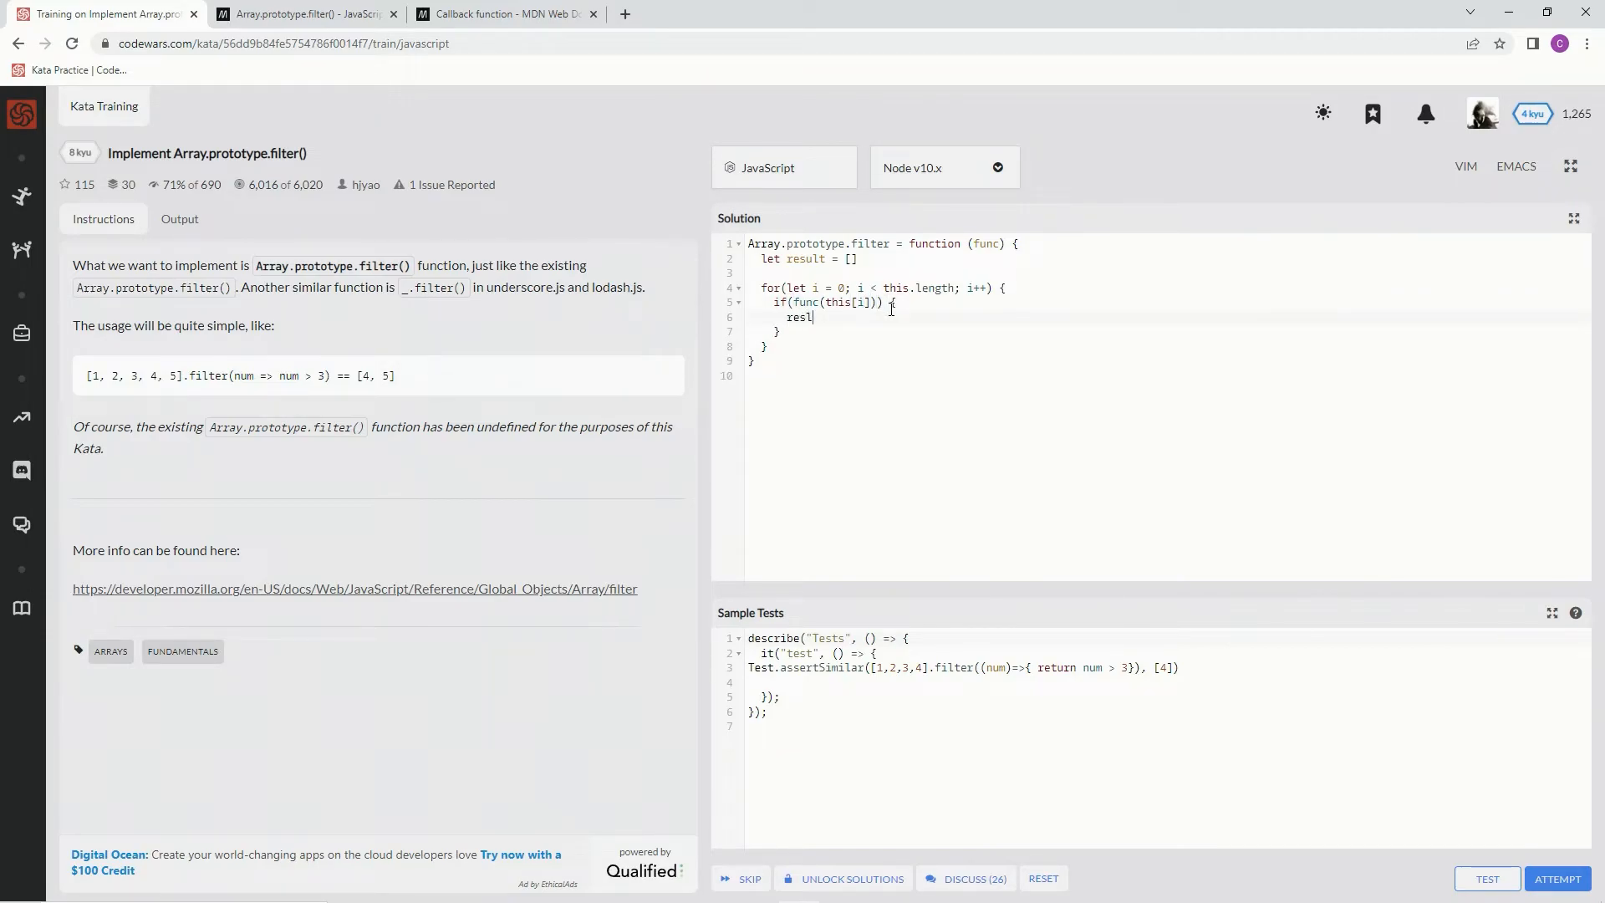
type("u")
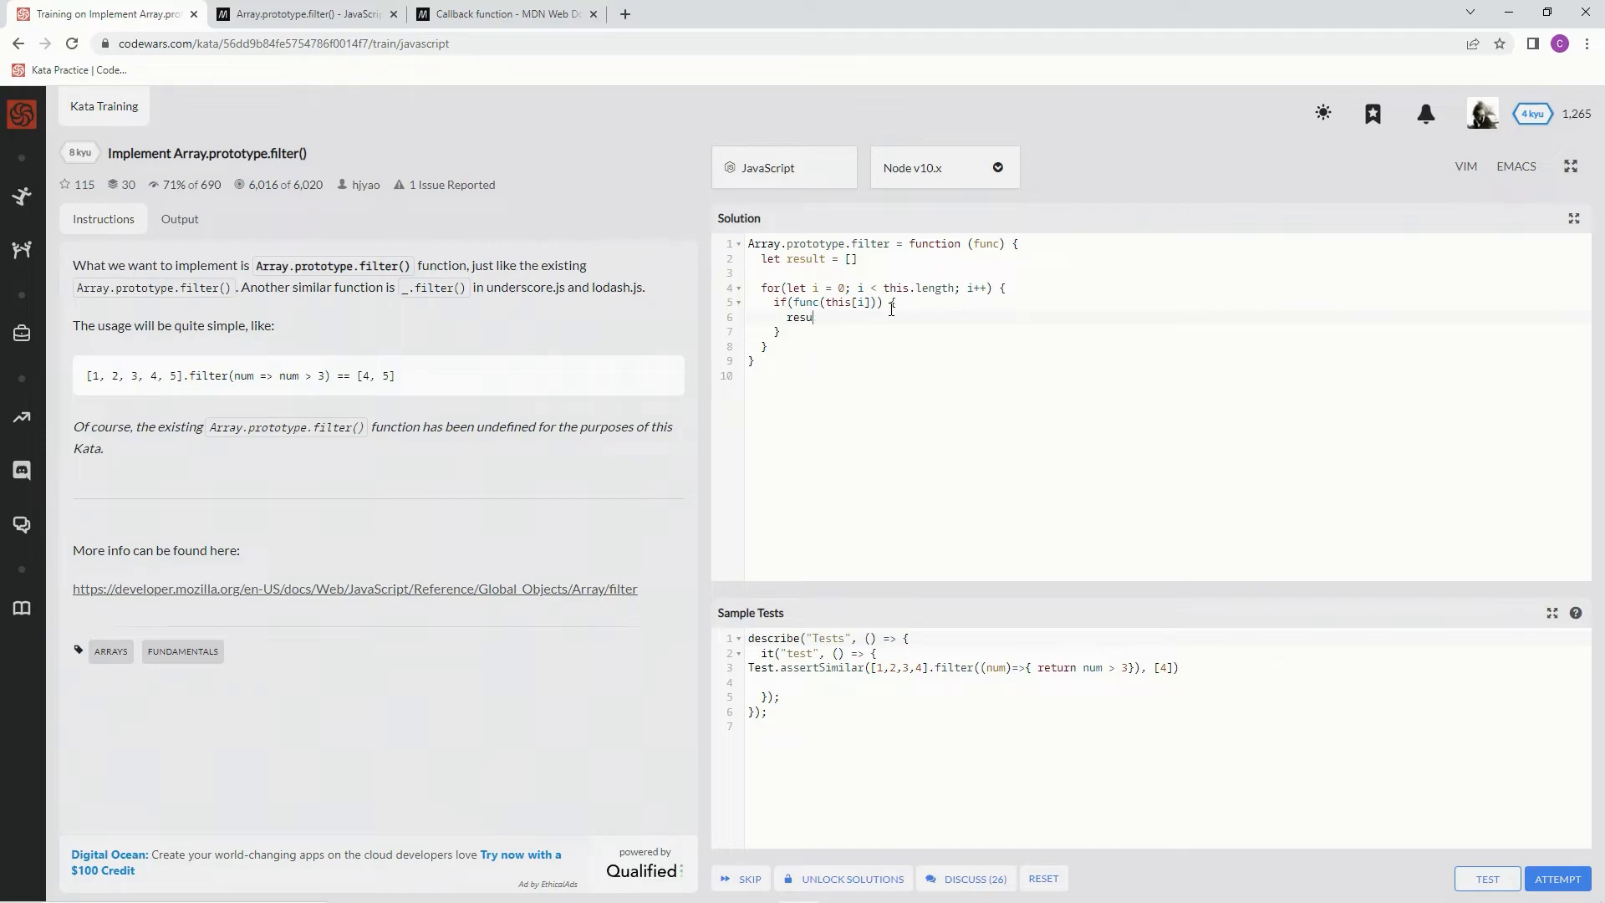
type("lt.push")
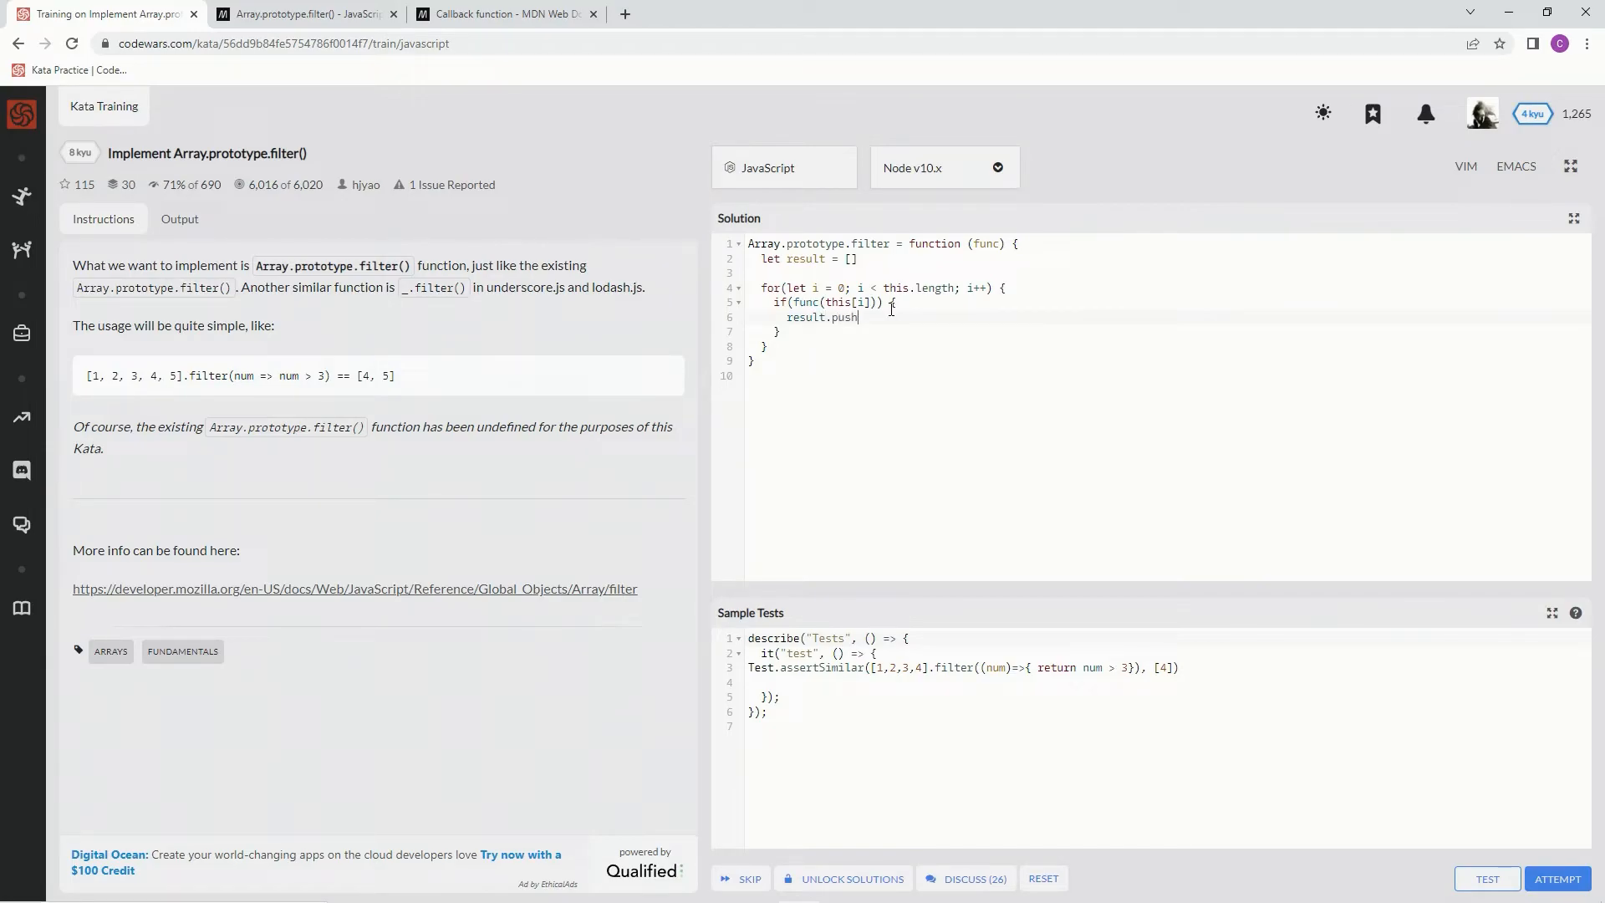
type("(this")
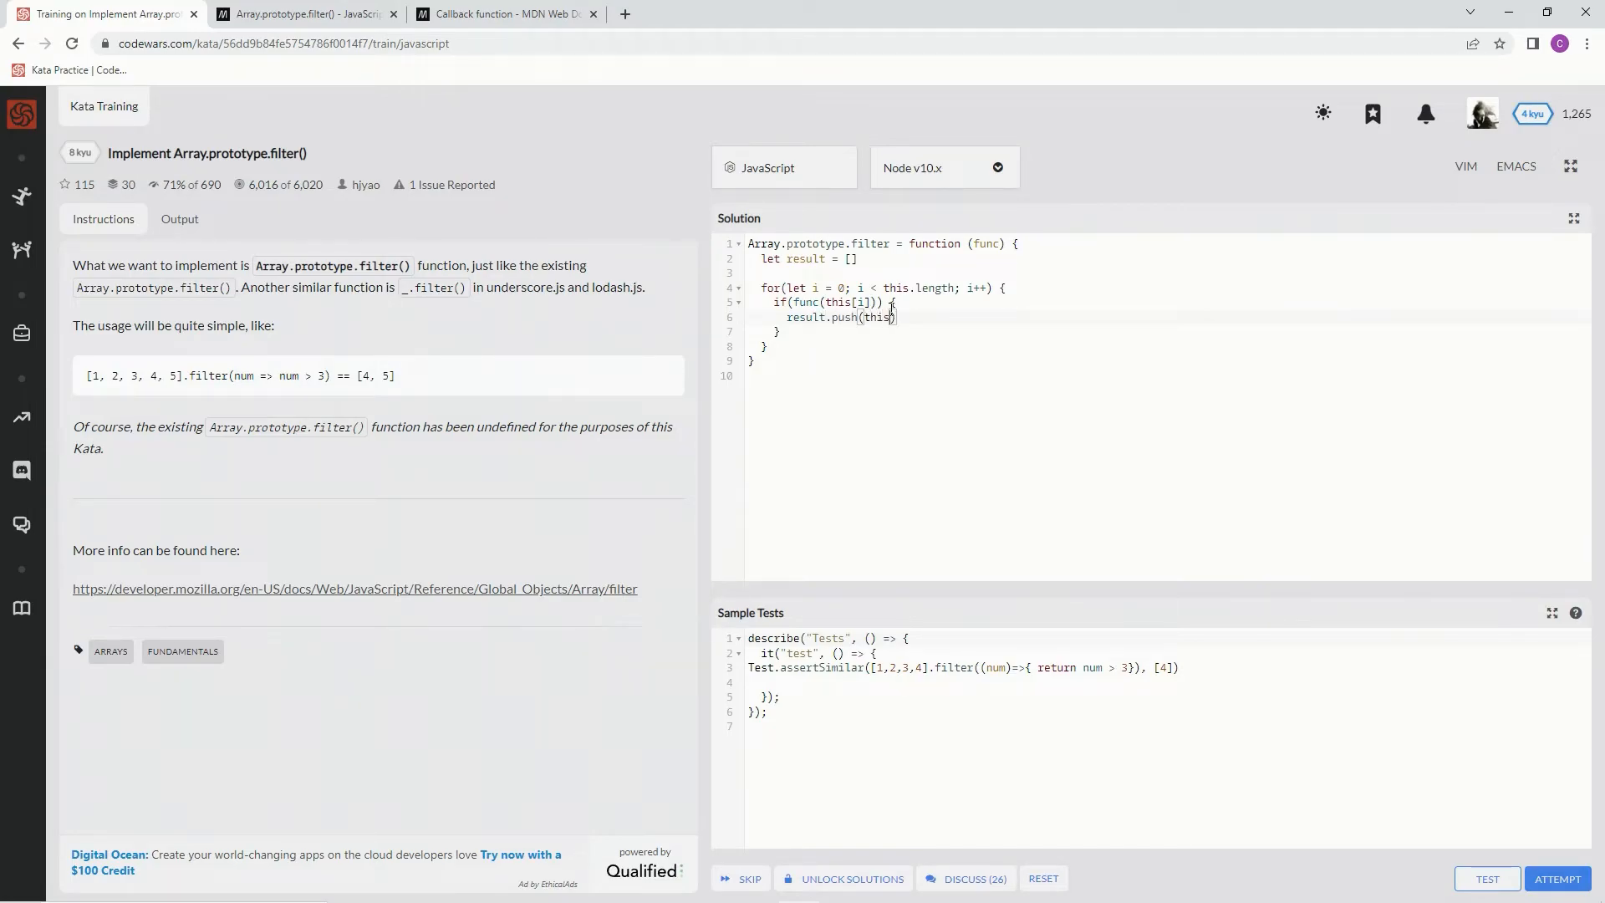
type("[]")
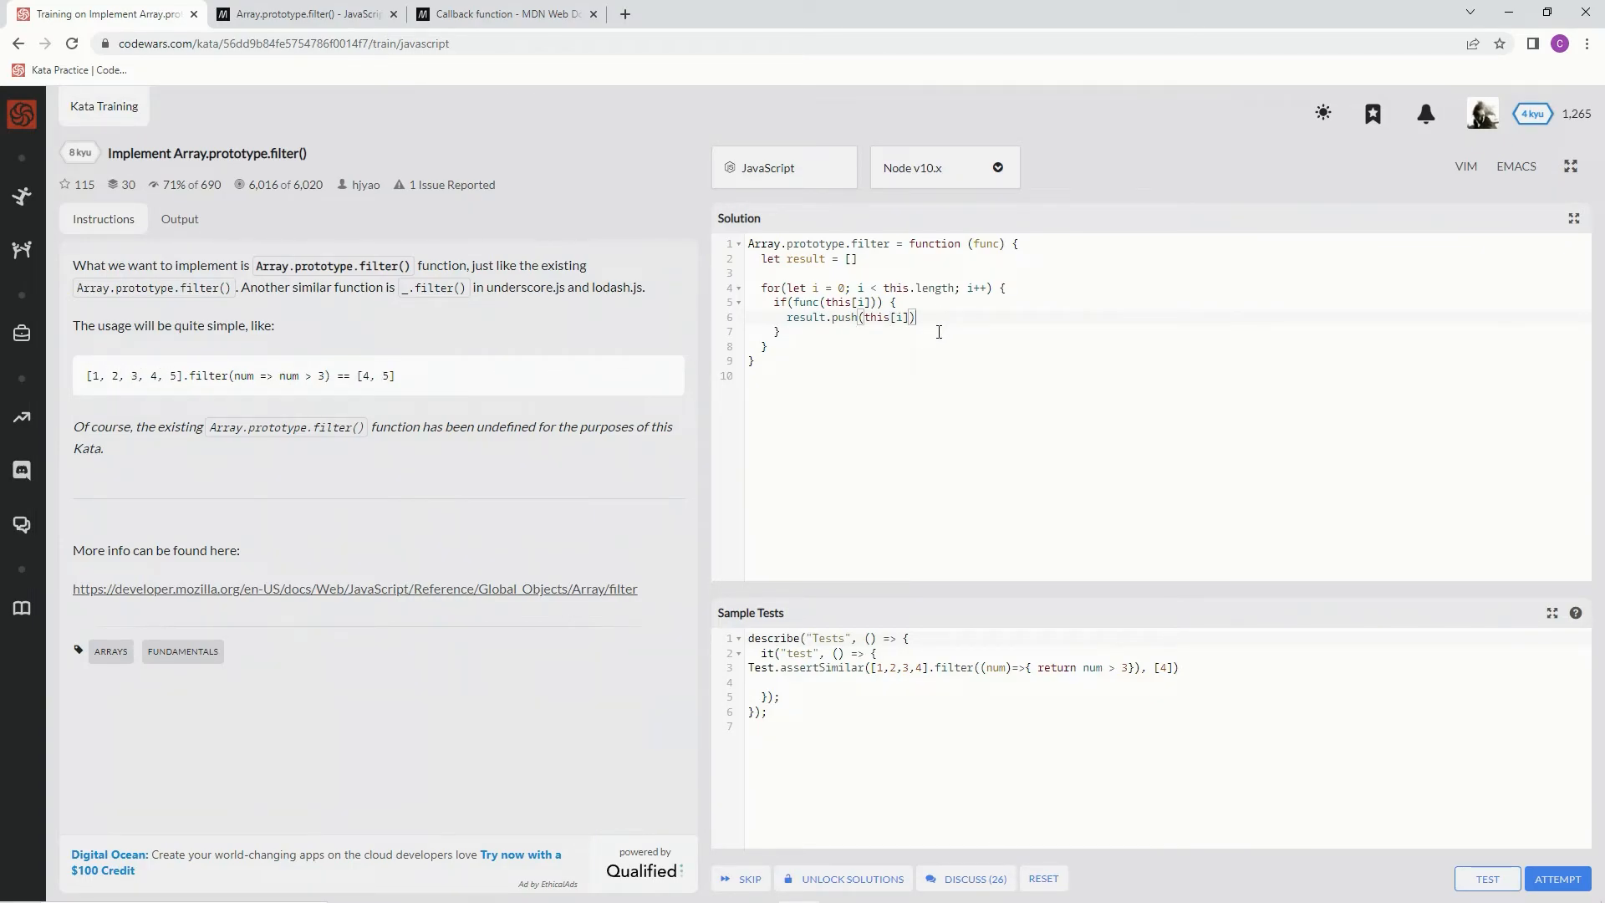
Add return result after the for loop
key("Enter")
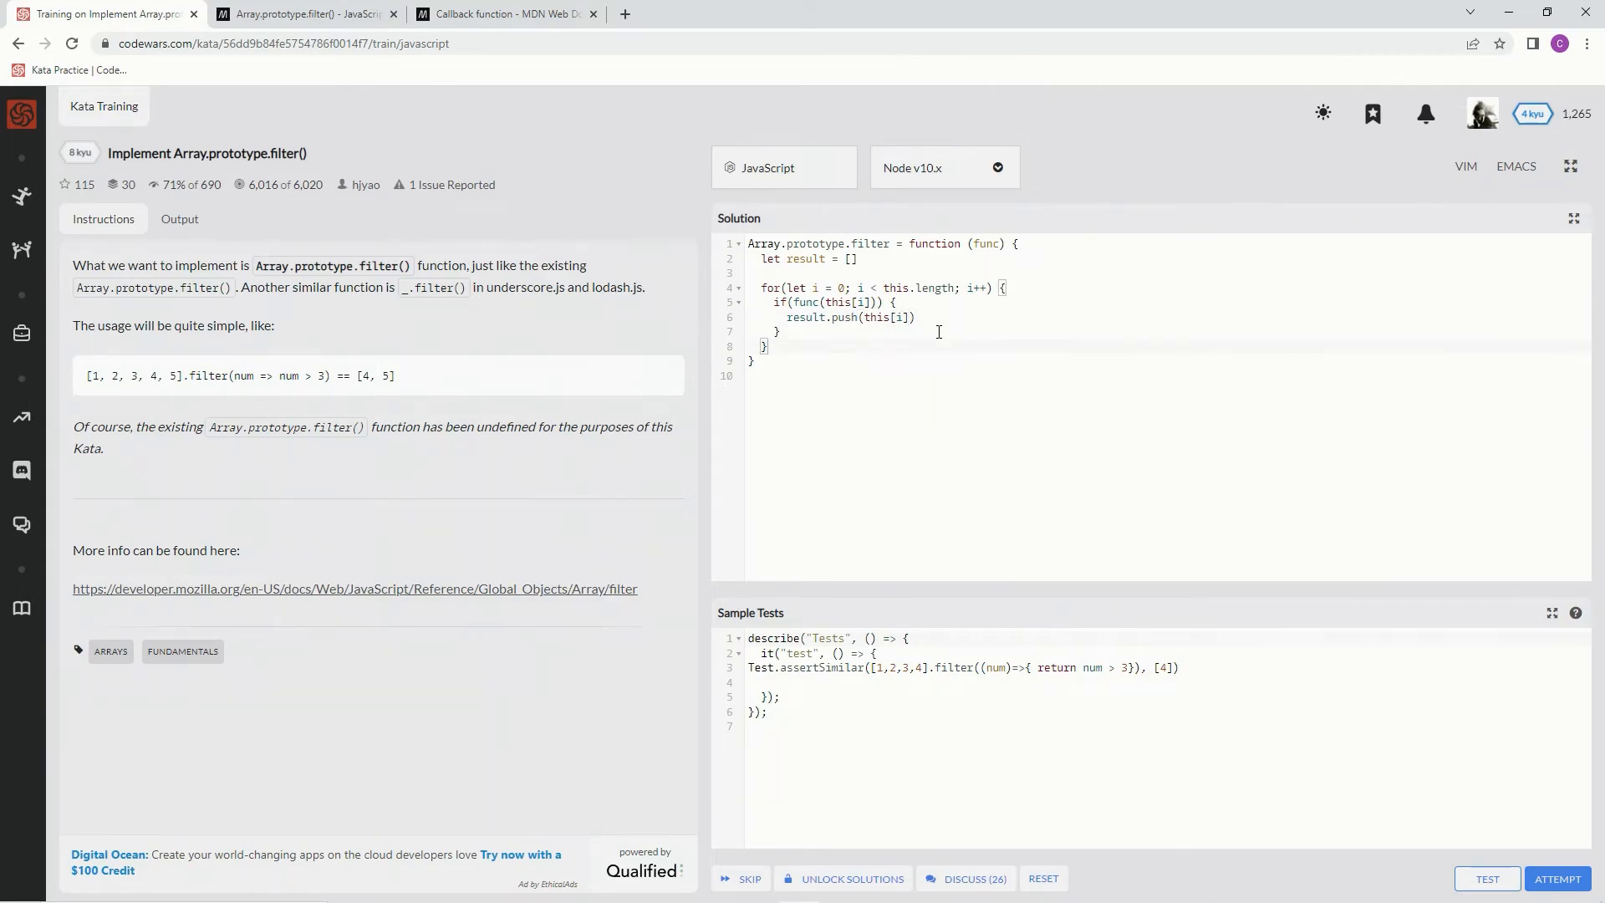
type("ret")
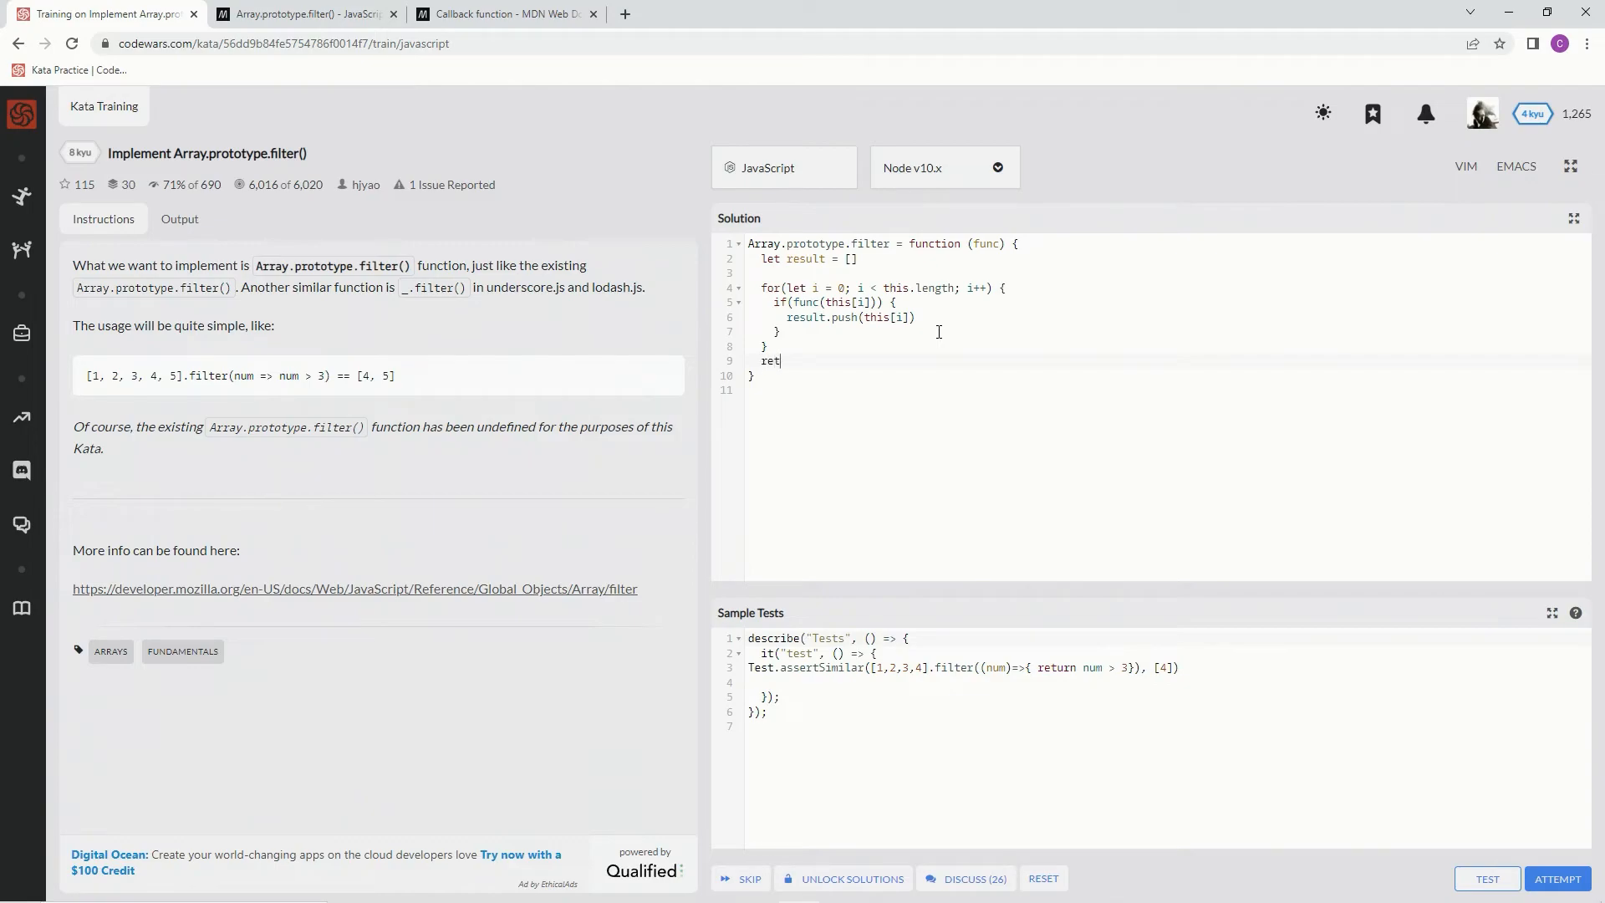
type("urn resul")
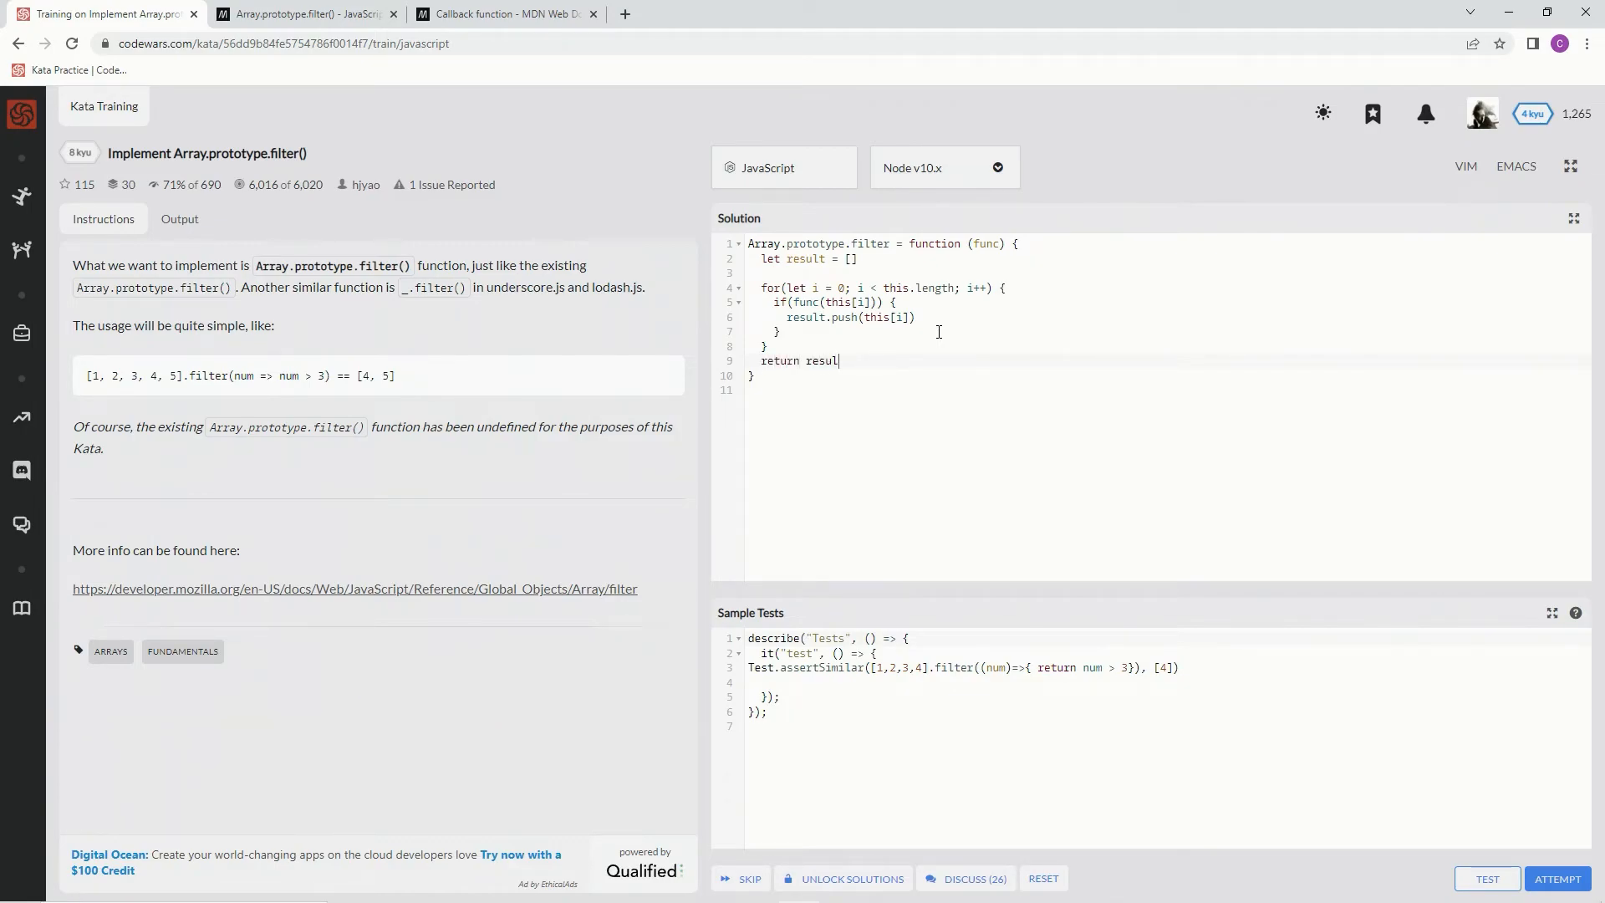
type("t")
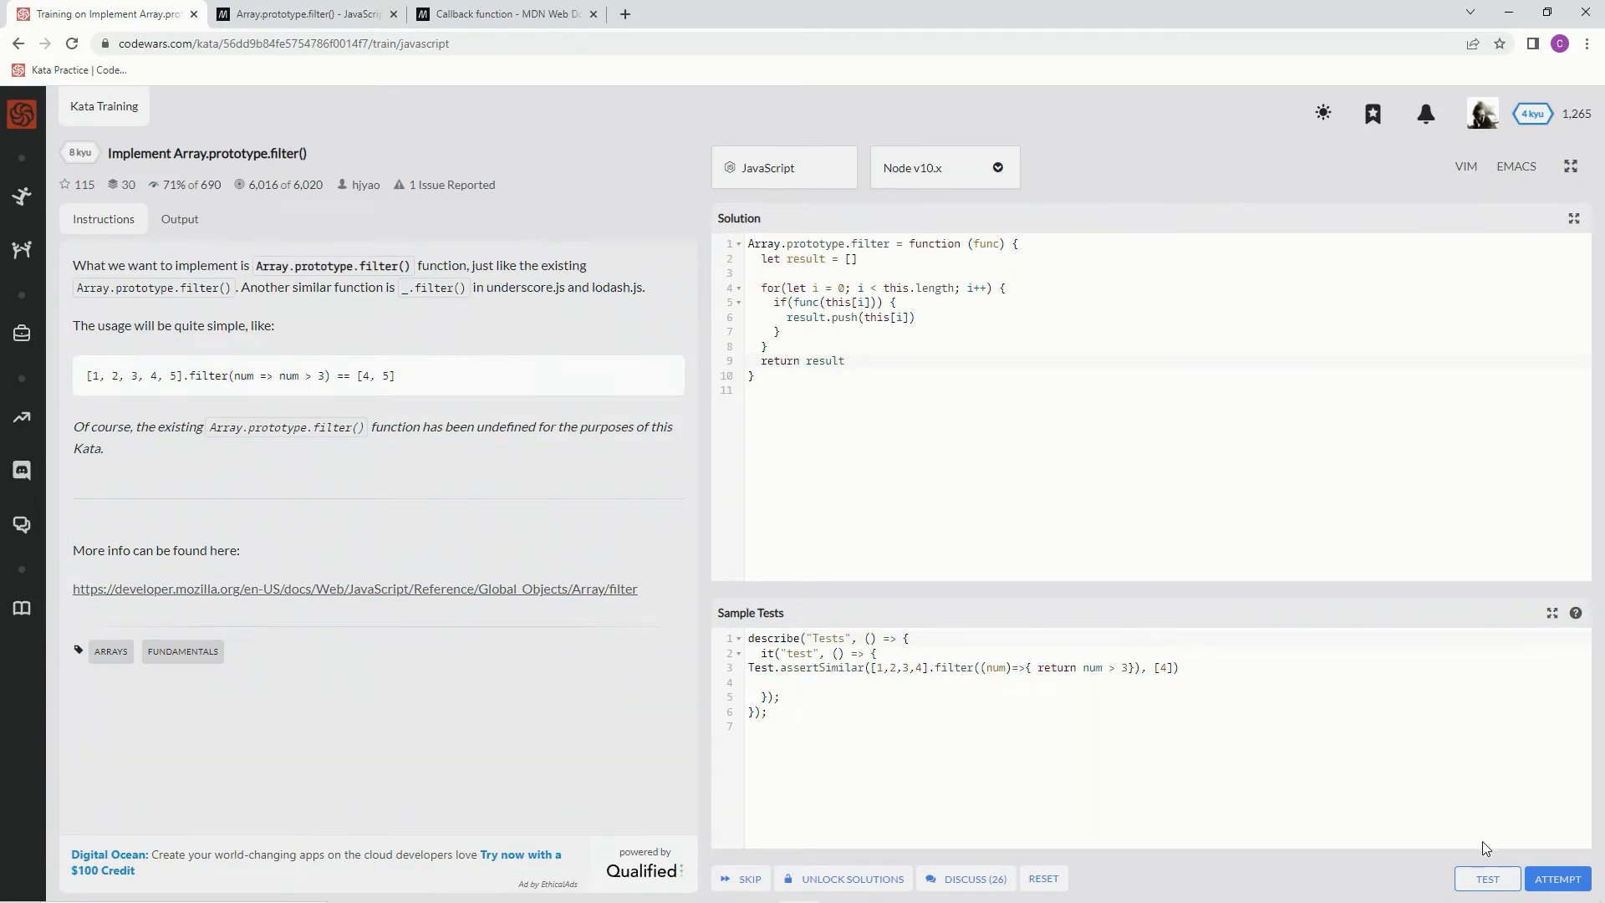
Run the sample tests and full attempt, then submit the filter solution
left_click(1487, 879)
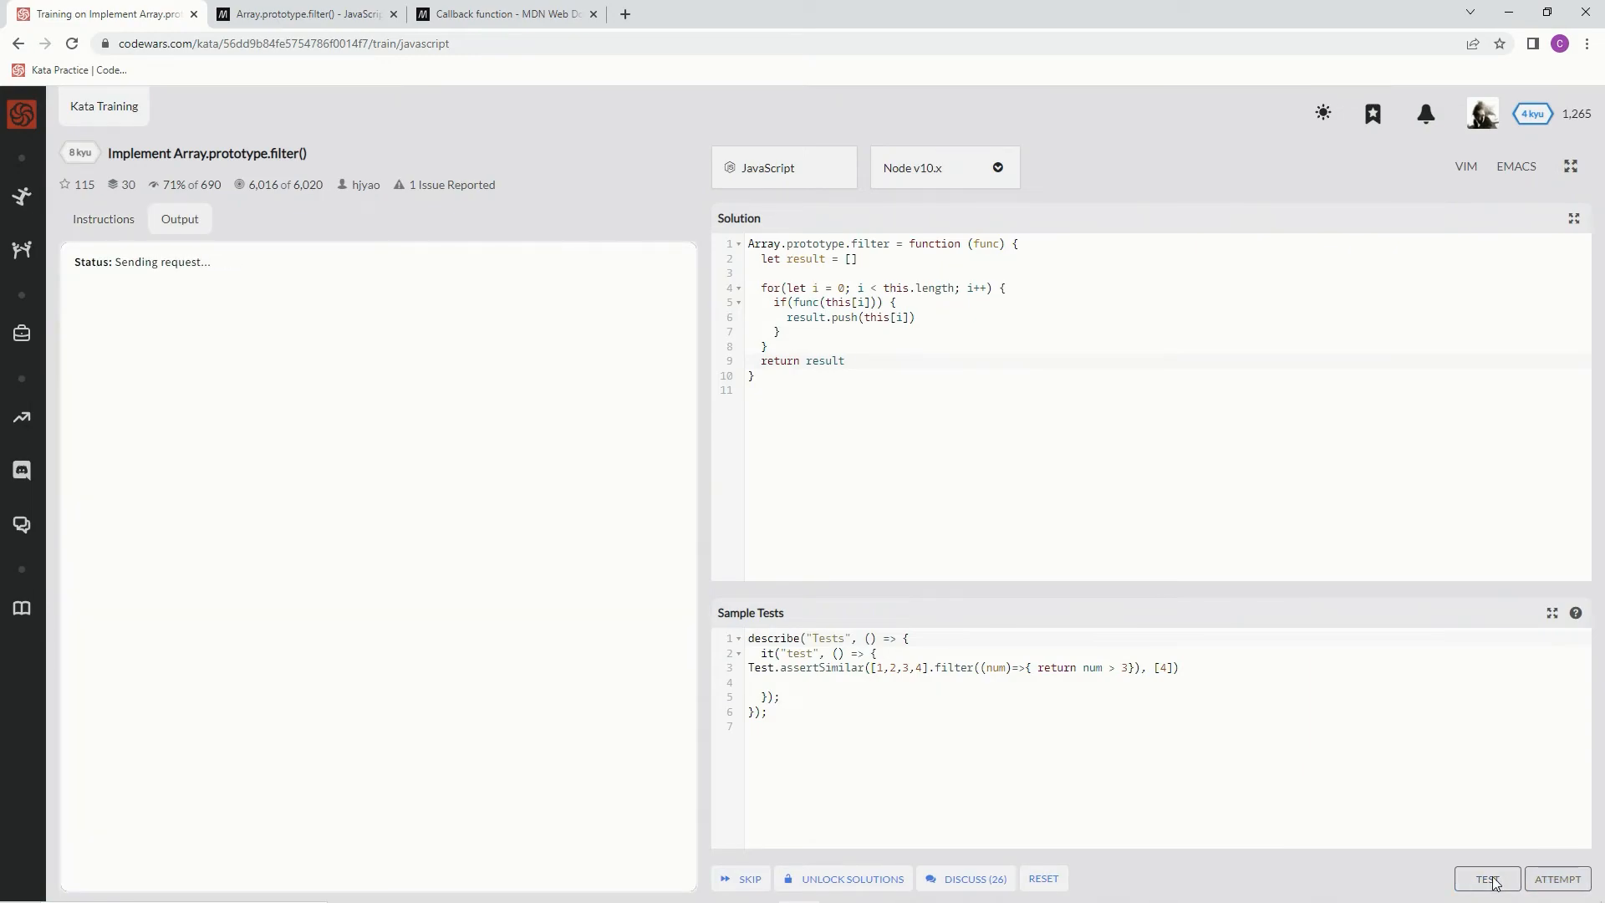
left_click(1487, 879)
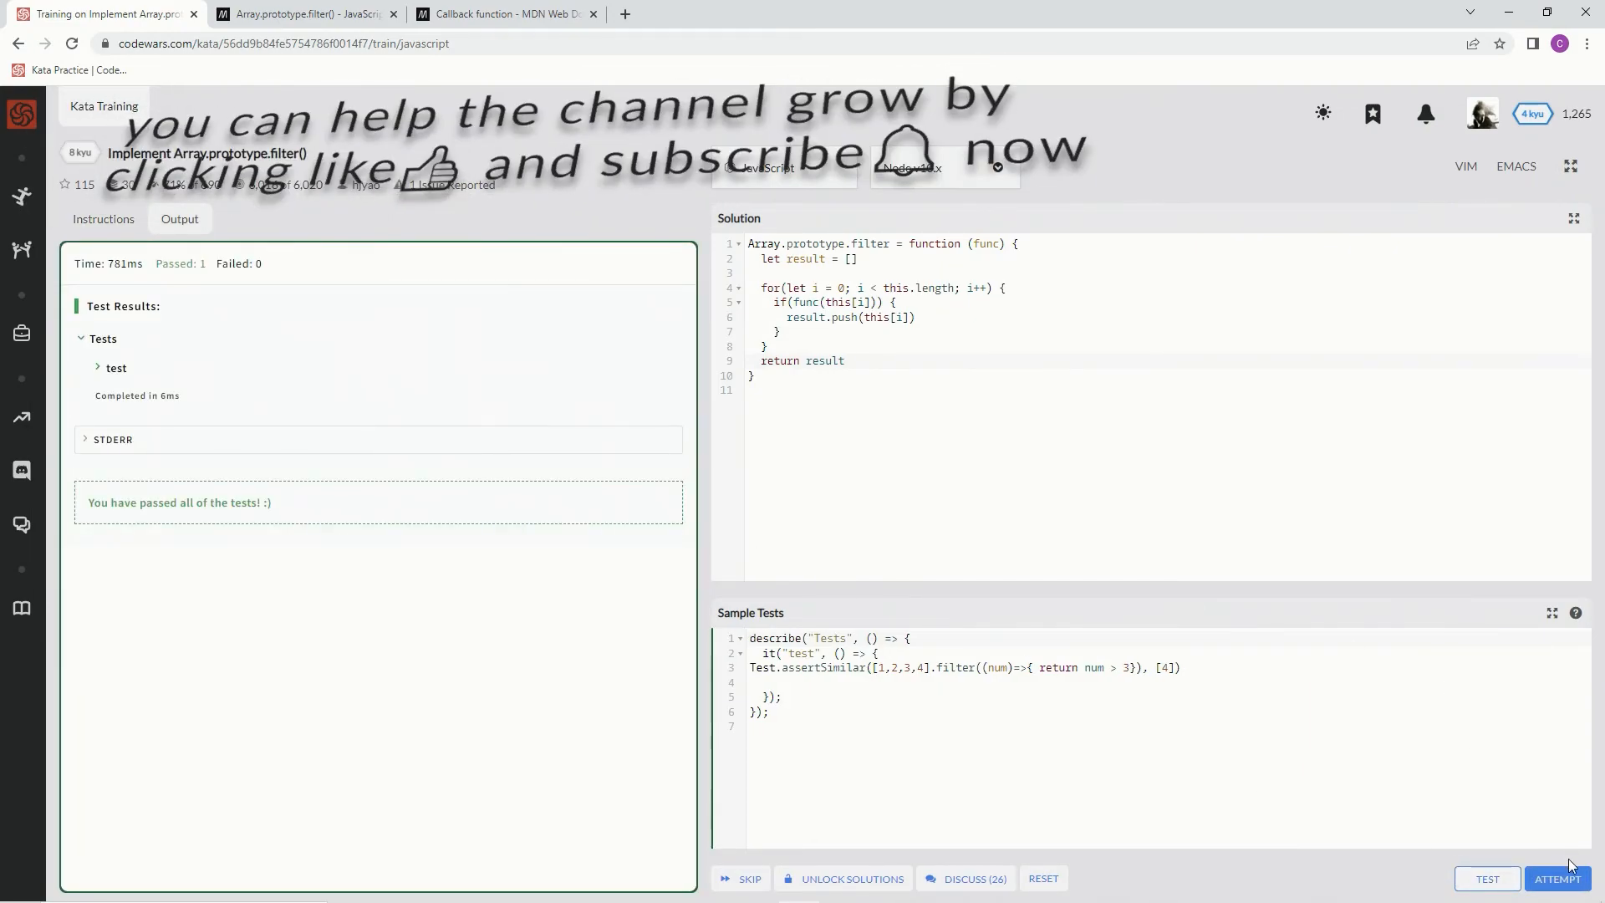
left_click(1556, 878)
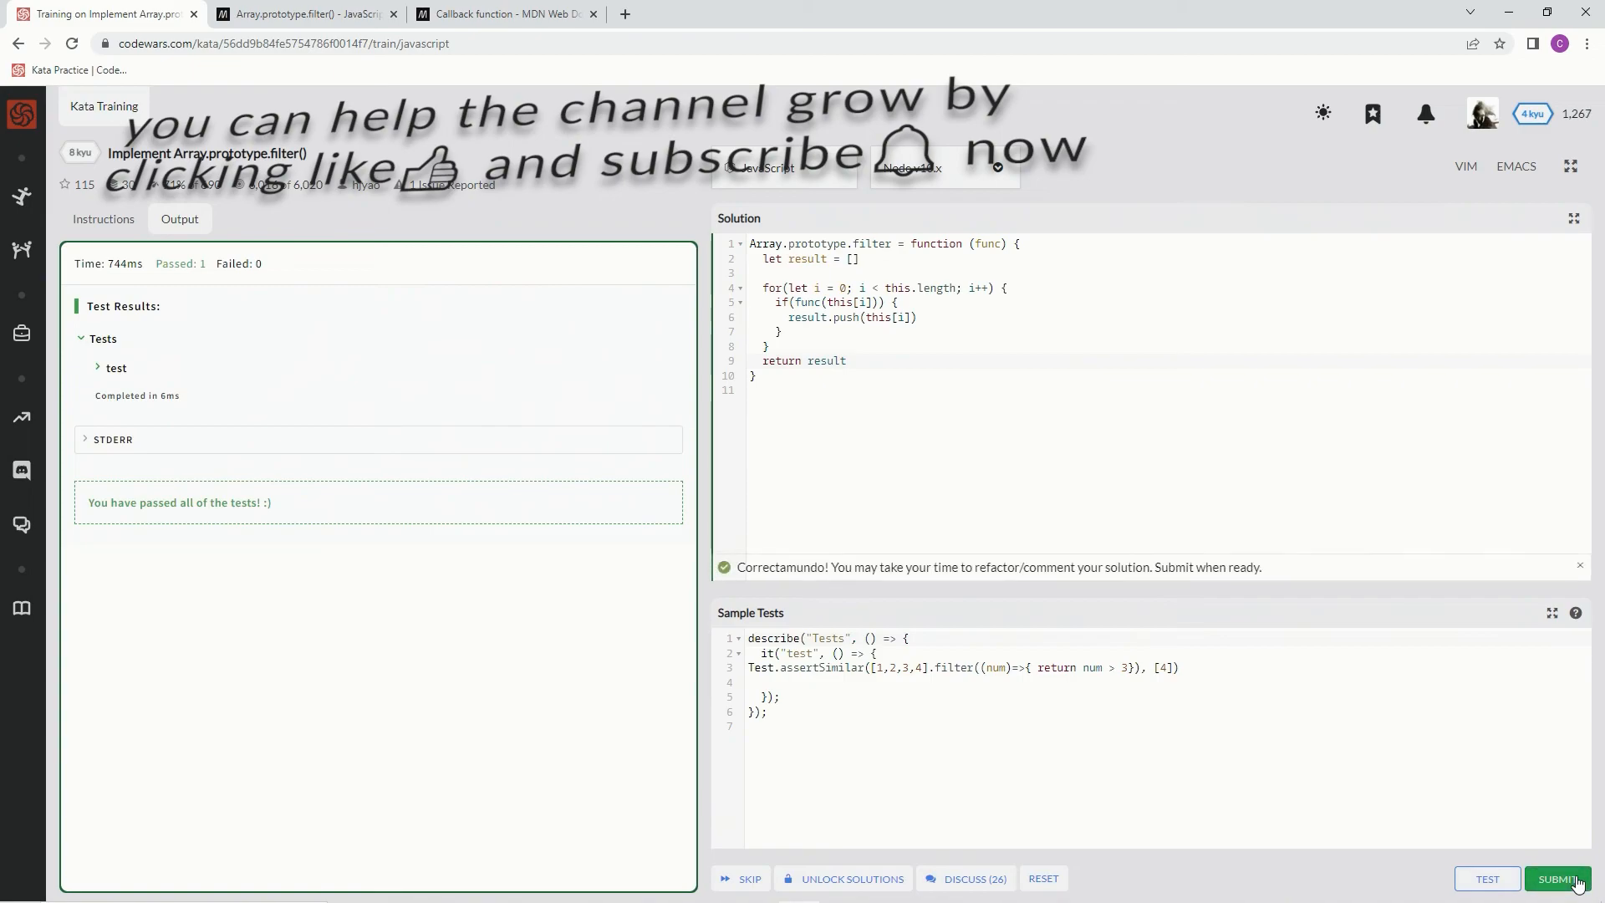
left_click(1557, 878)
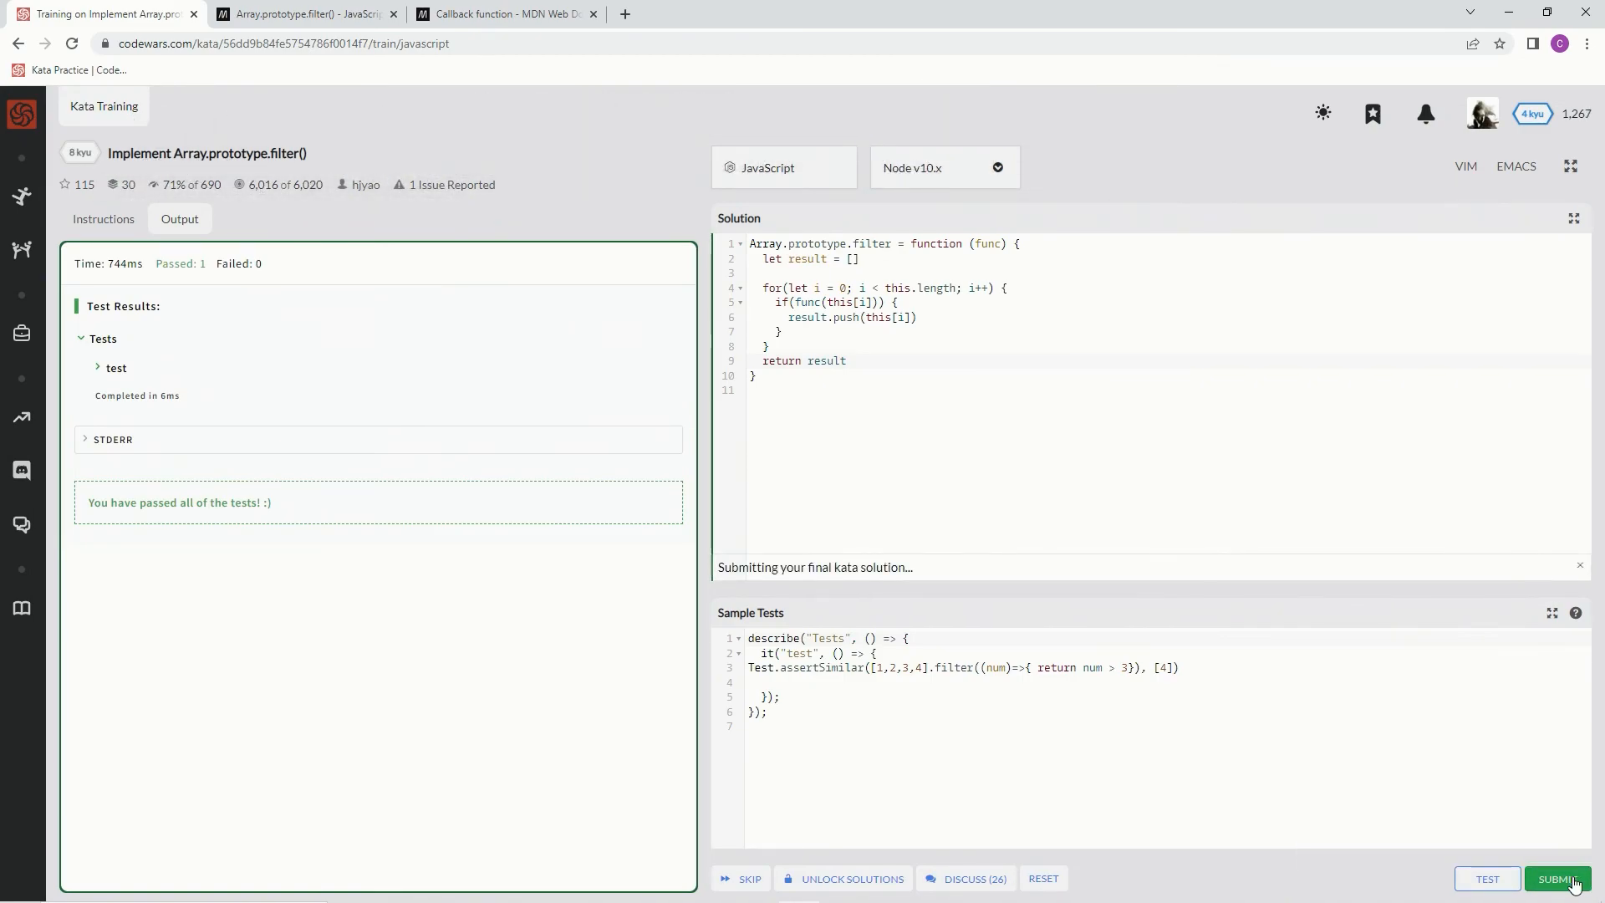
left_click(1558, 879)
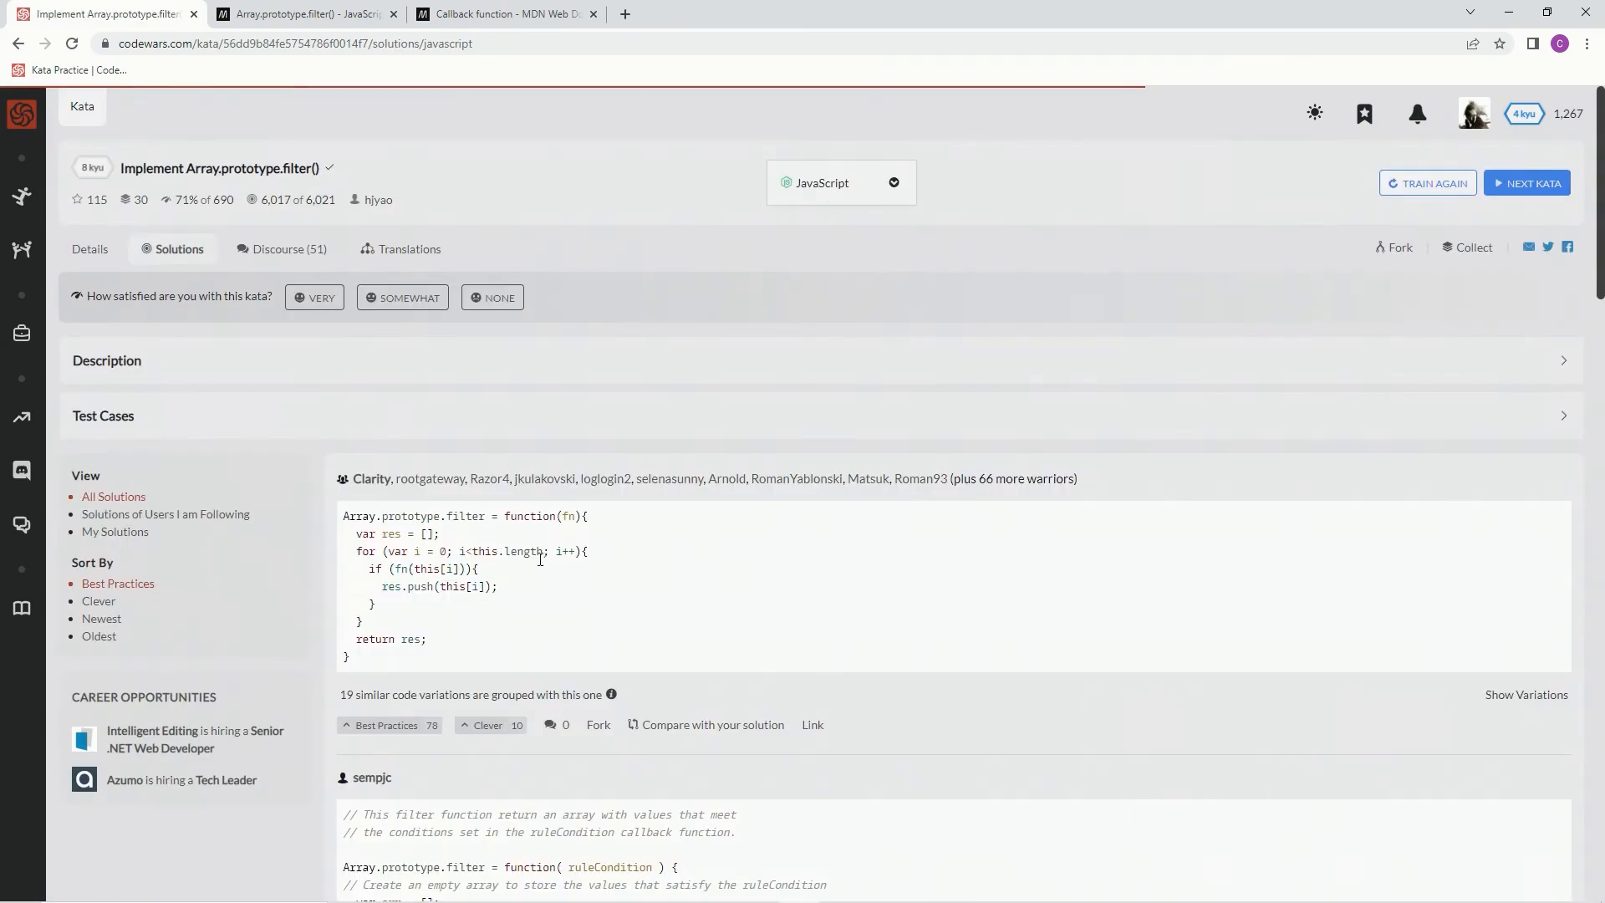
mouse_move(115, 532)
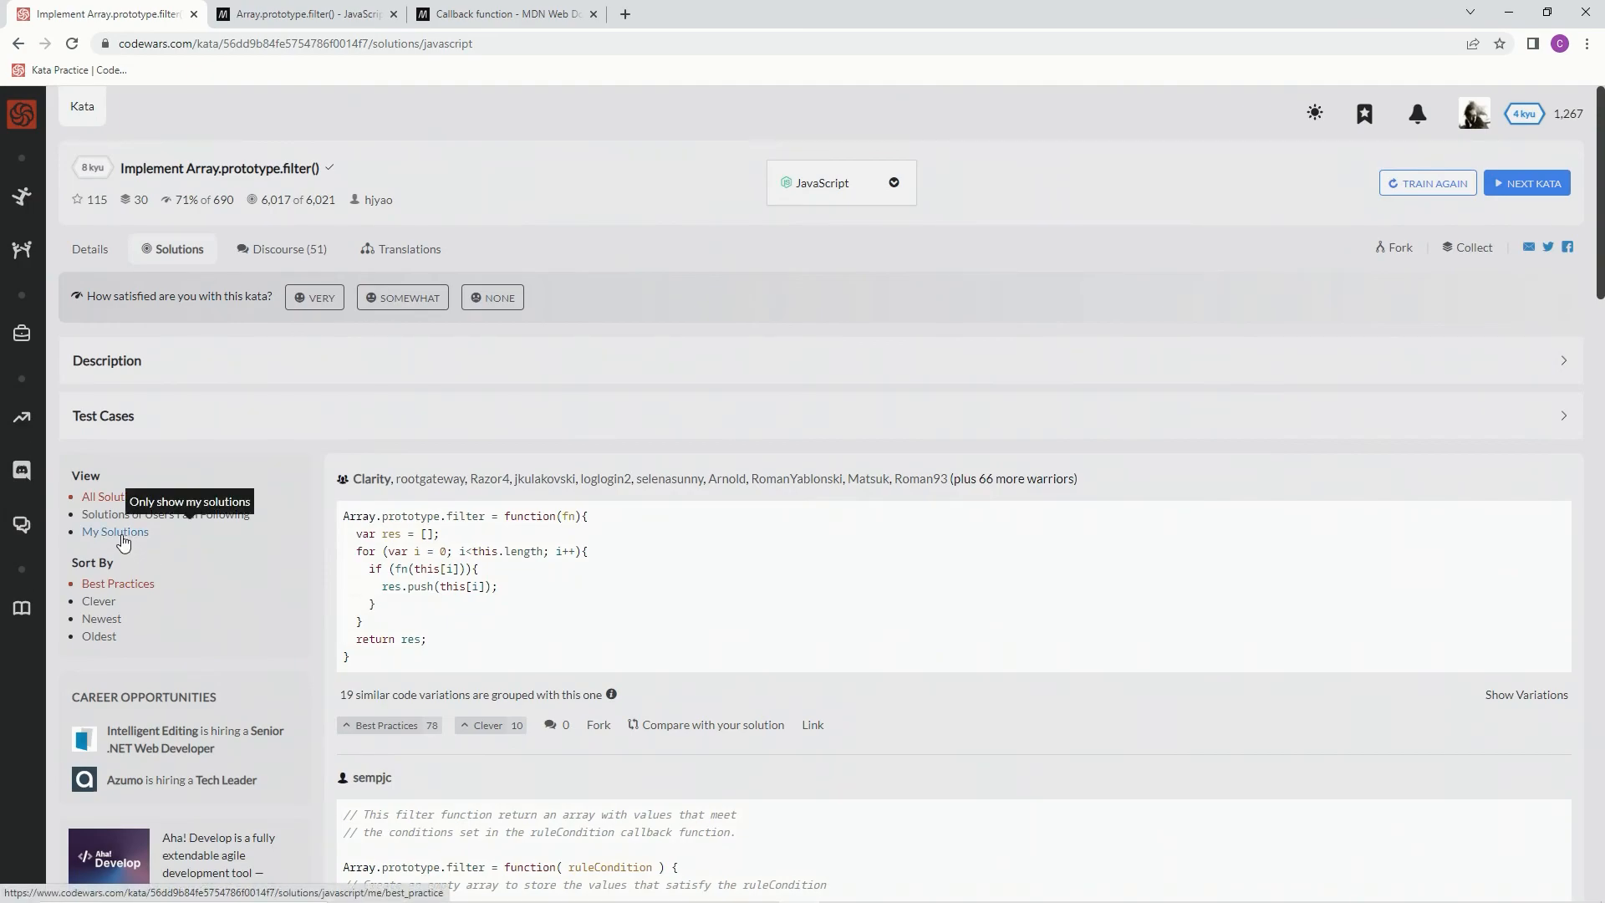
Filter the solutions list to My Solutions and rate the kata VERY satisfying
left_click(114, 531)
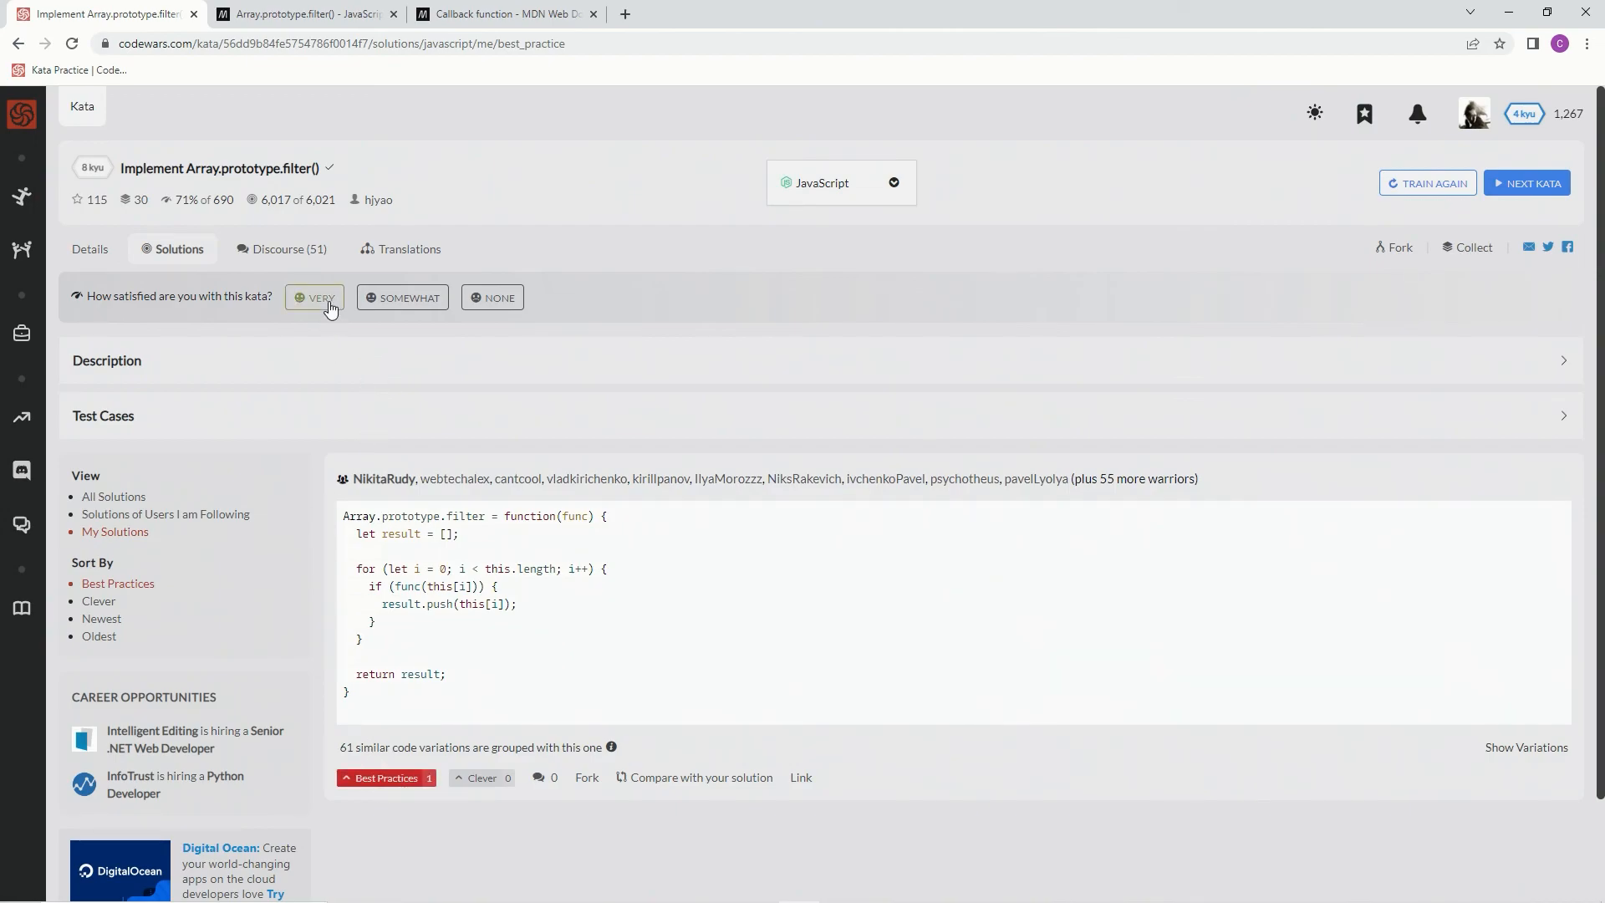
left_click(315, 298)
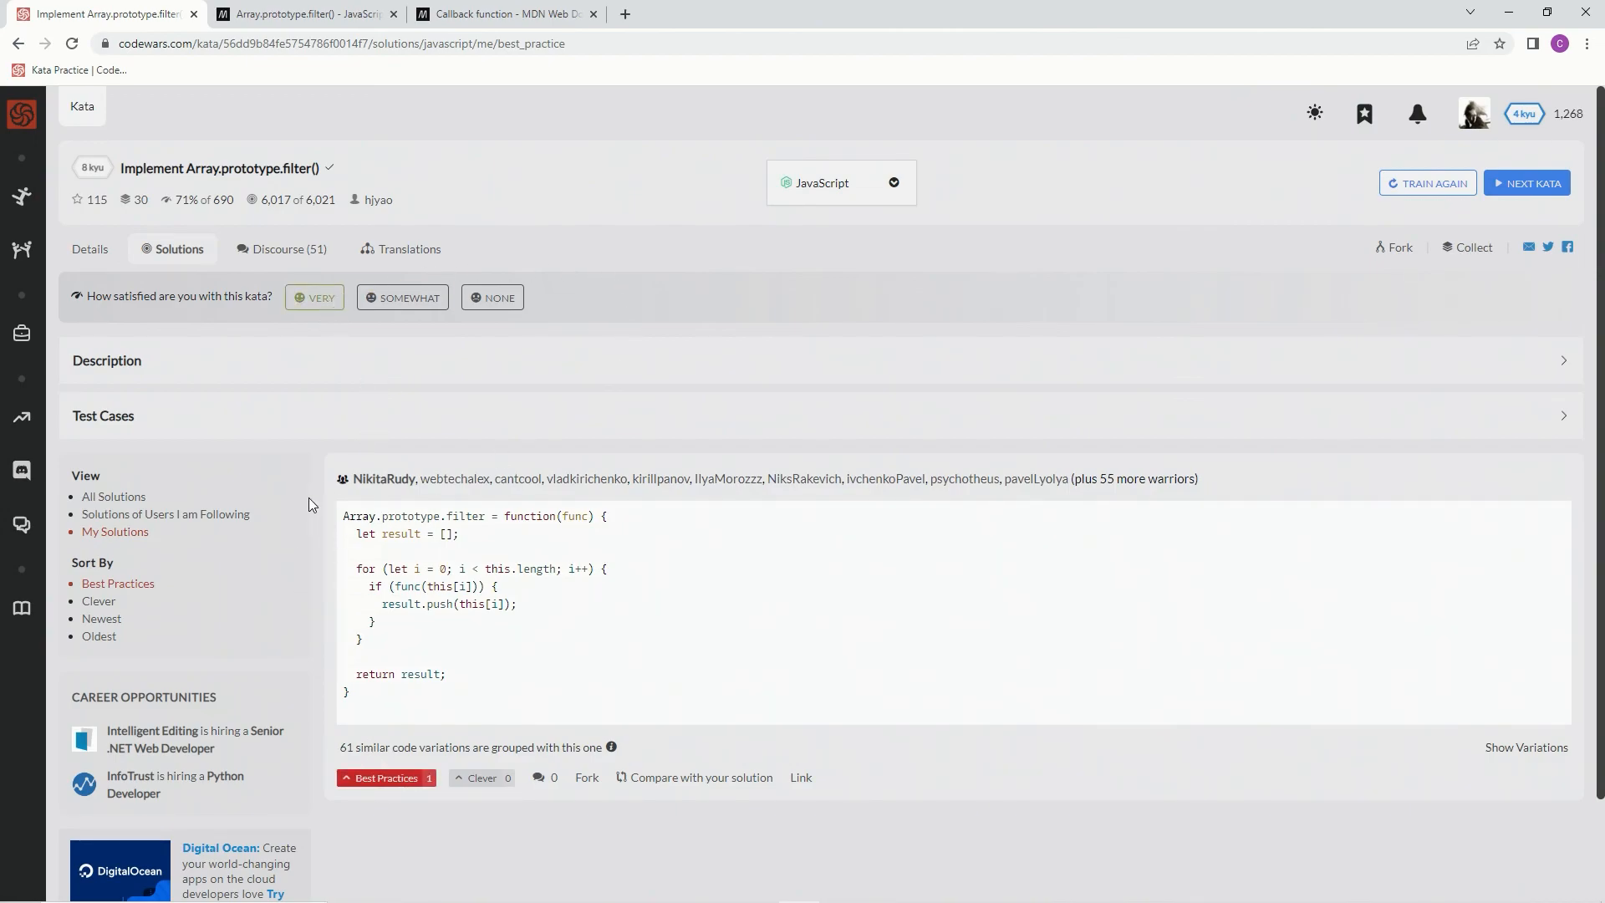